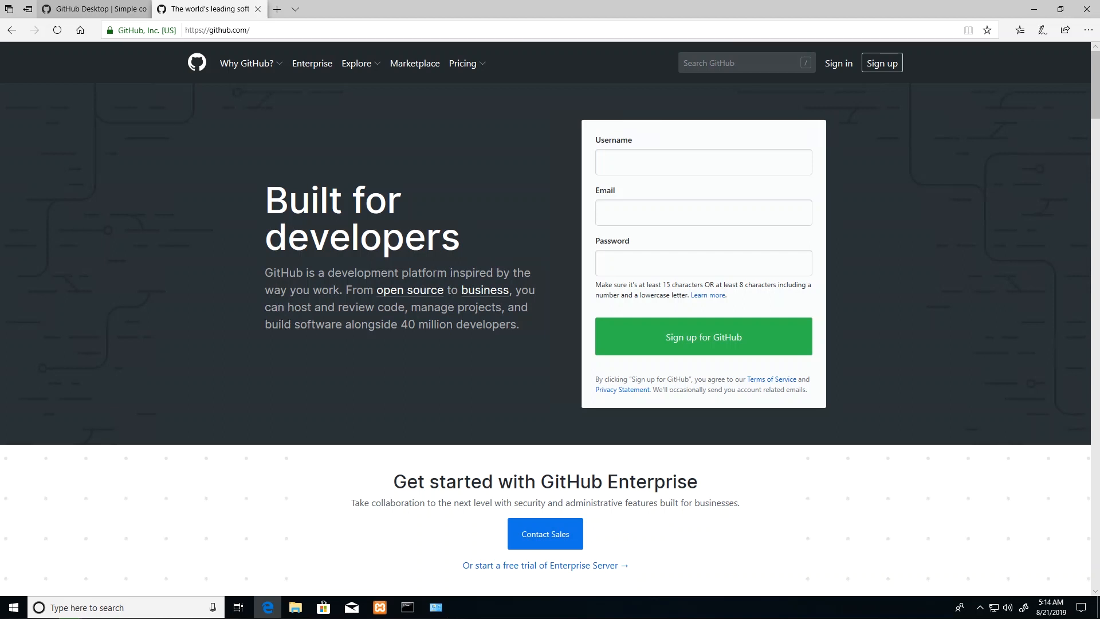
mouse_move(315, 298)
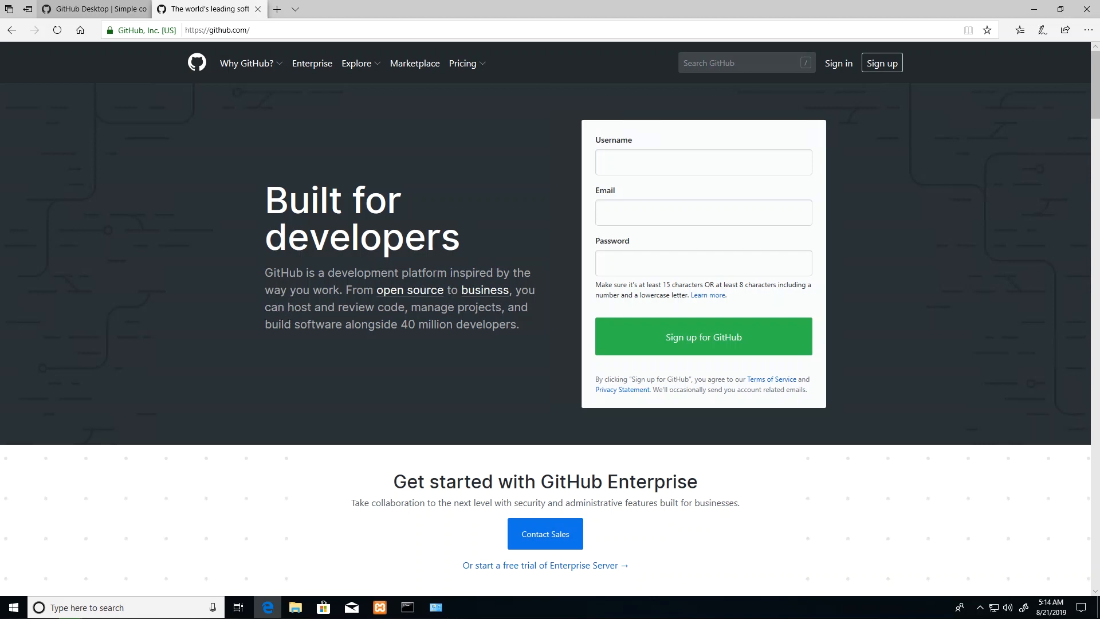
mouse_move(302, 293)
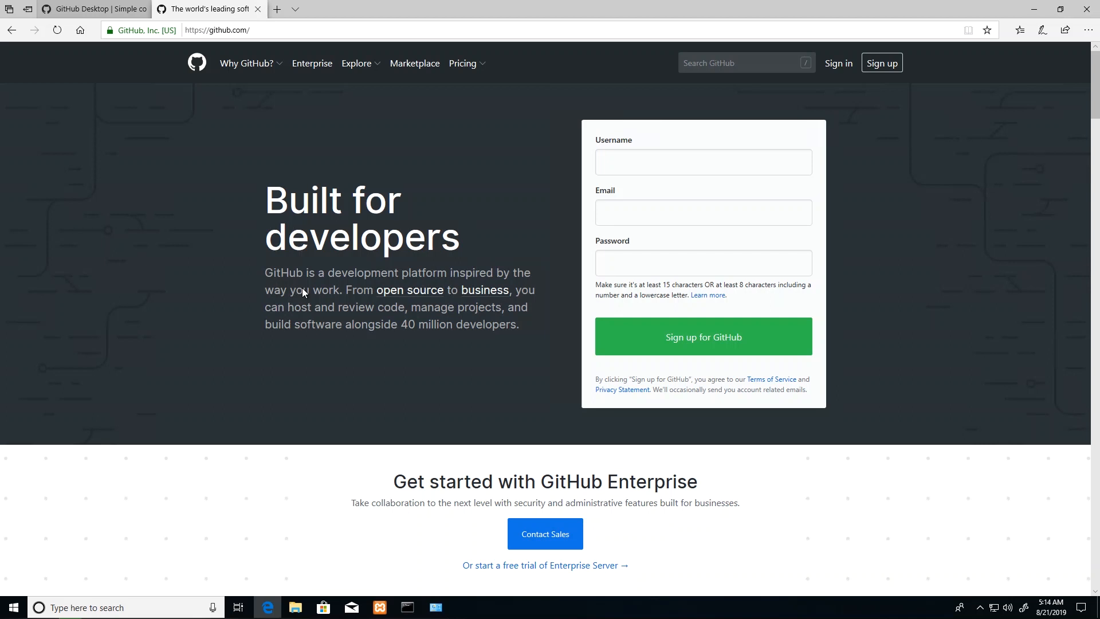
mouse_move(511, 274)
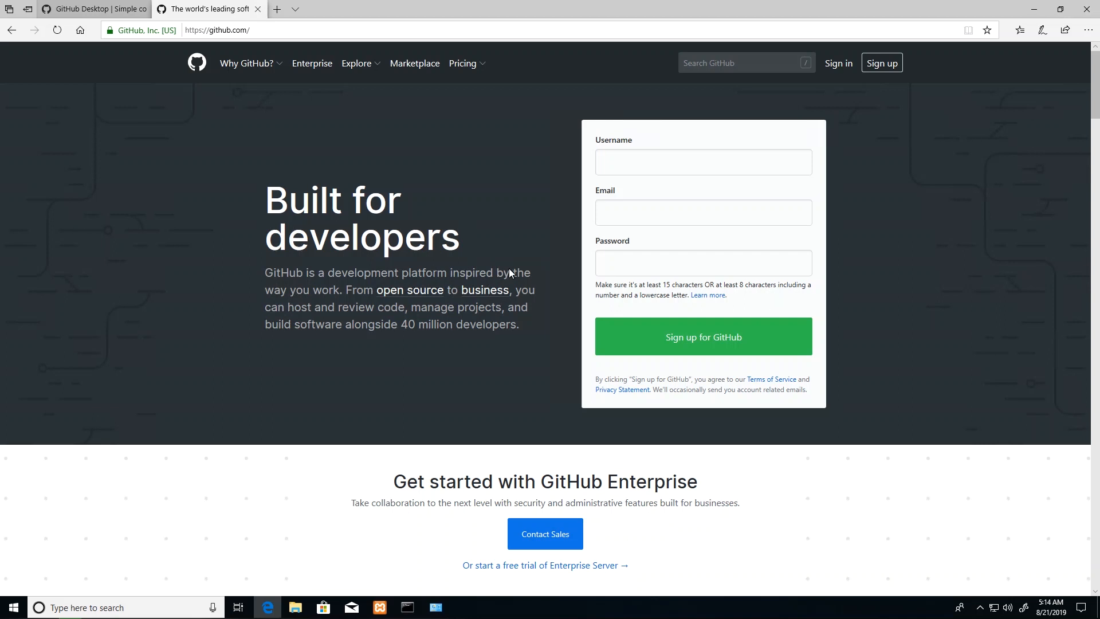
mouse_move(480, 297)
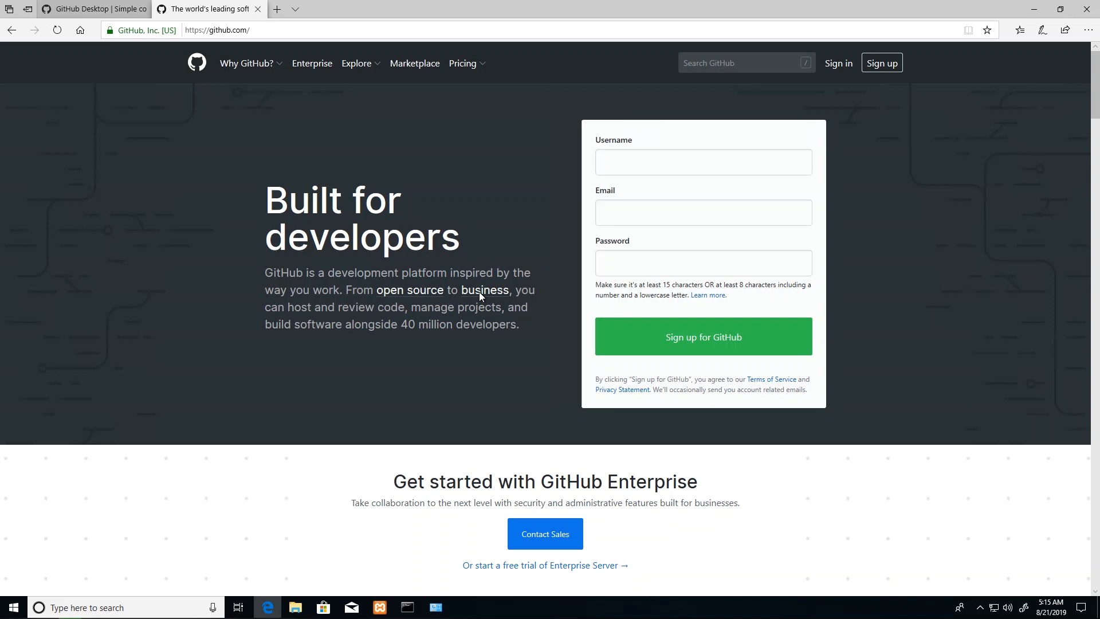
mouse_move(36, 332)
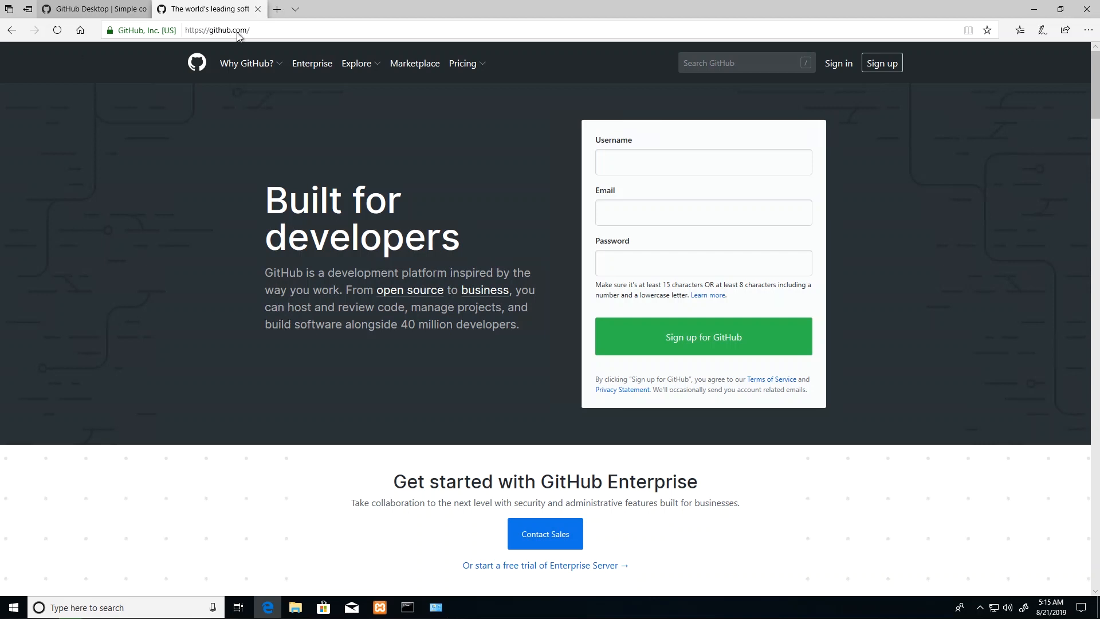
mouse_move(394, 222)
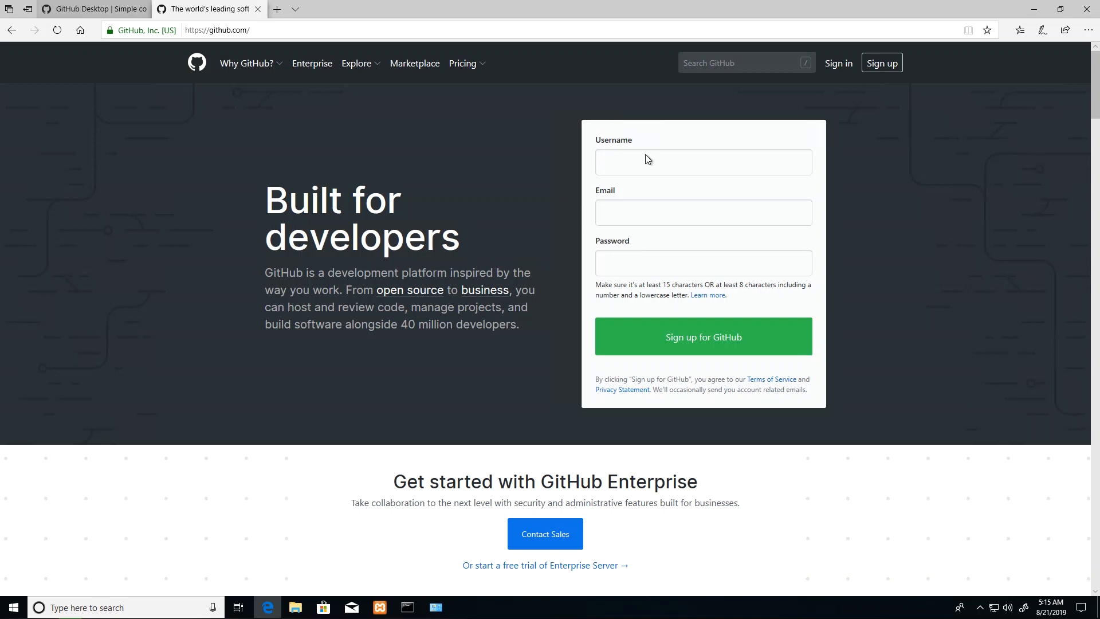
Try the signup username, email and password fields, then switch to the Sign in page.
click(702, 162)
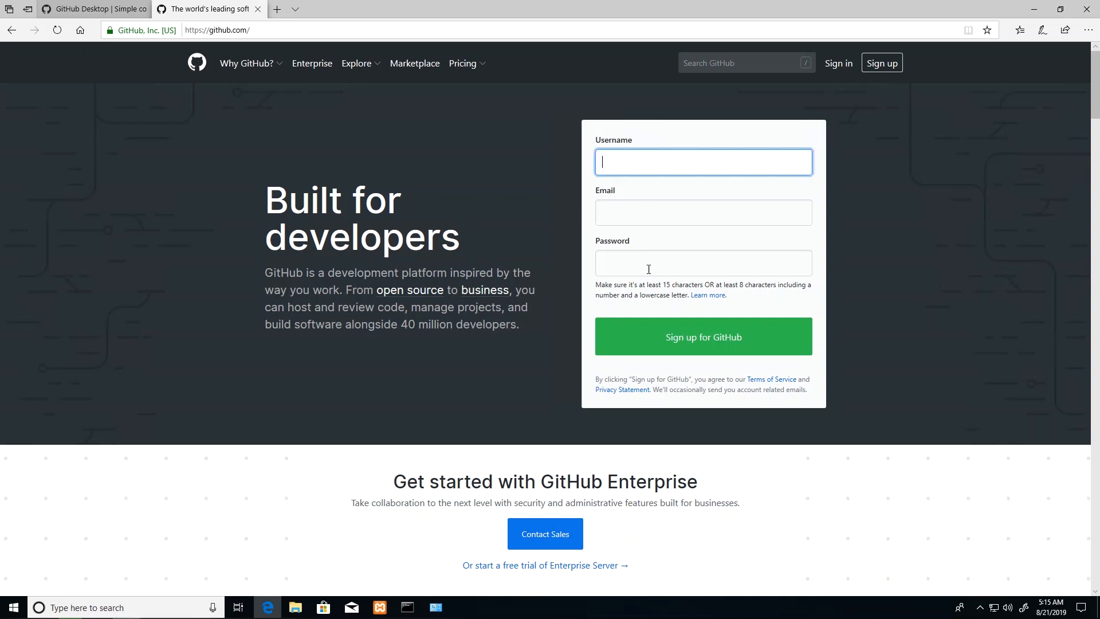
click(703, 212)
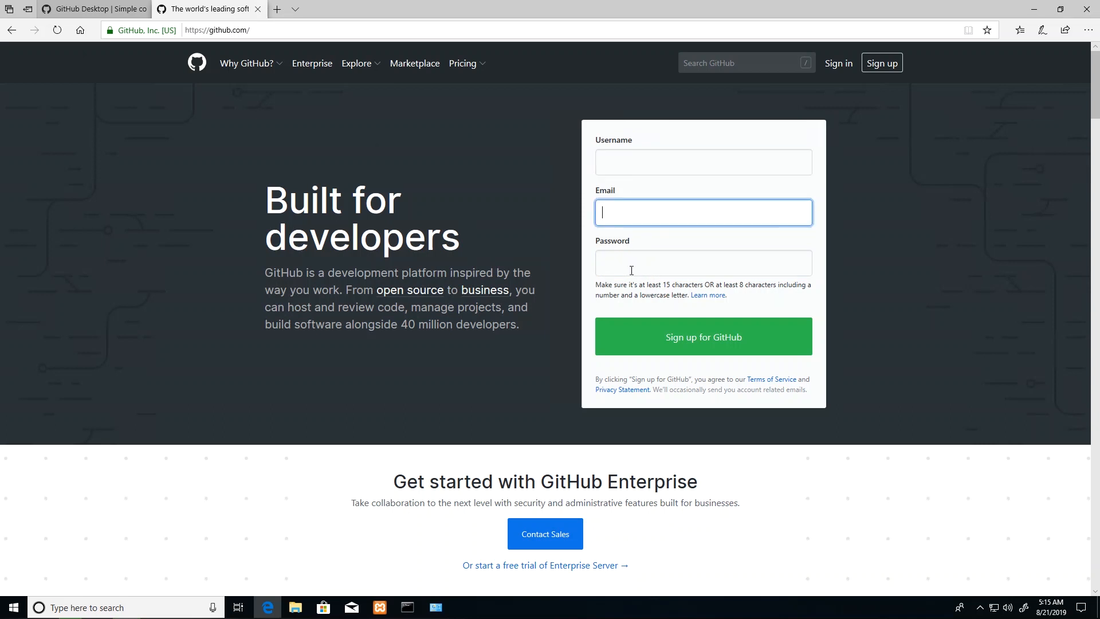
click(703, 263)
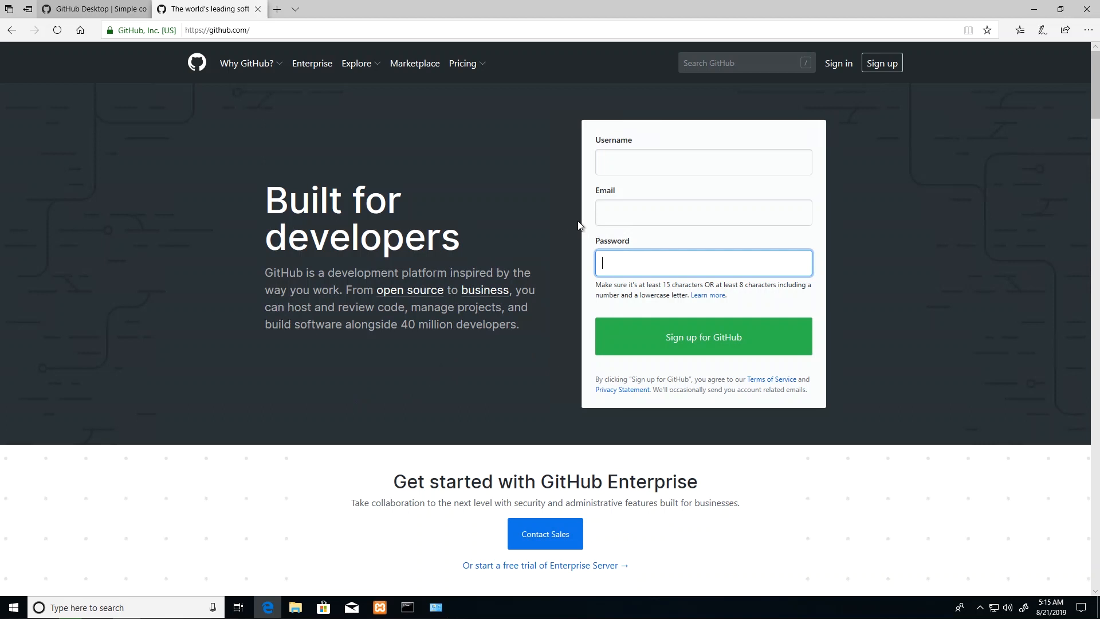
mouse_move(481, 76)
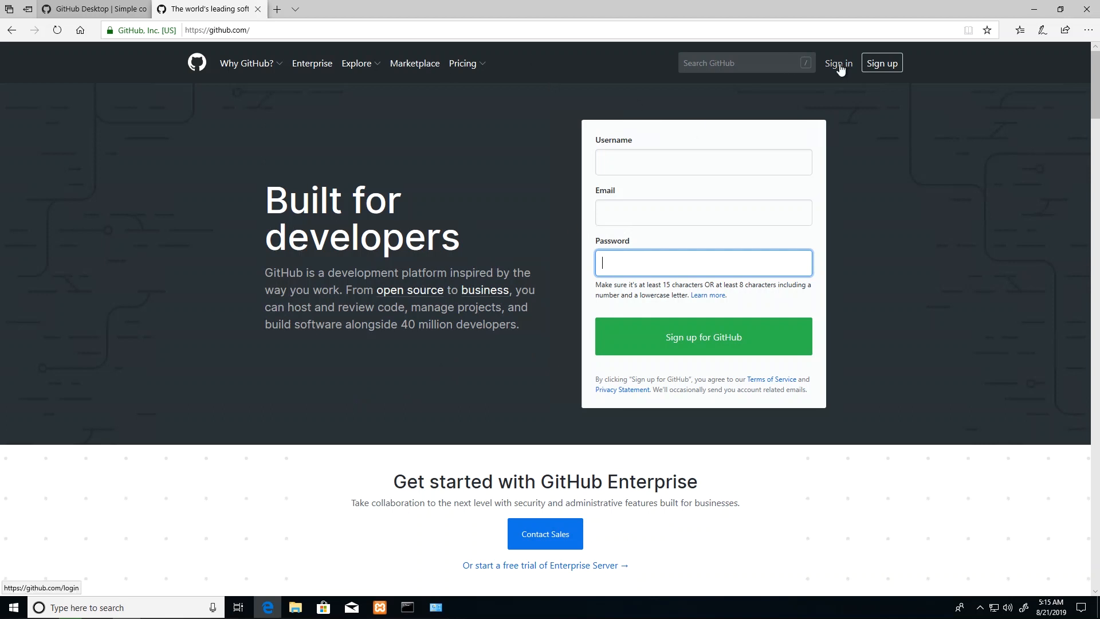
click(837, 62)
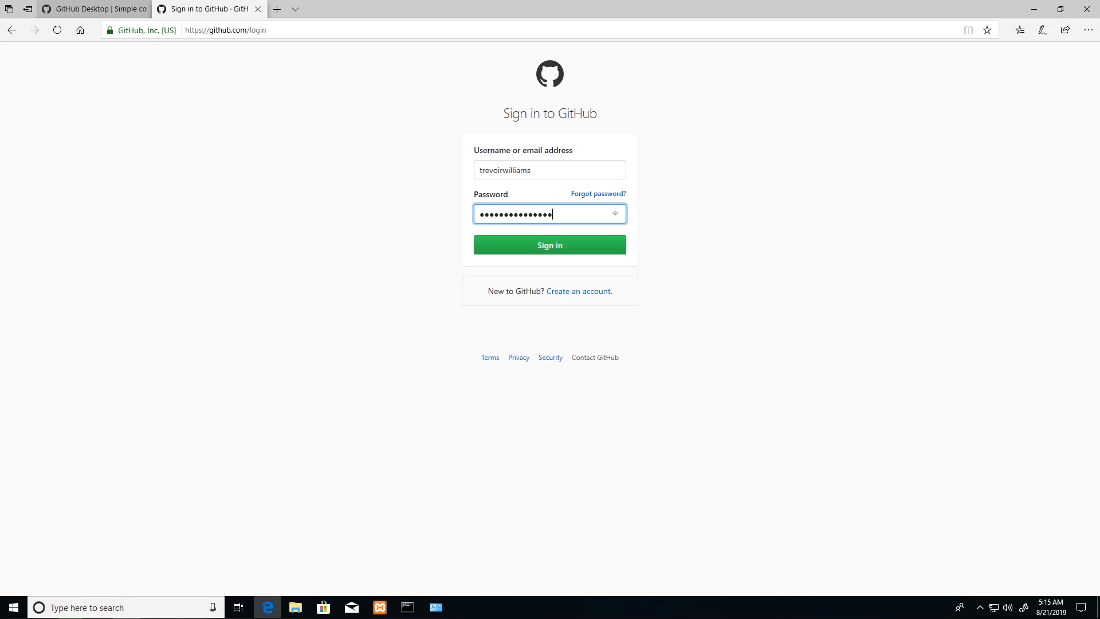
Submit the sign-in, then briefly open and dismiss the repository search suggestions.
click(549, 245)
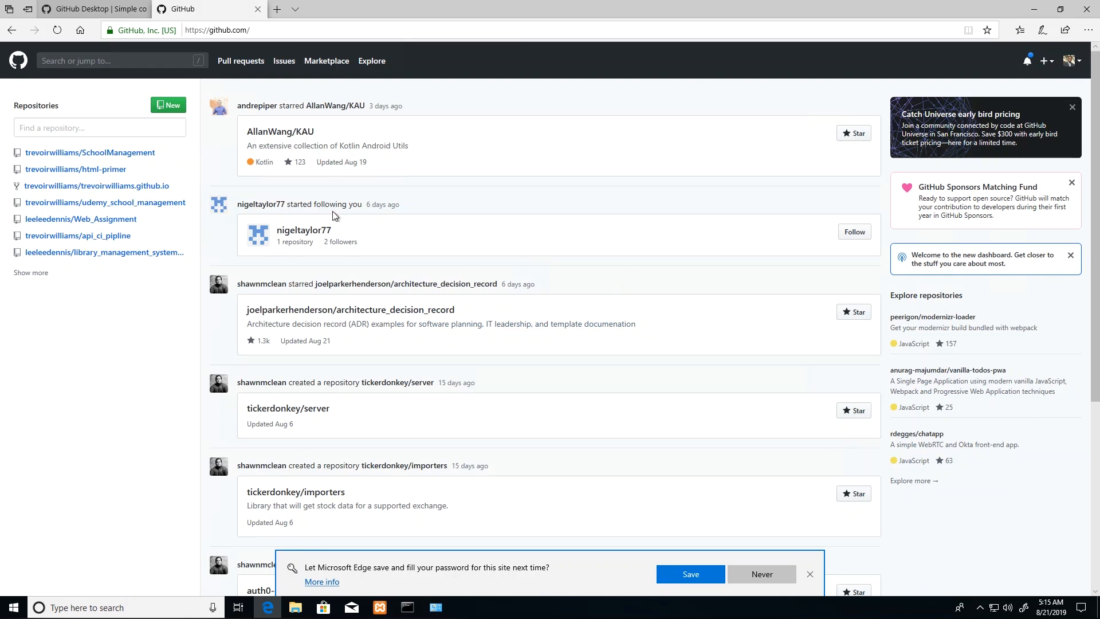
mouse_move(523, 232)
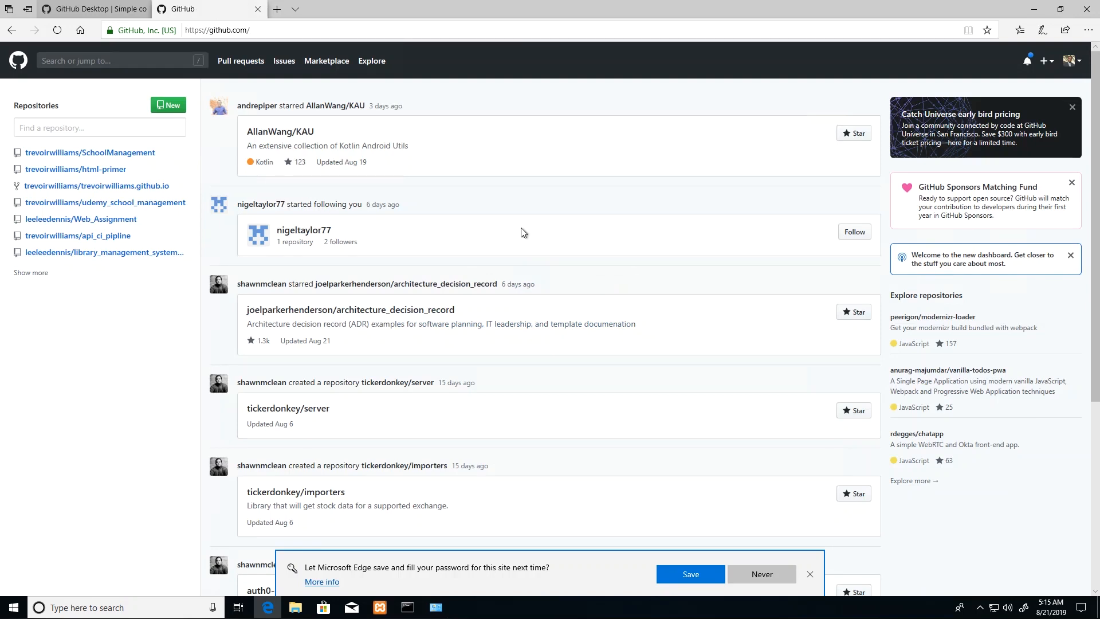
mouse_move(44, 350)
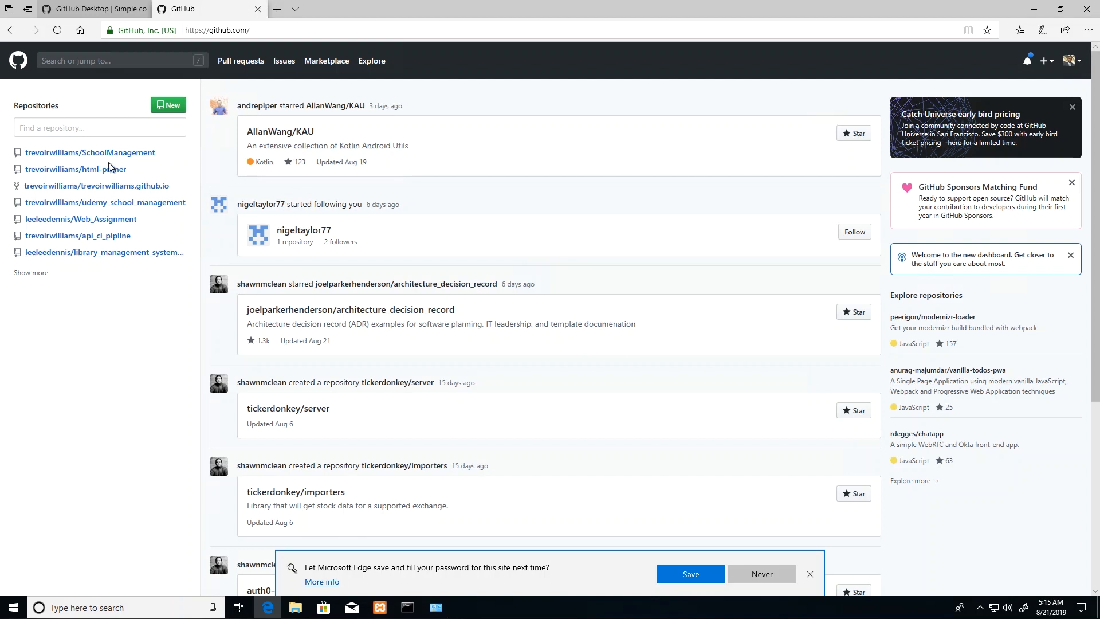
mouse_move(56, 280)
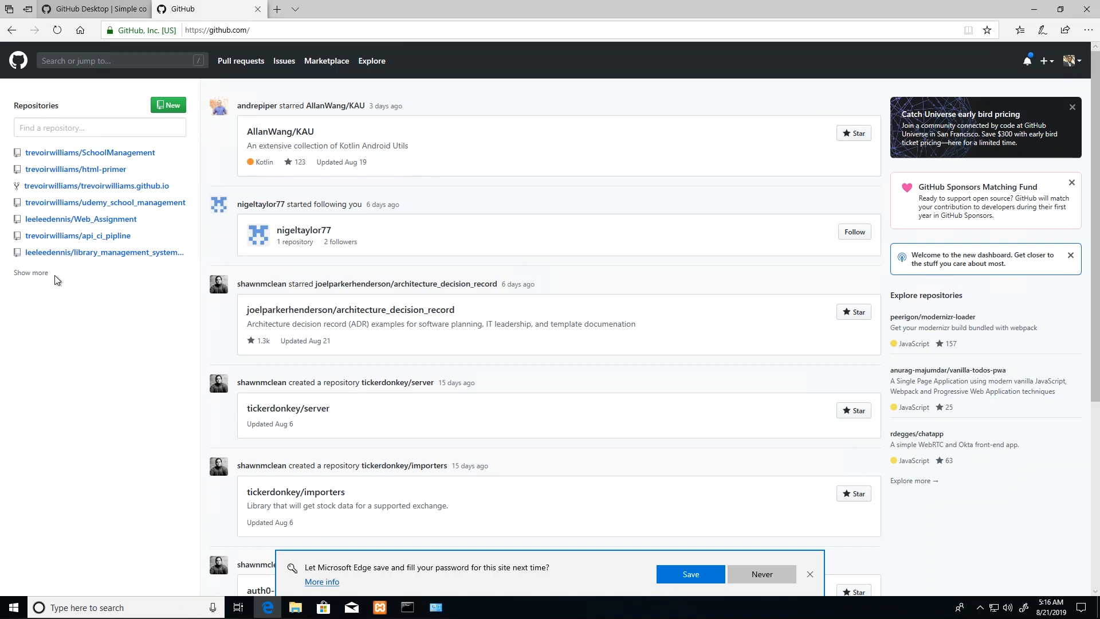
mouse_move(238, 184)
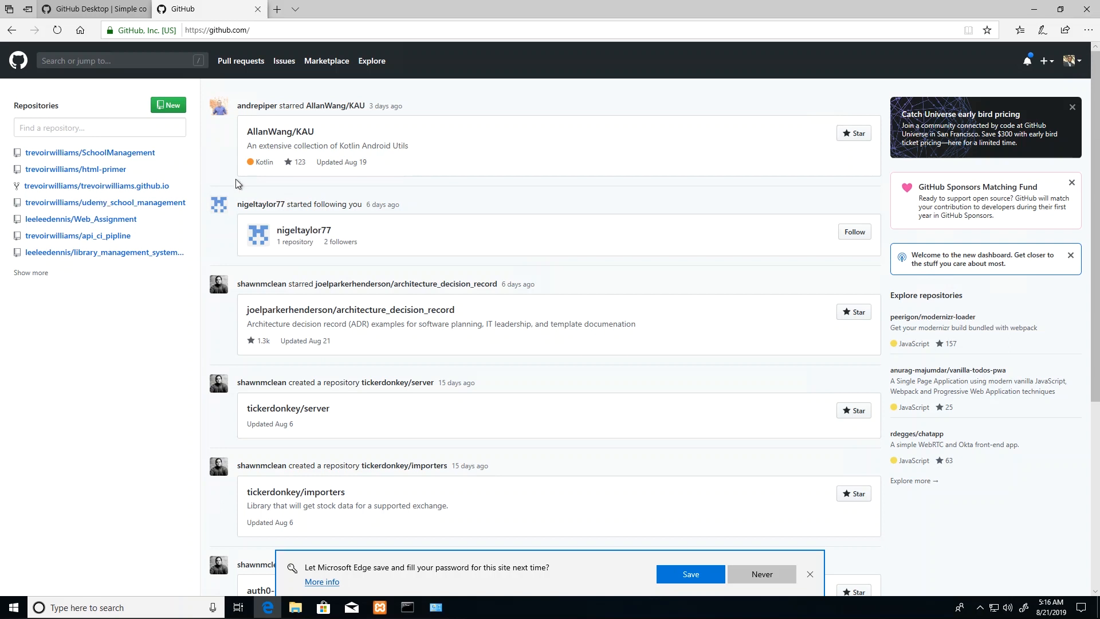
mouse_move(221, 105)
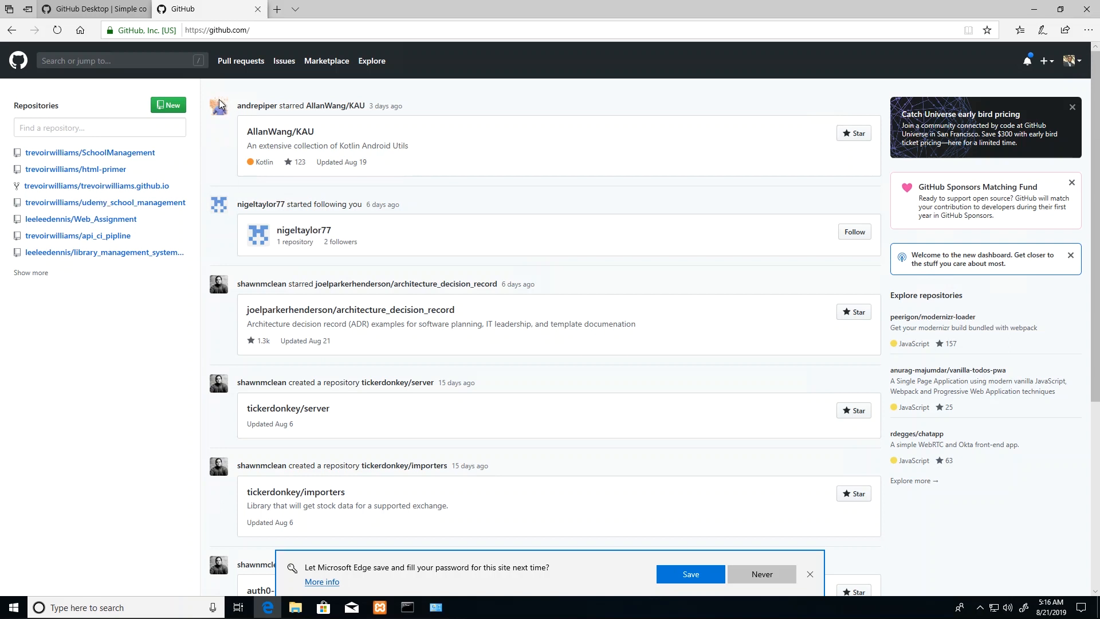
click(112, 60)
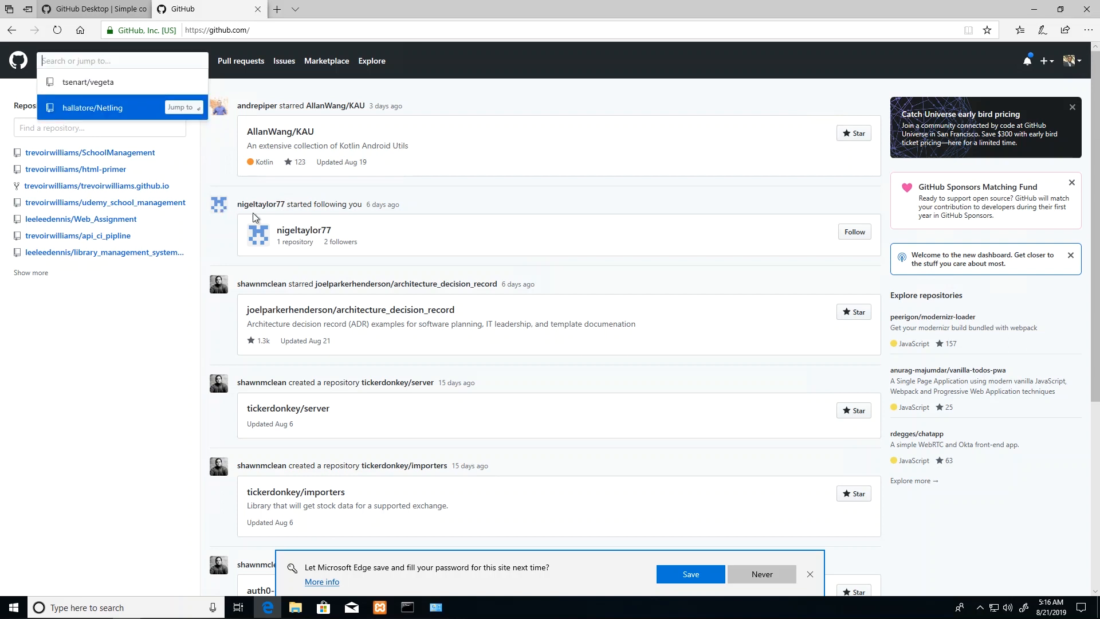
click(103, 409)
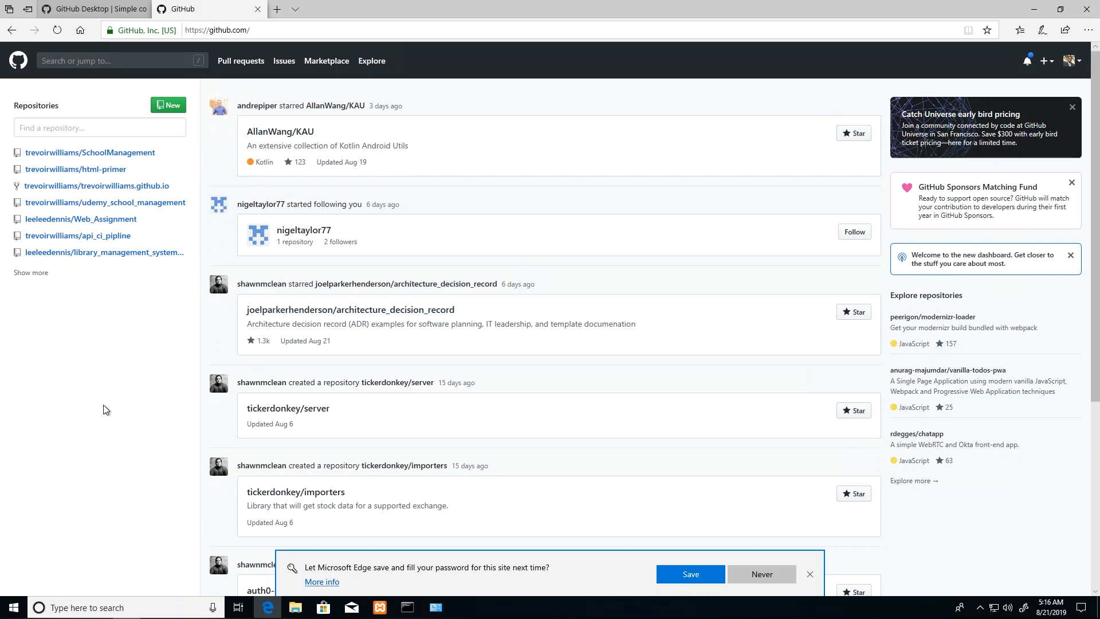
mouse_move(126, 411)
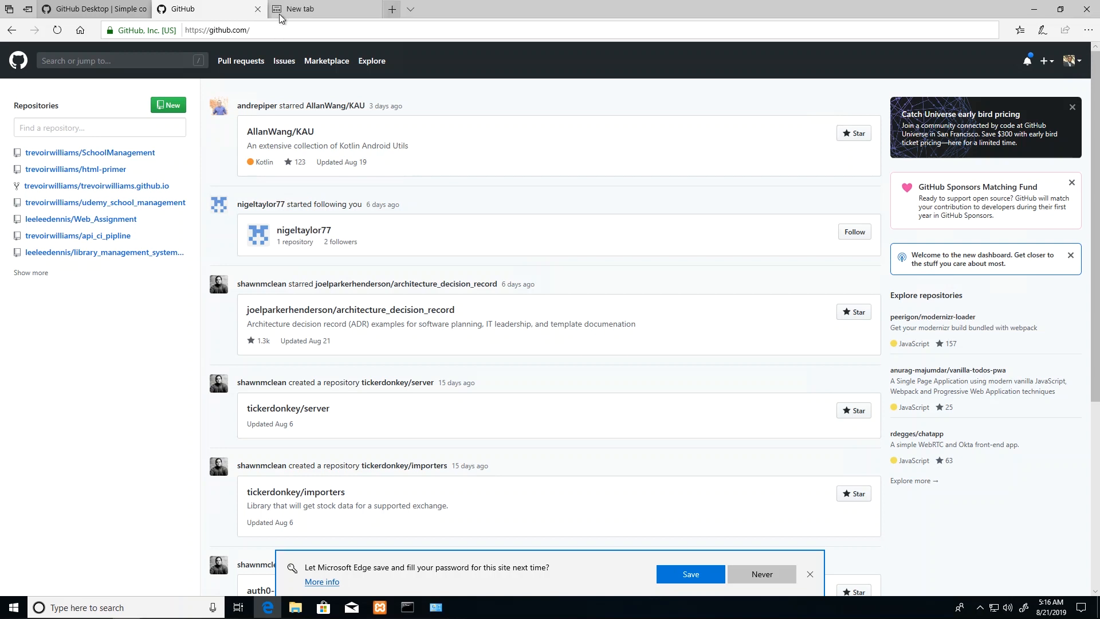
Search 'git', open git-scm.com and download Git 2.23.0 for Windows.
click(316, 9)
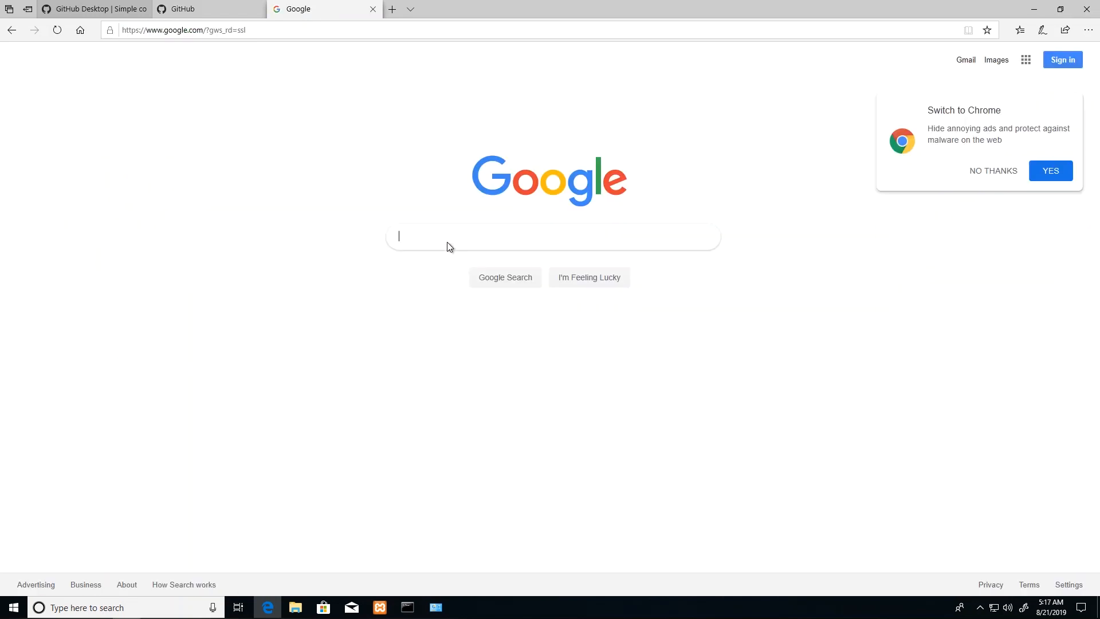
text(git)
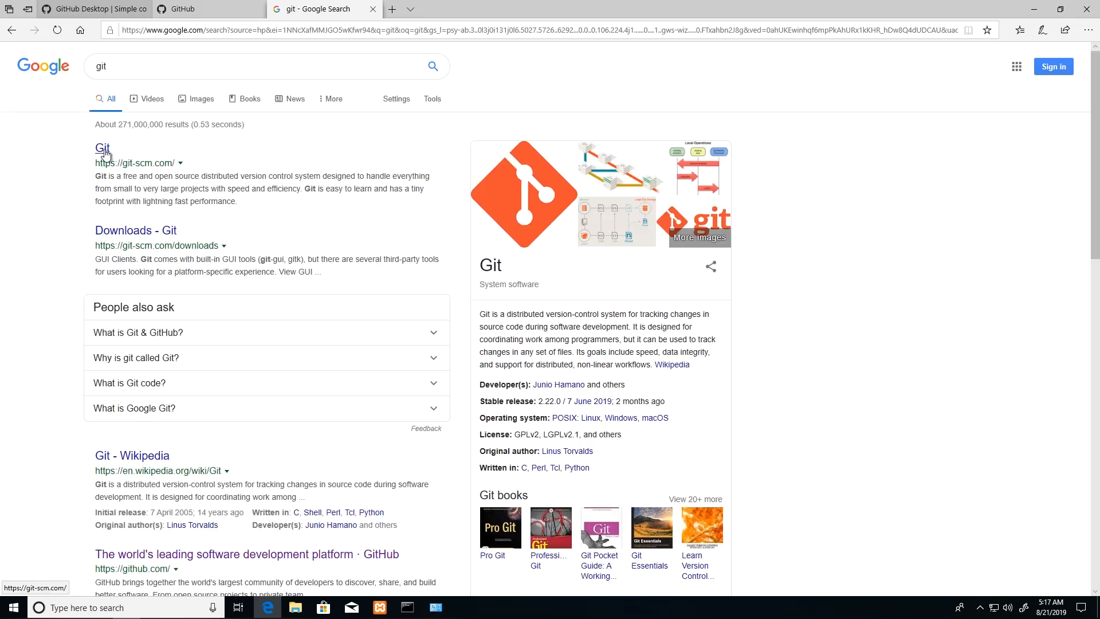
click(103, 147)
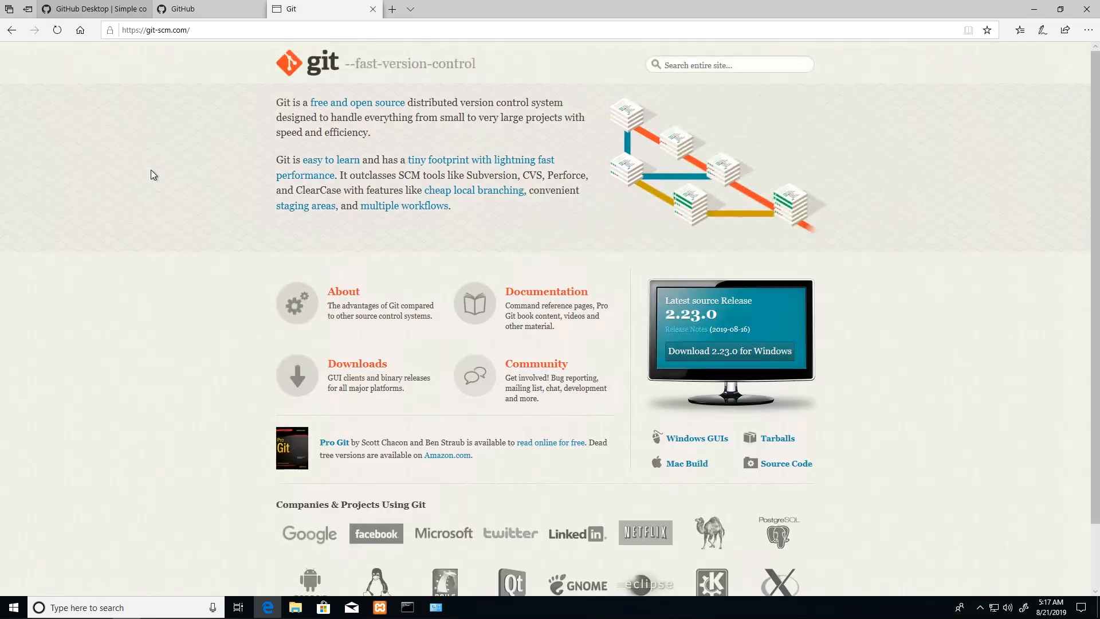
mouse_move(373, 325)
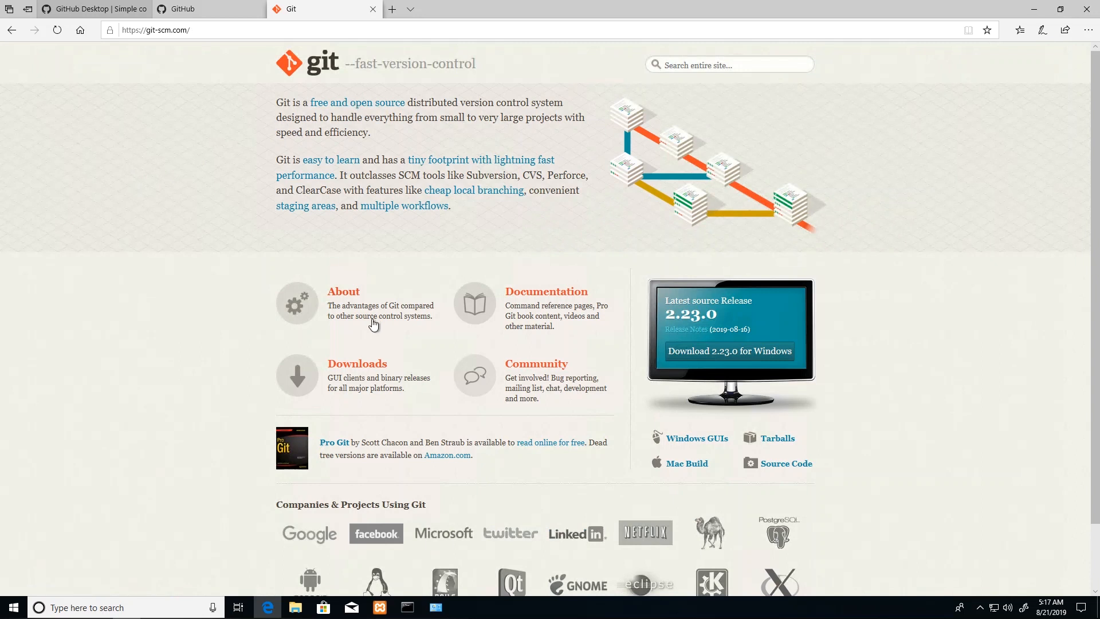
mouse_move(747, 357)
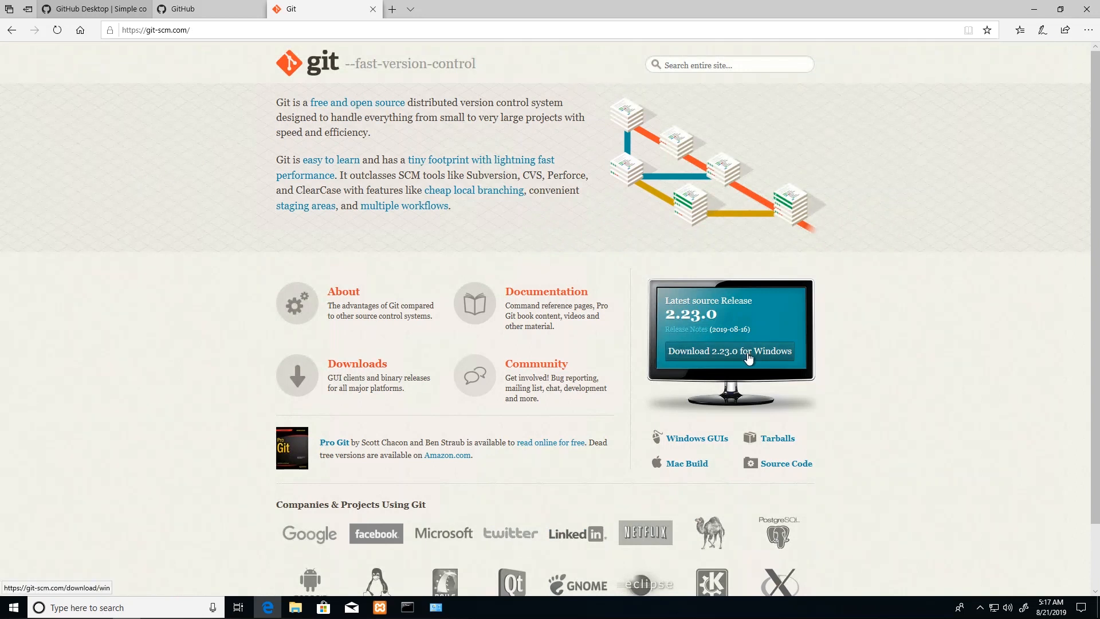
click(728, 351)
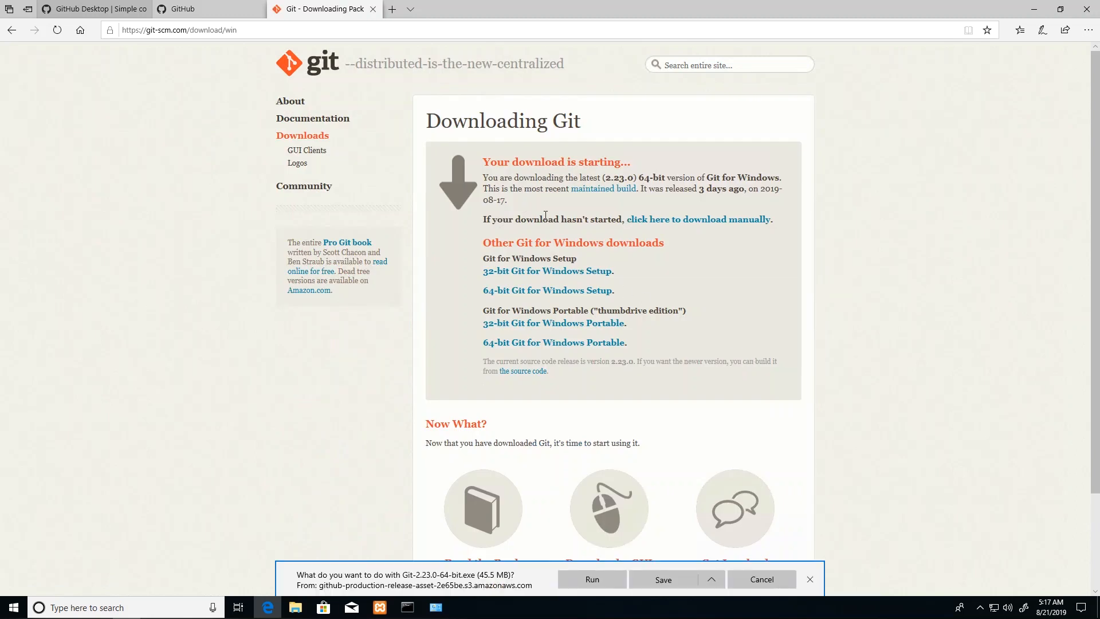
click(663, 578)
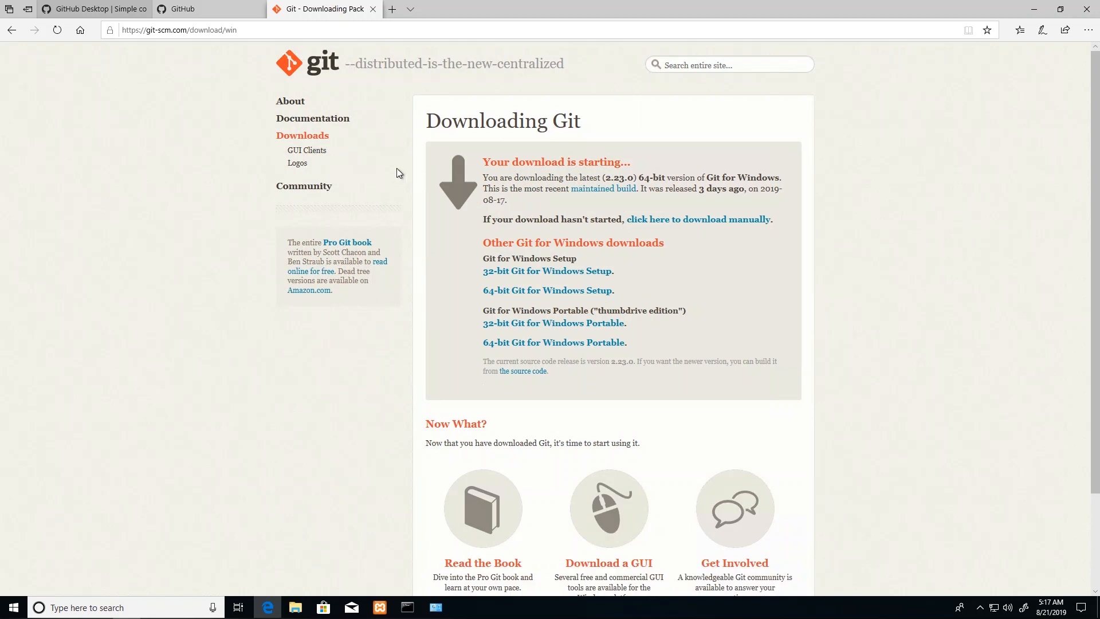
Start the GitHub Desktop installer from desktop.github.com in a new tab, checking the Git download tab.
click(507, 9)
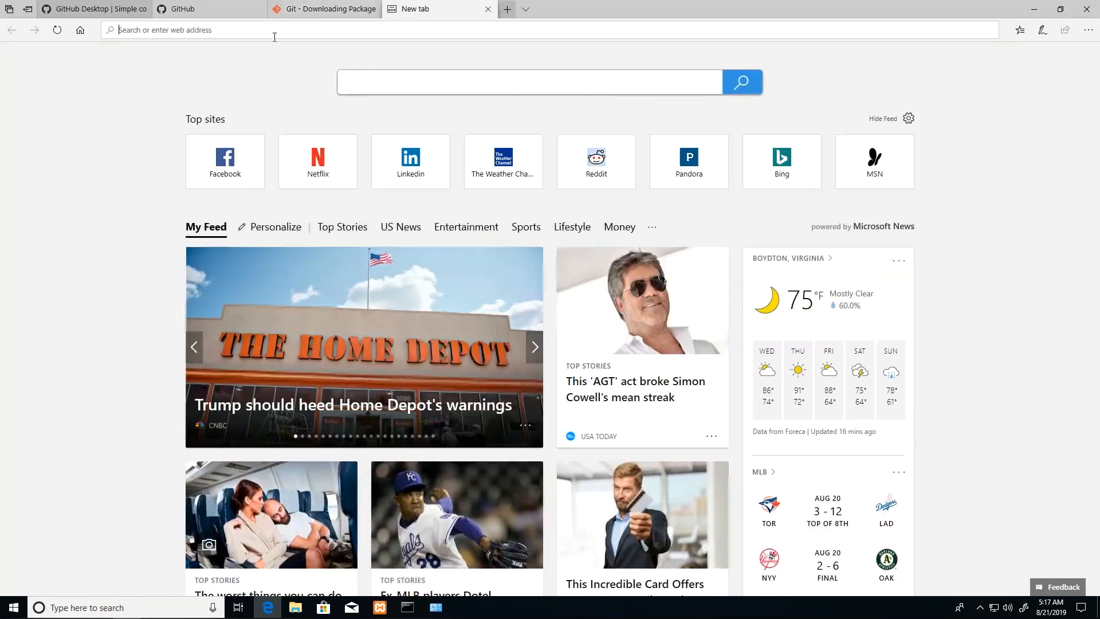
text(desktop.github.com/)
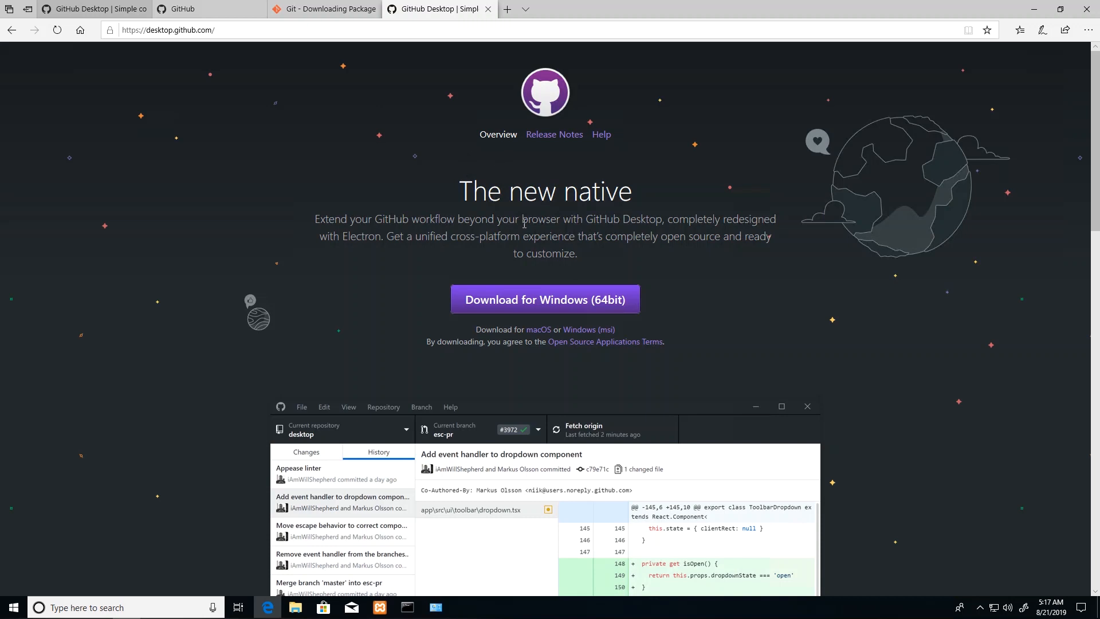
click(544, 299)
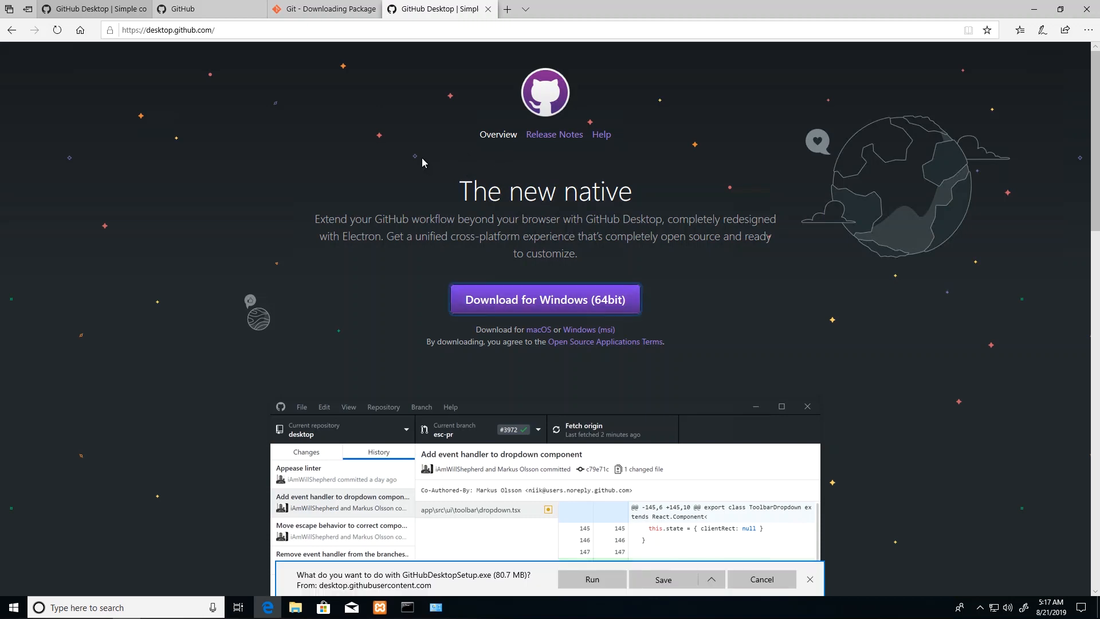
mouse_move(571, 568)
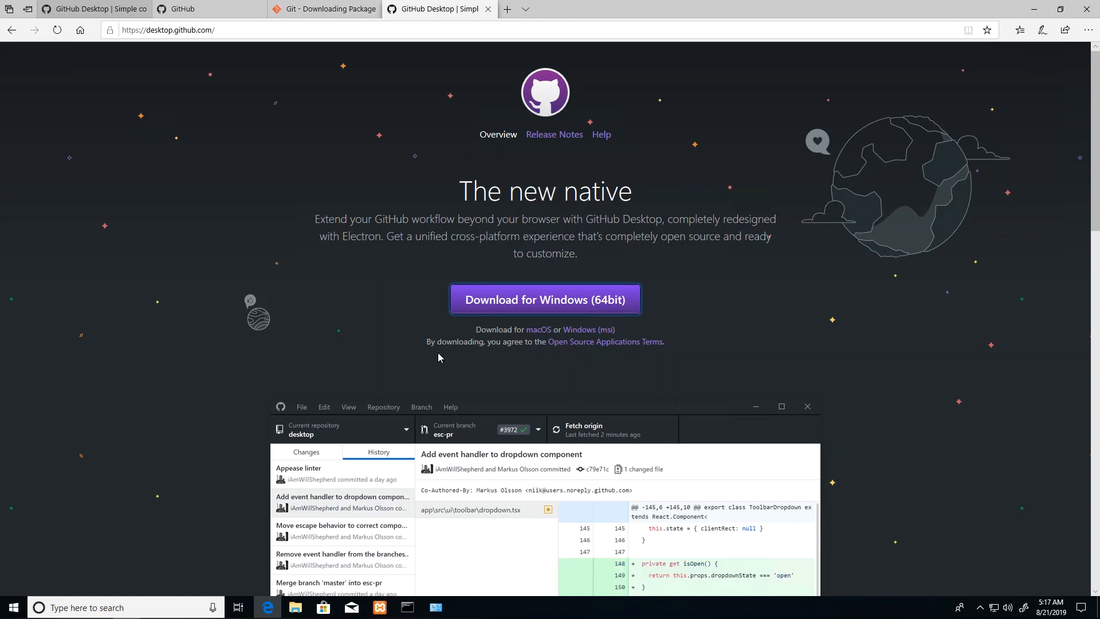
click(323, 9)
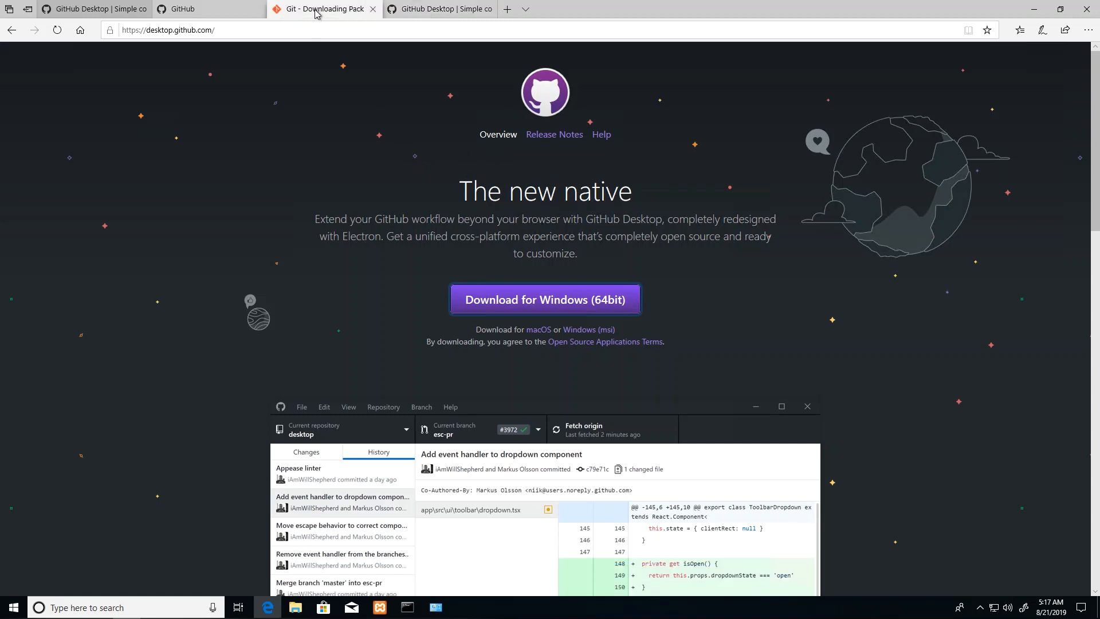
click(545, 299)
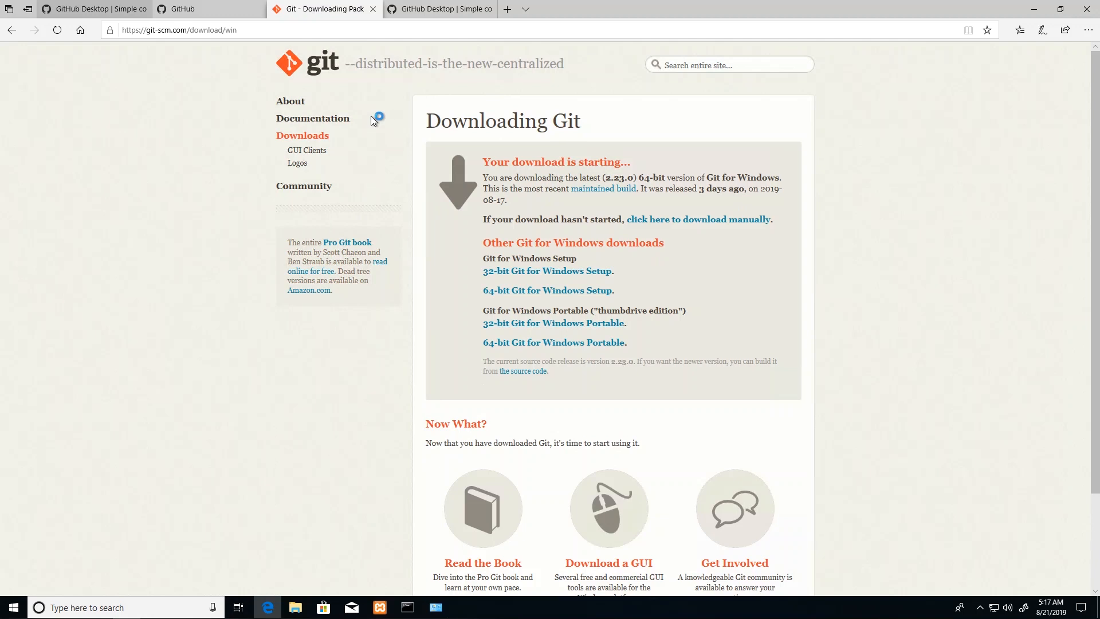
mouse_move(453, 373)
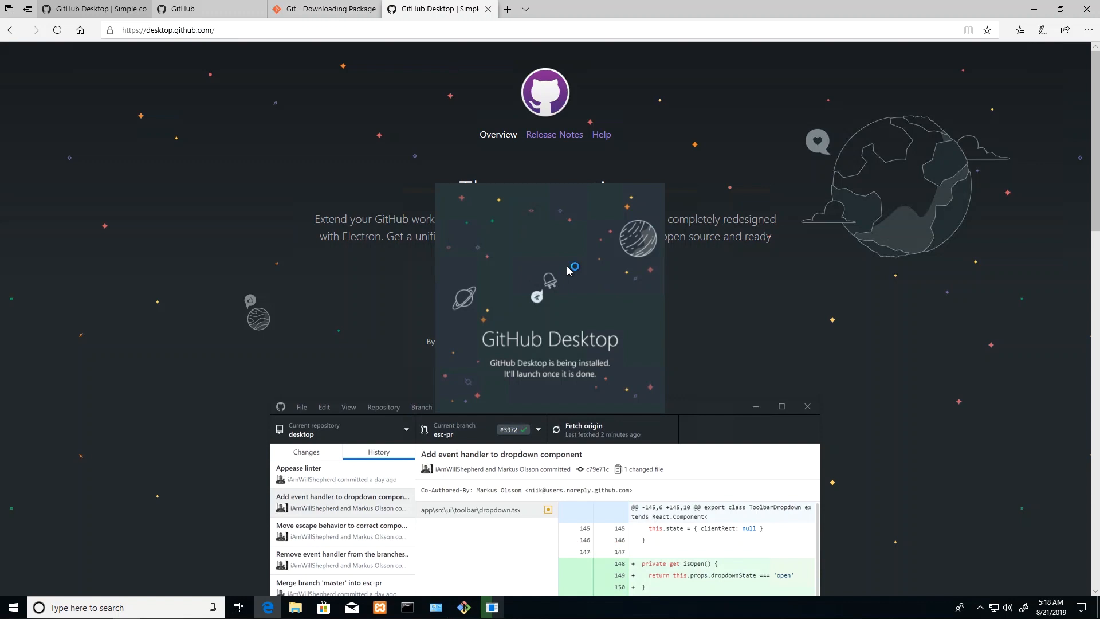
mouse_move(181, 354)
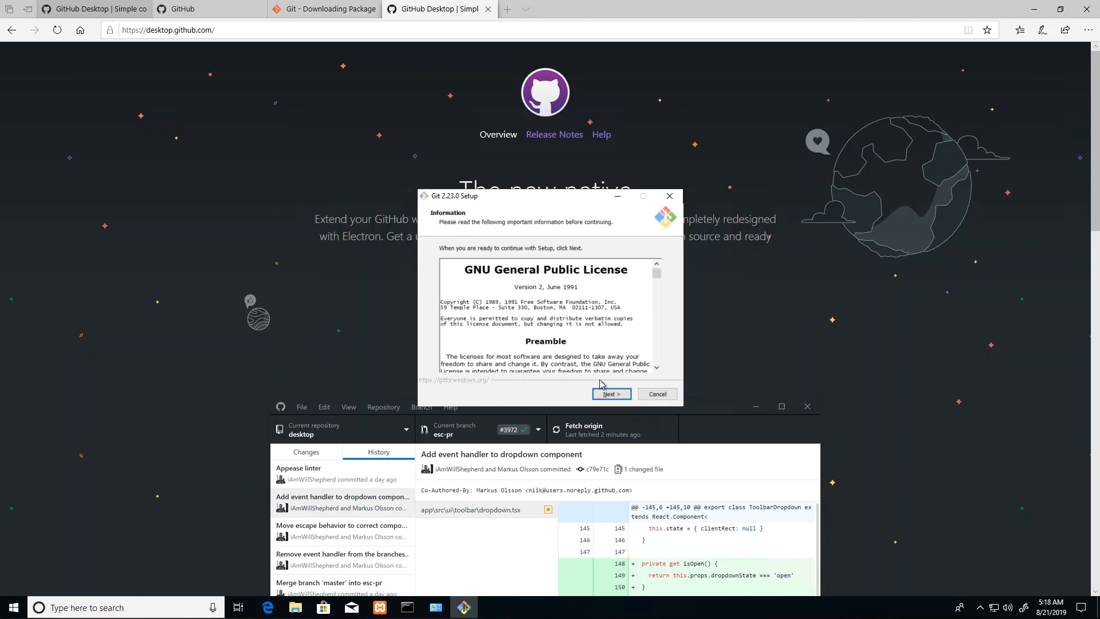
Accept all Git 2.23.0 setup defaults (Vim editor, MinTTY), skip release notes and finish.
click(609, 394)
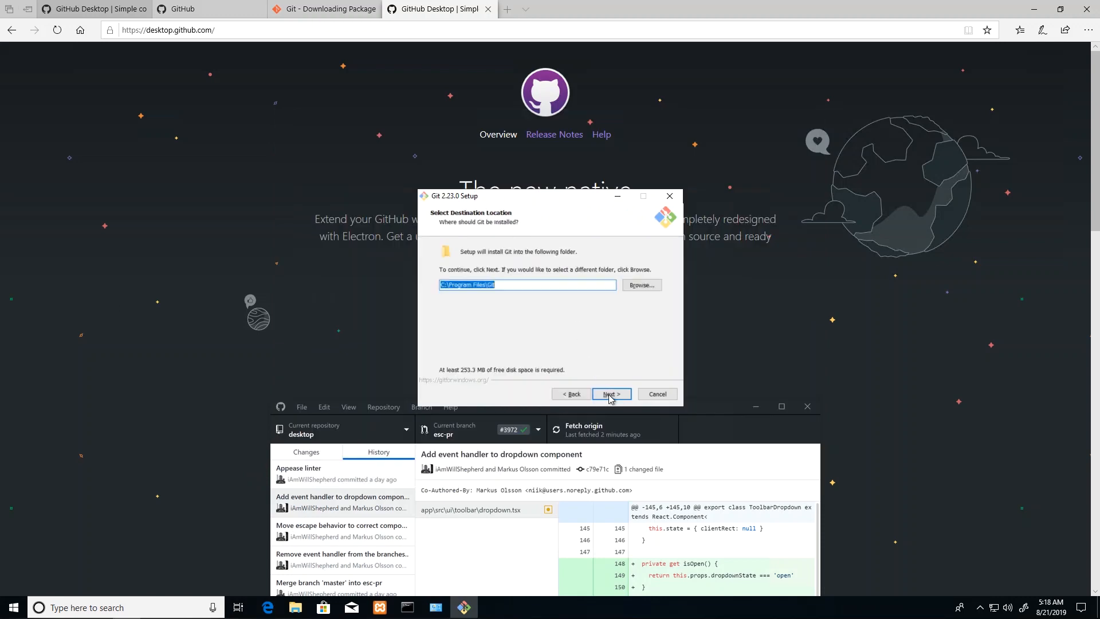
click(610, 394)
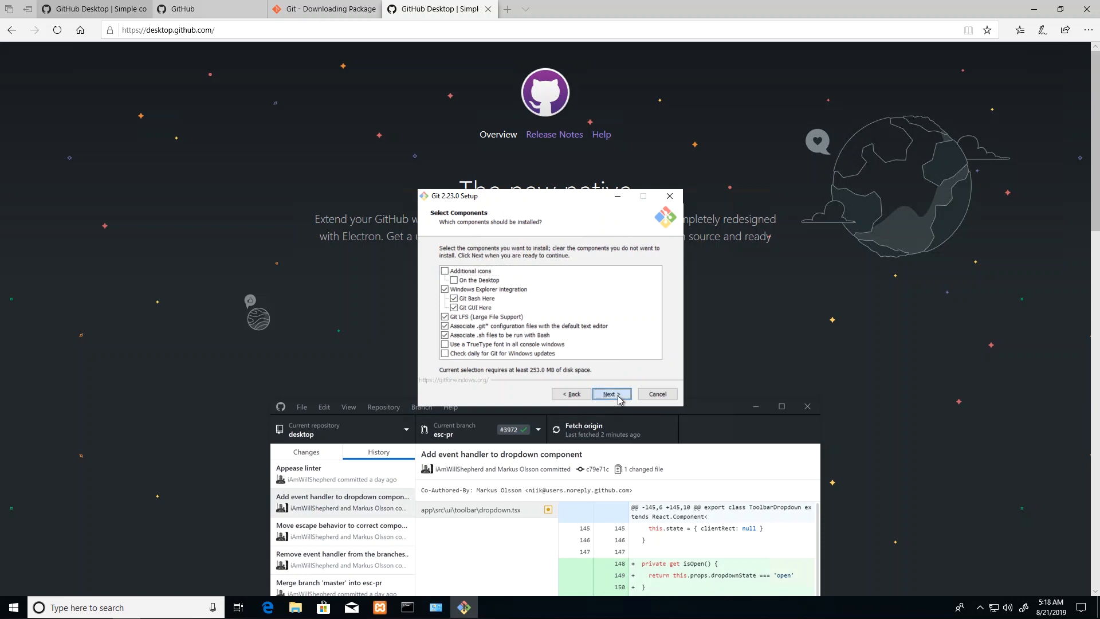
click(609, 393)
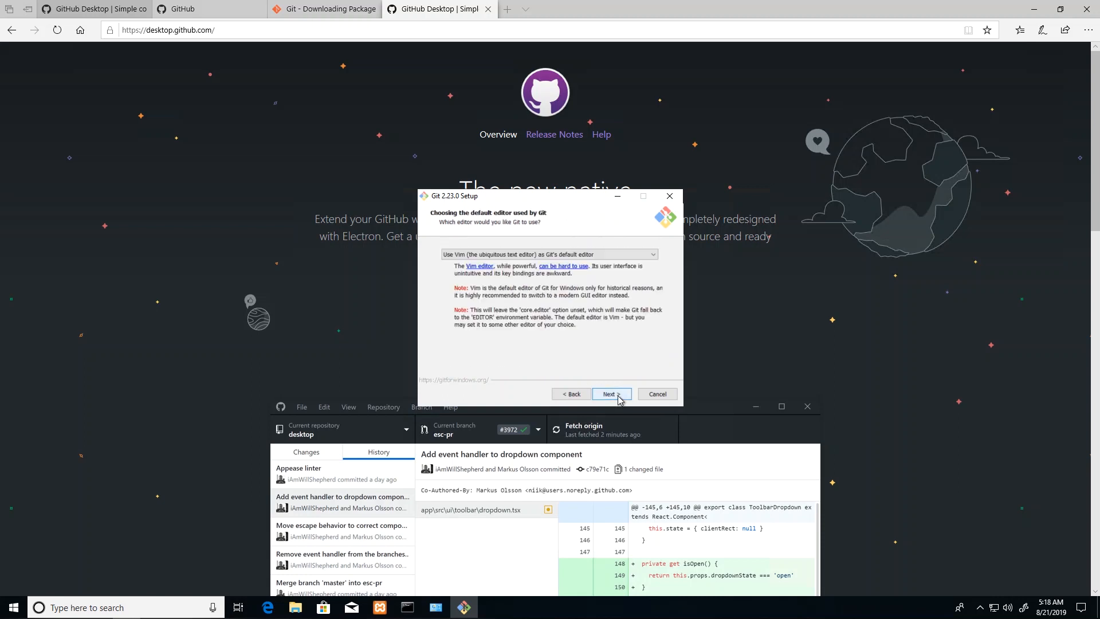
click(610, 393)
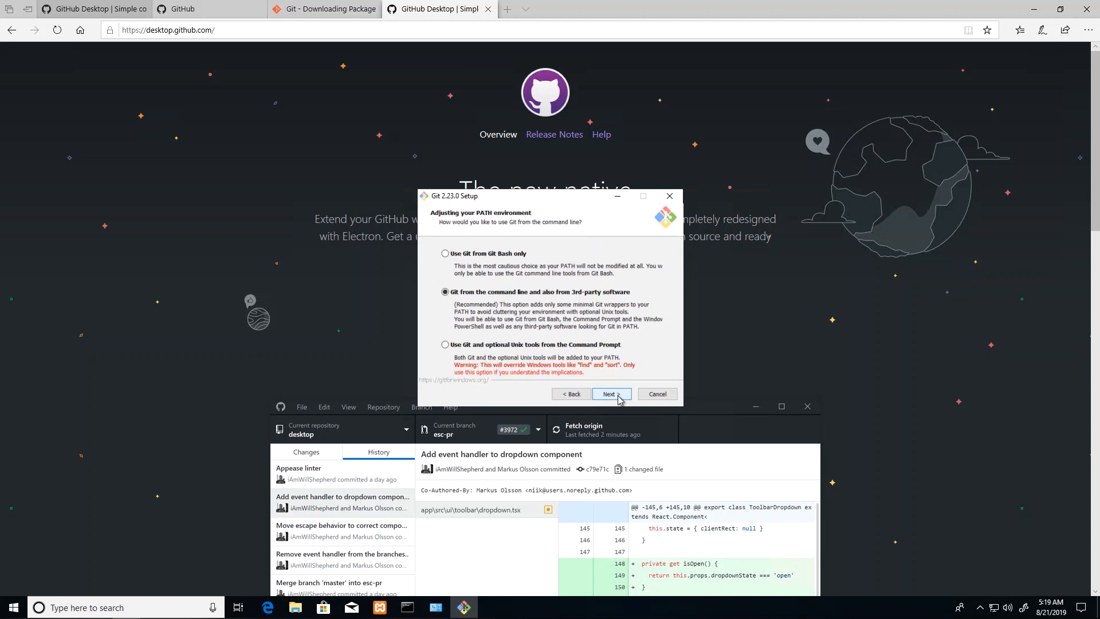
click(608, 394)
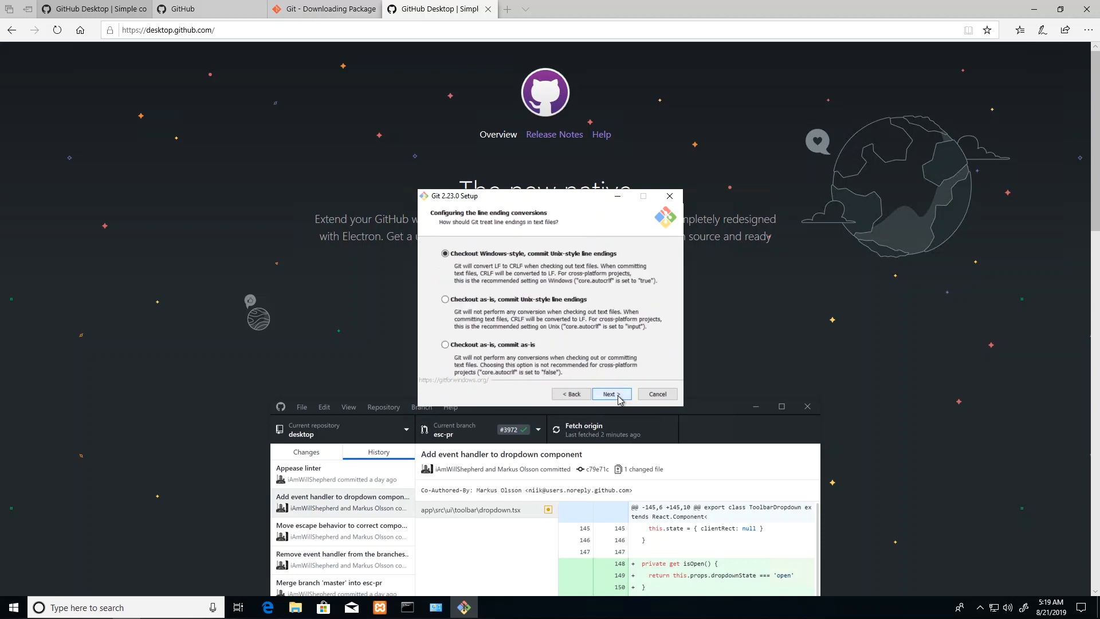
click(610, 393)
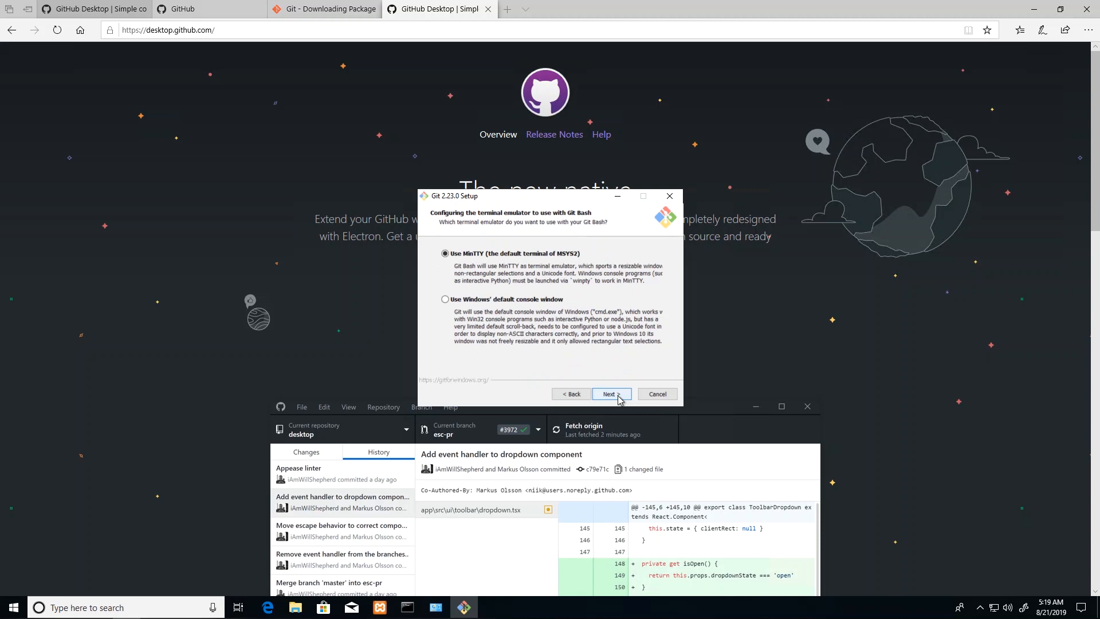
click(610, 393)
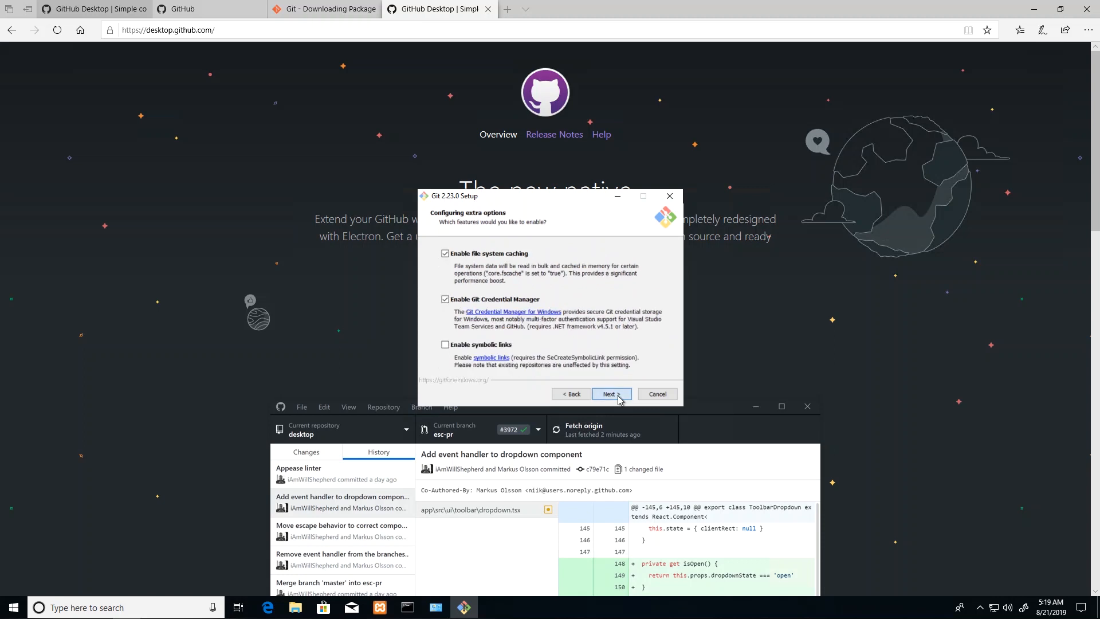
click(608, 394)
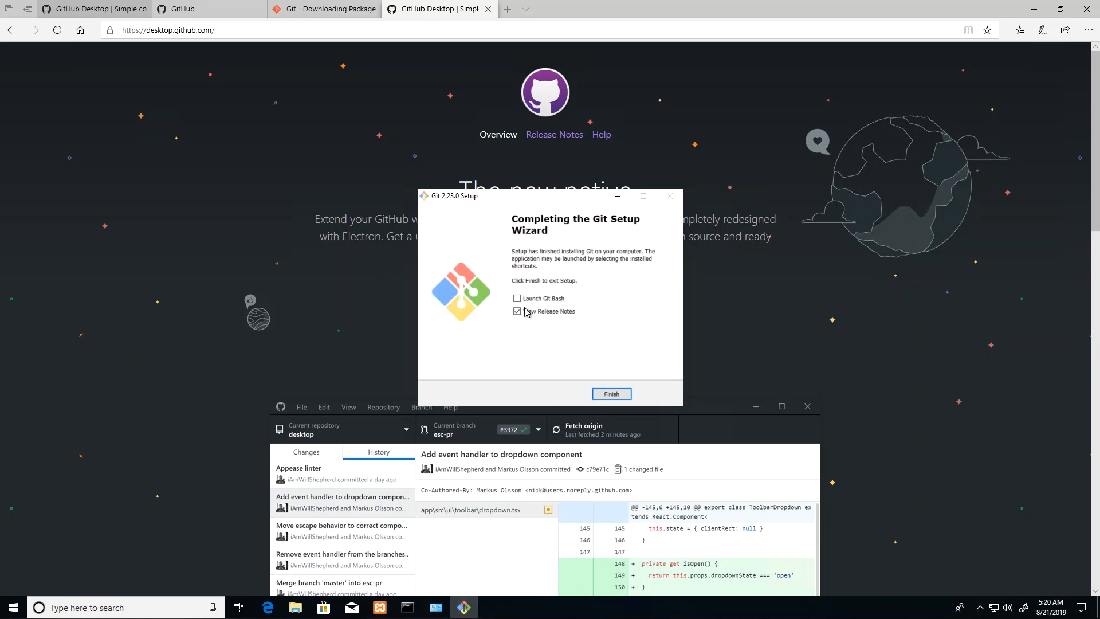
click(516, 310)
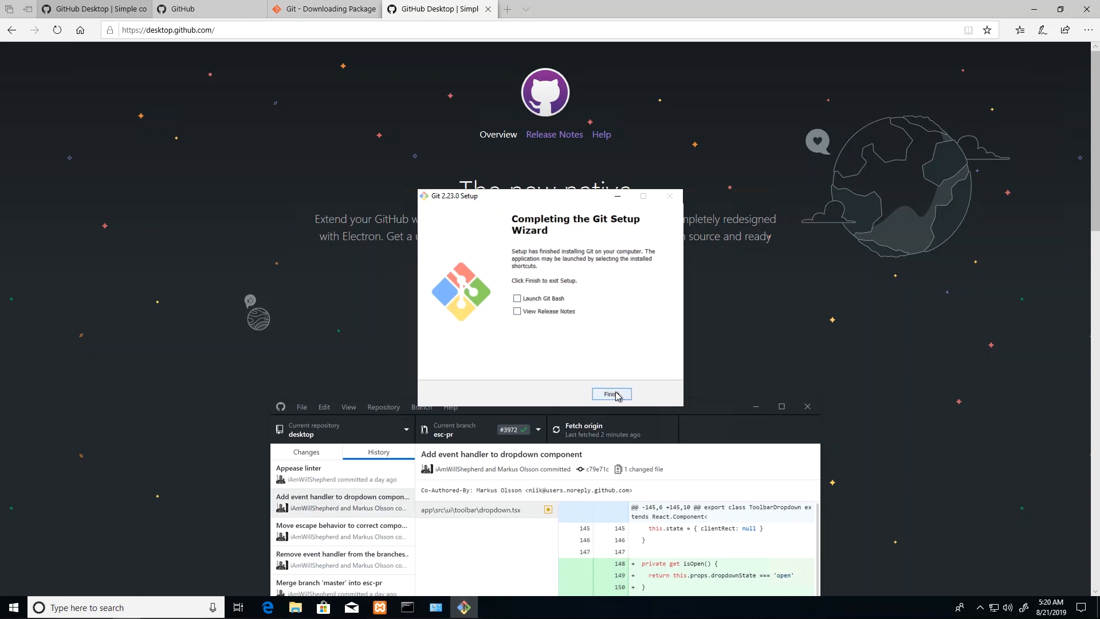
click(610, 394)
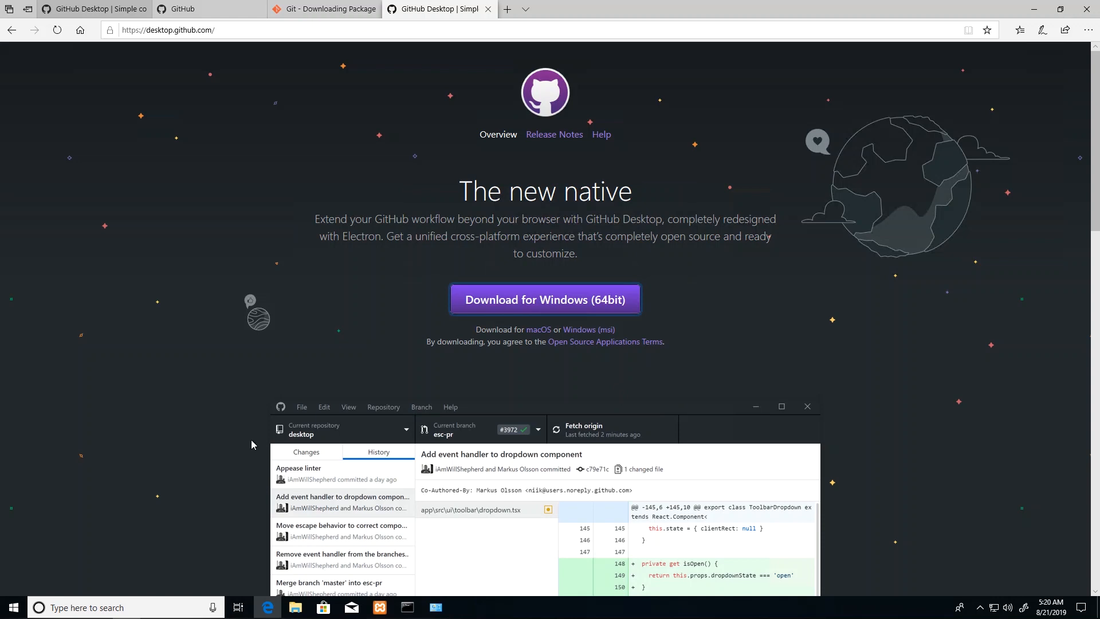
mouse_move(108, 536)
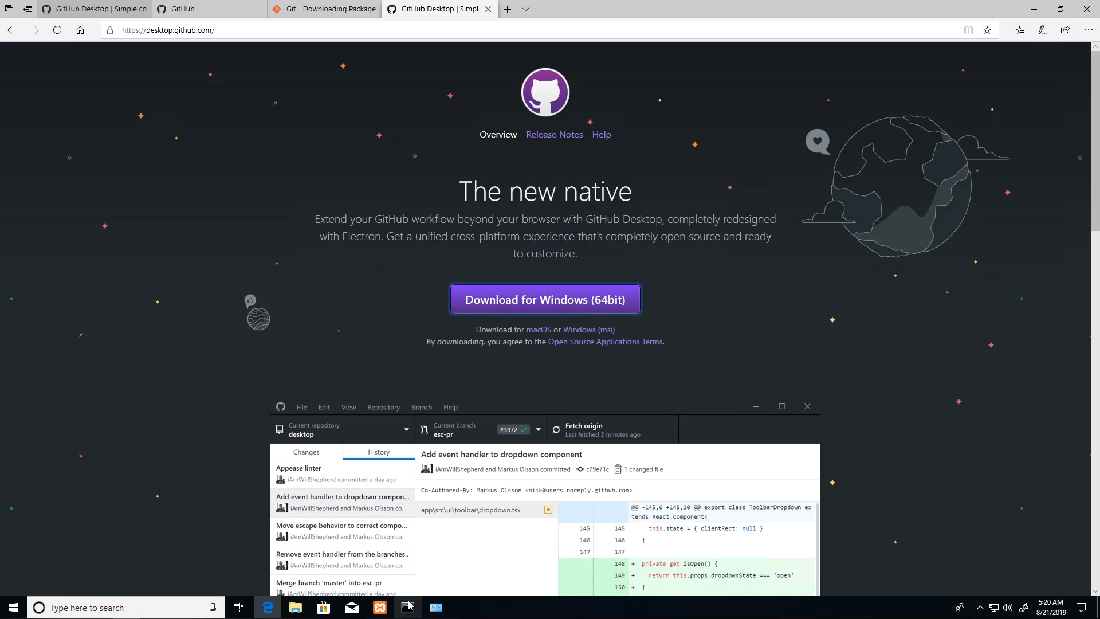
Run git in the old Command Prompt, then launch a fresh Command Prompt from Start.
click(406, 606)
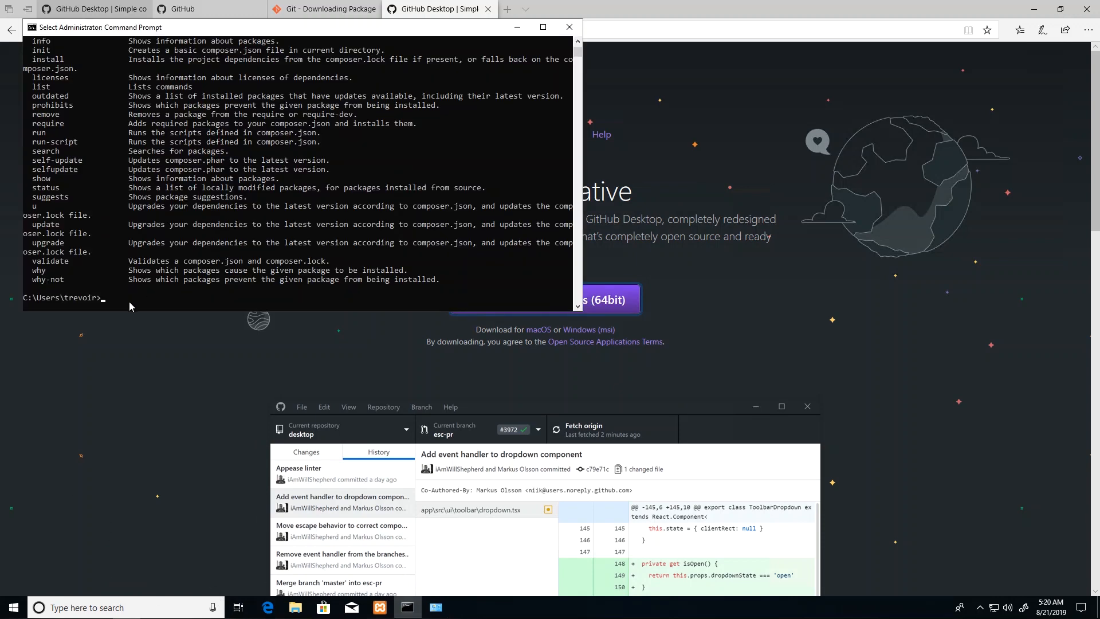
text(git)
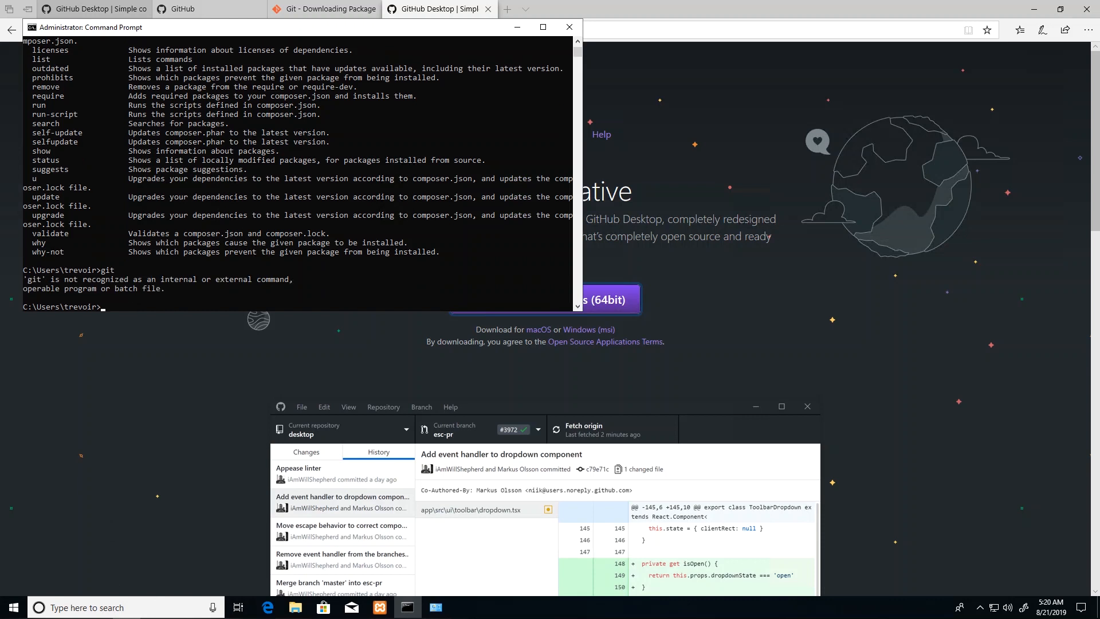
click(13, 607)
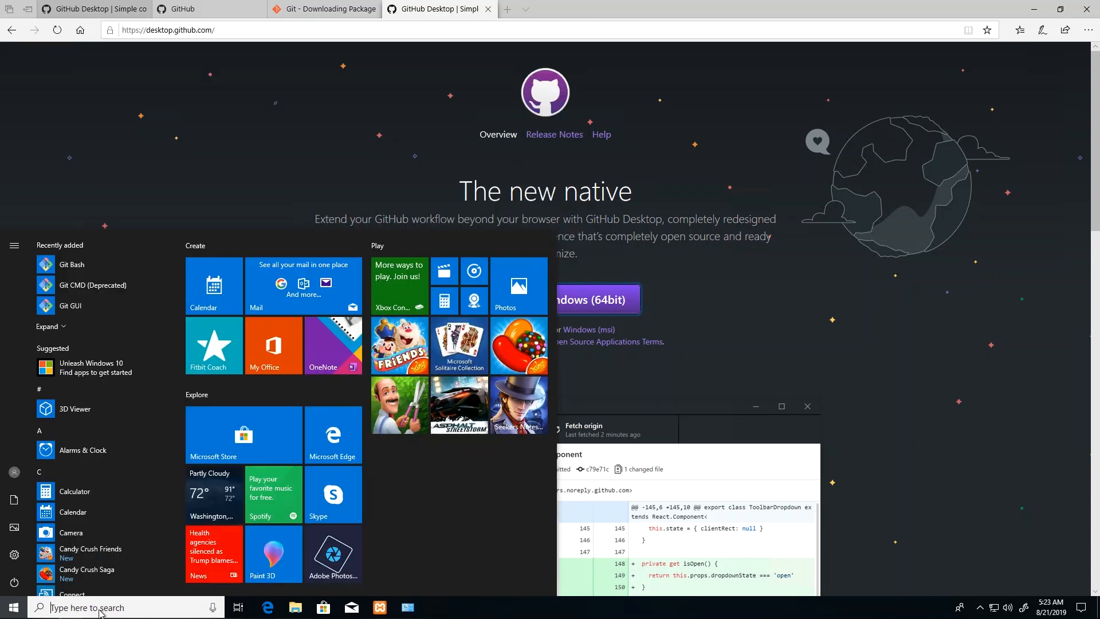
click(106, 607)
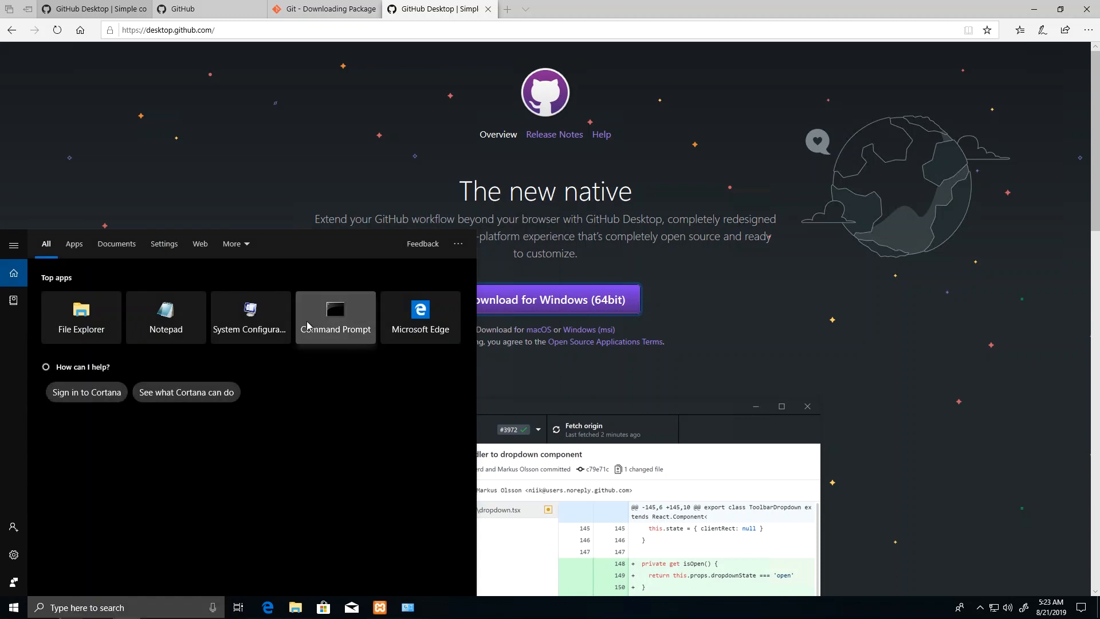
click(335, 316)
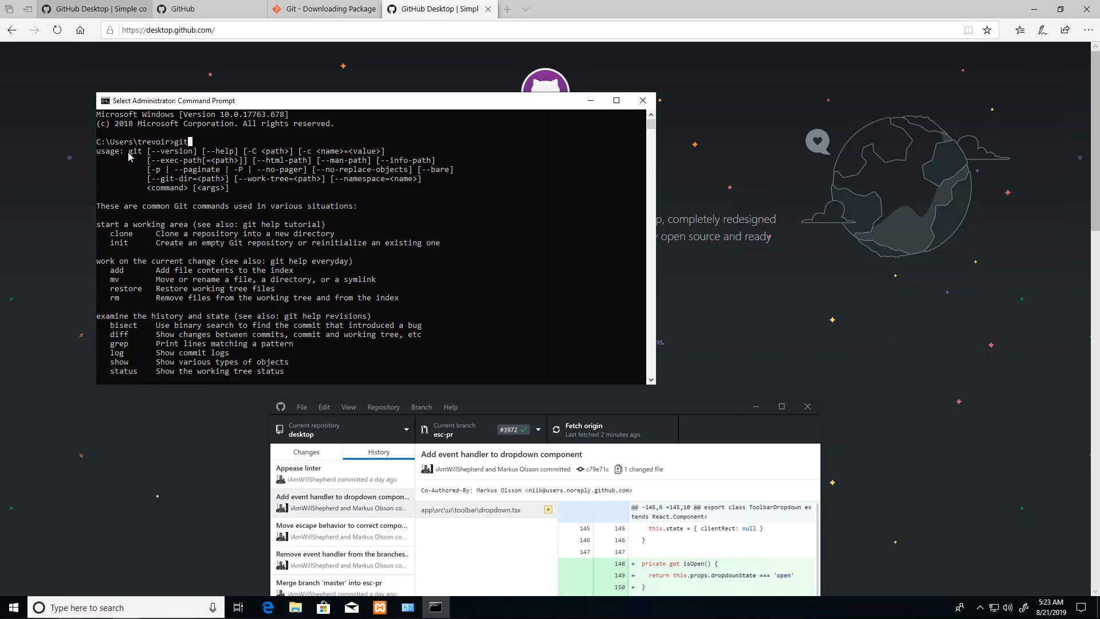
mouse_move(179, 296)
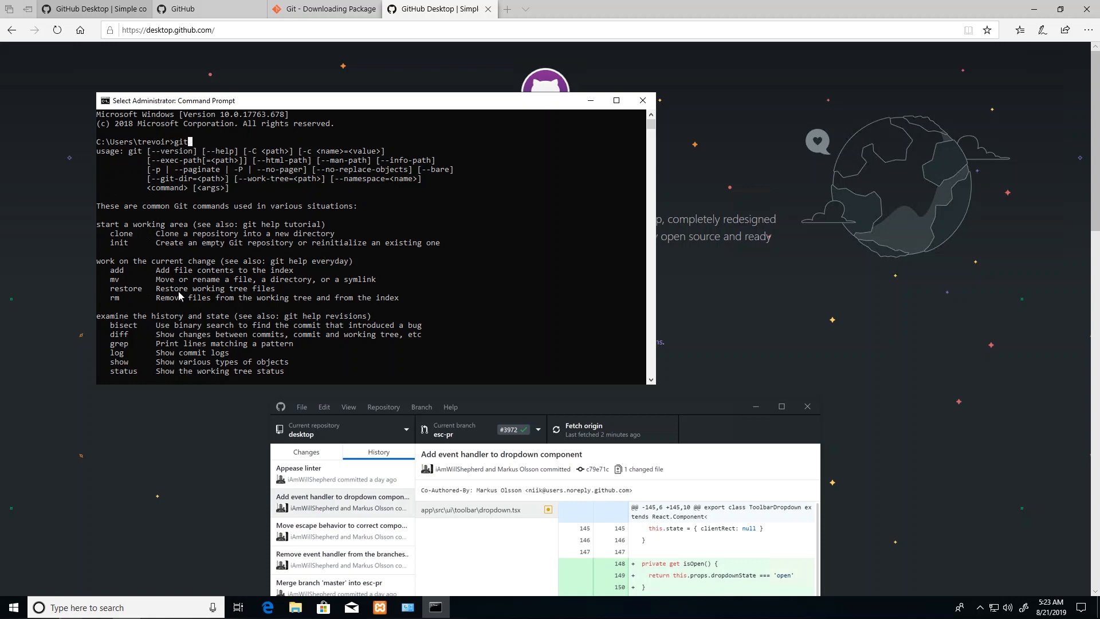
mouse_move(179, 189)
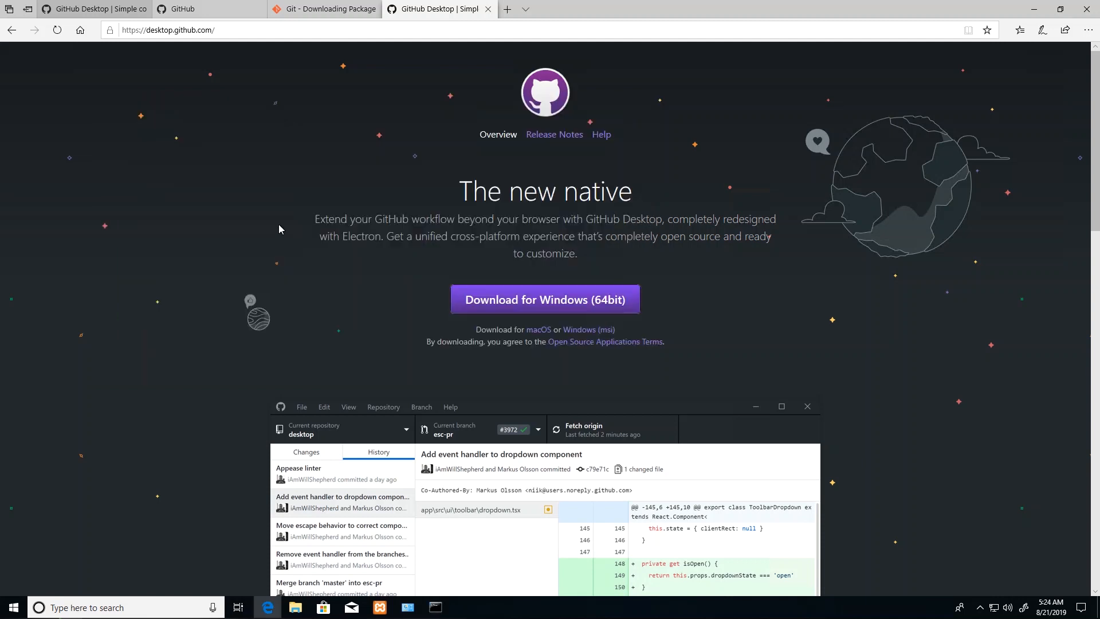
mouse_move(554, 122)
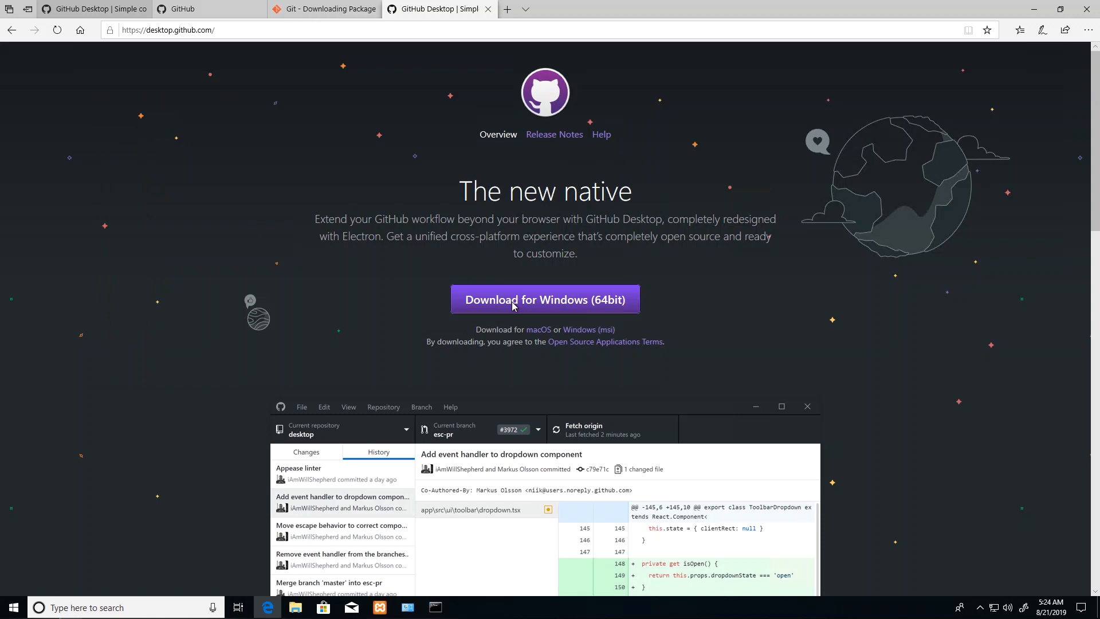
mouse_move(505, 316)
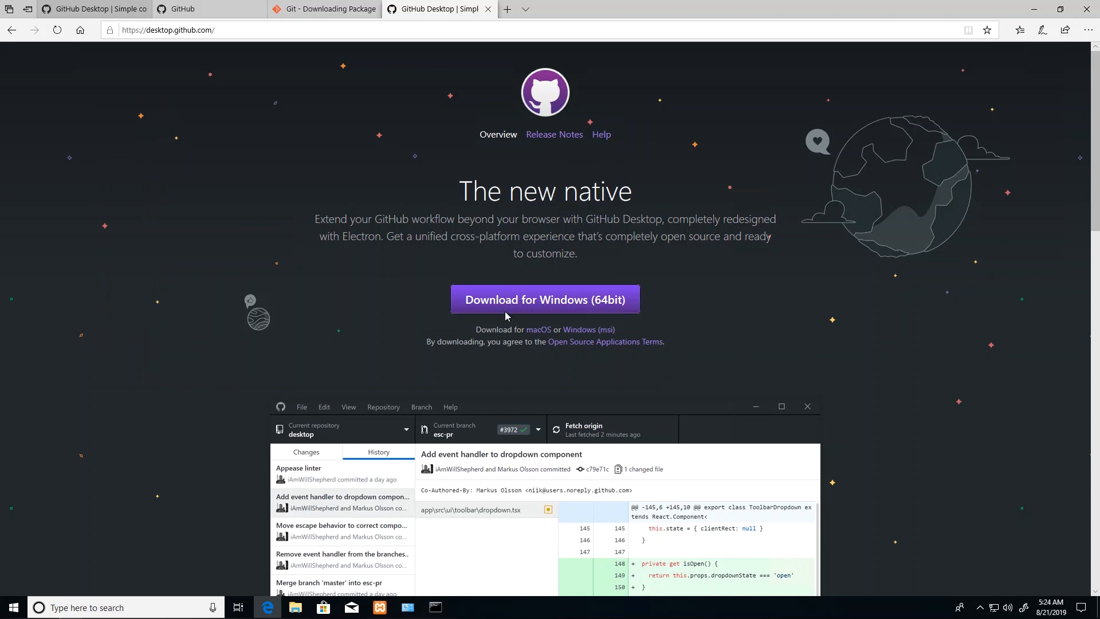
mouse_move(481, 291)
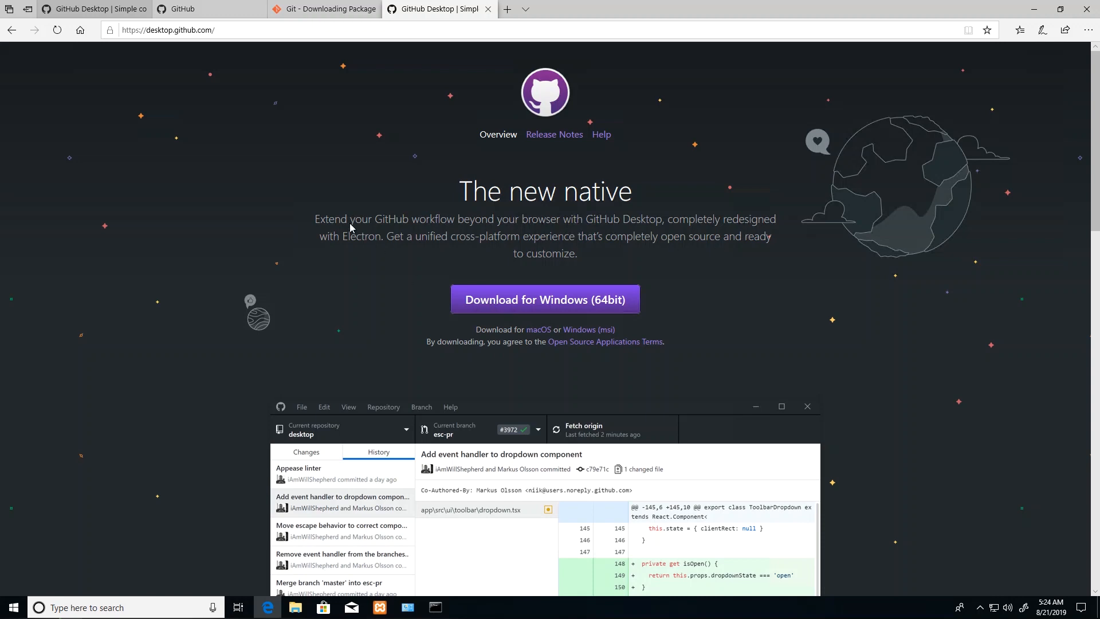
Double-click on the GitHub Desktop page, then bring the newsite folder window forward from the taskbar.
double_click(360, 236)
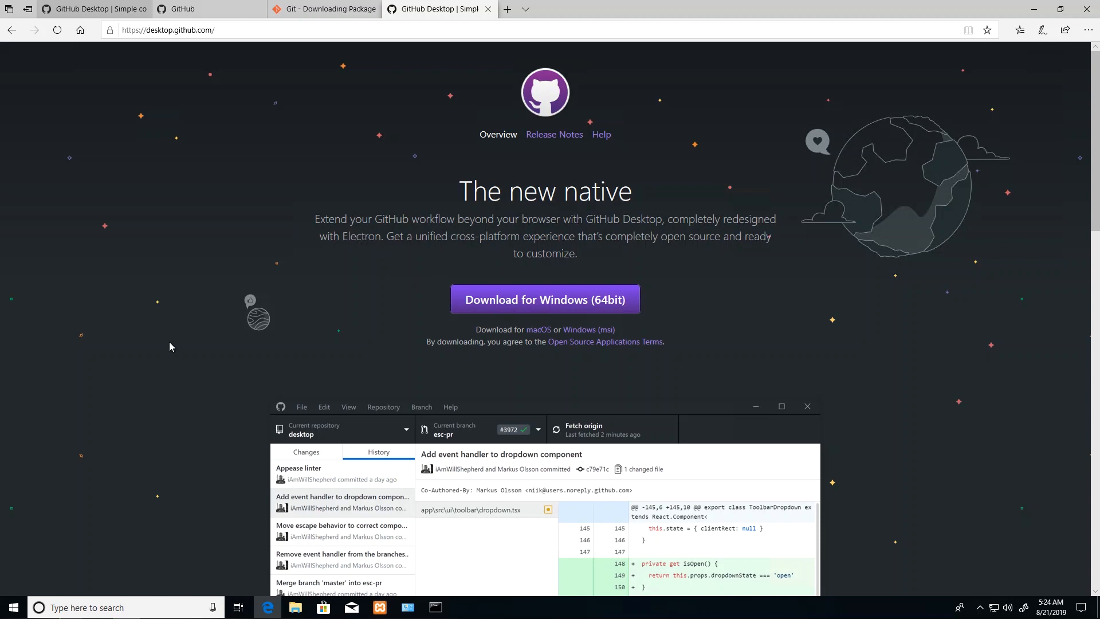
mouse_move(373, 503)
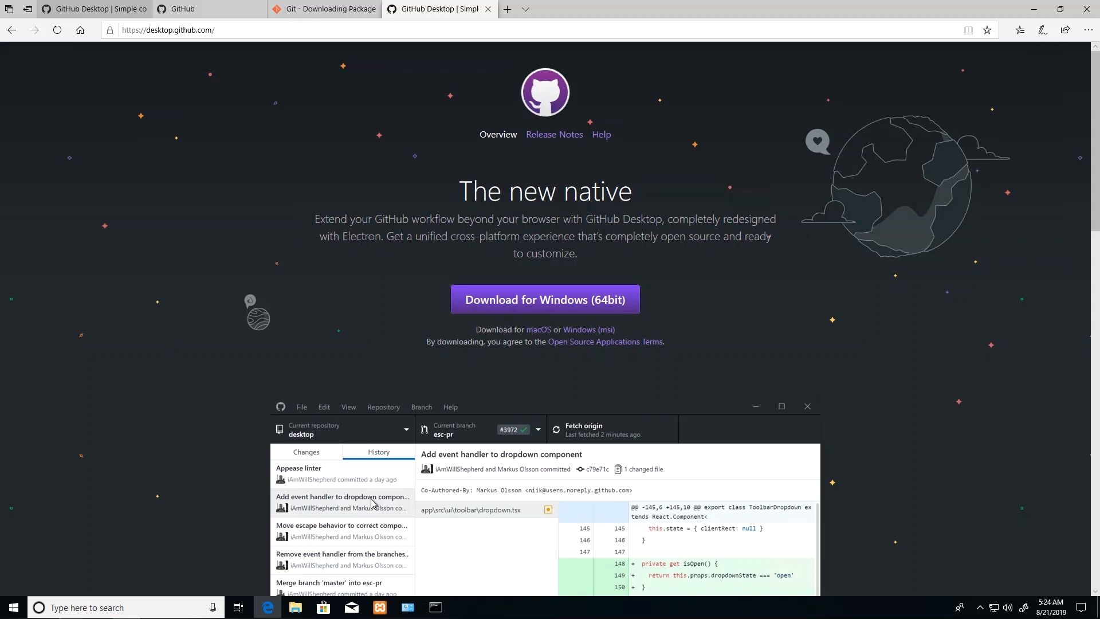
mouse_move(474, 357)
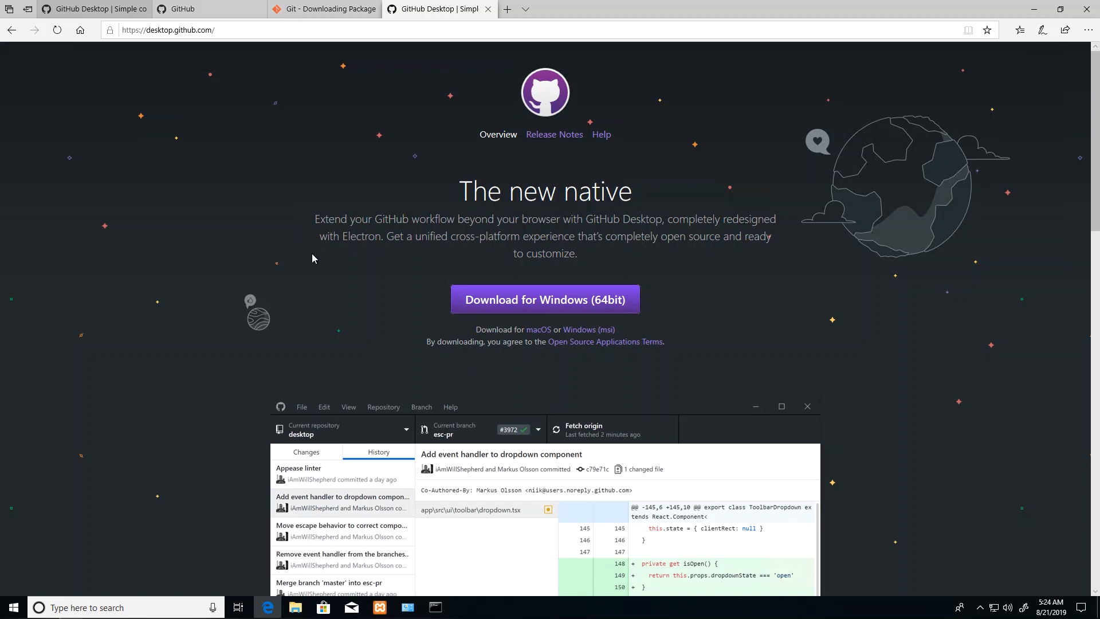
mouse_move(187, 426)
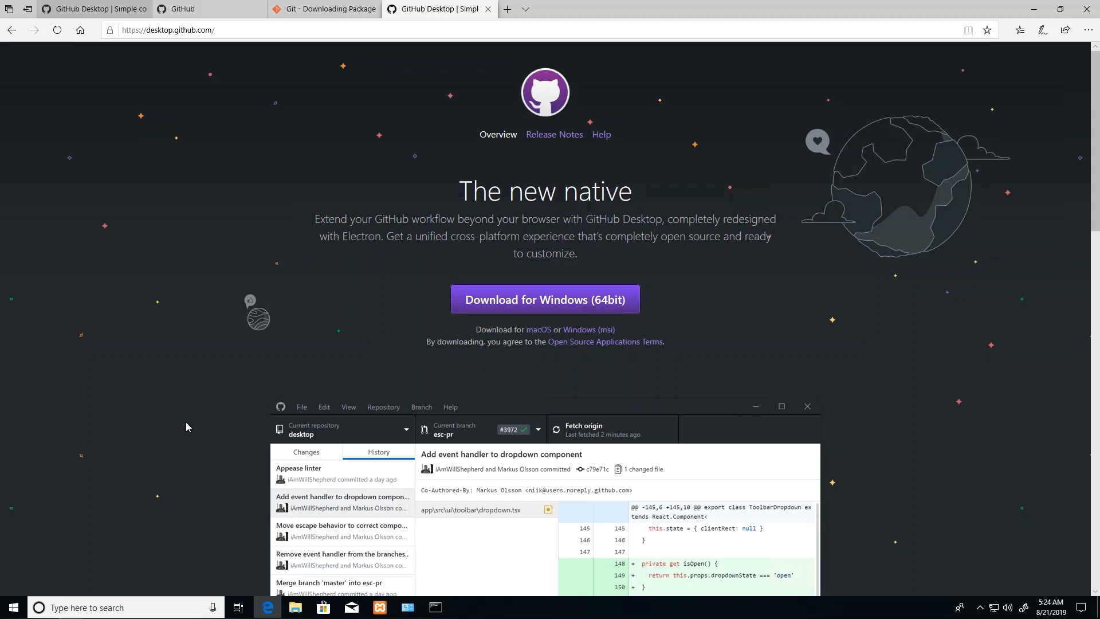
mouse_move(287, 518)
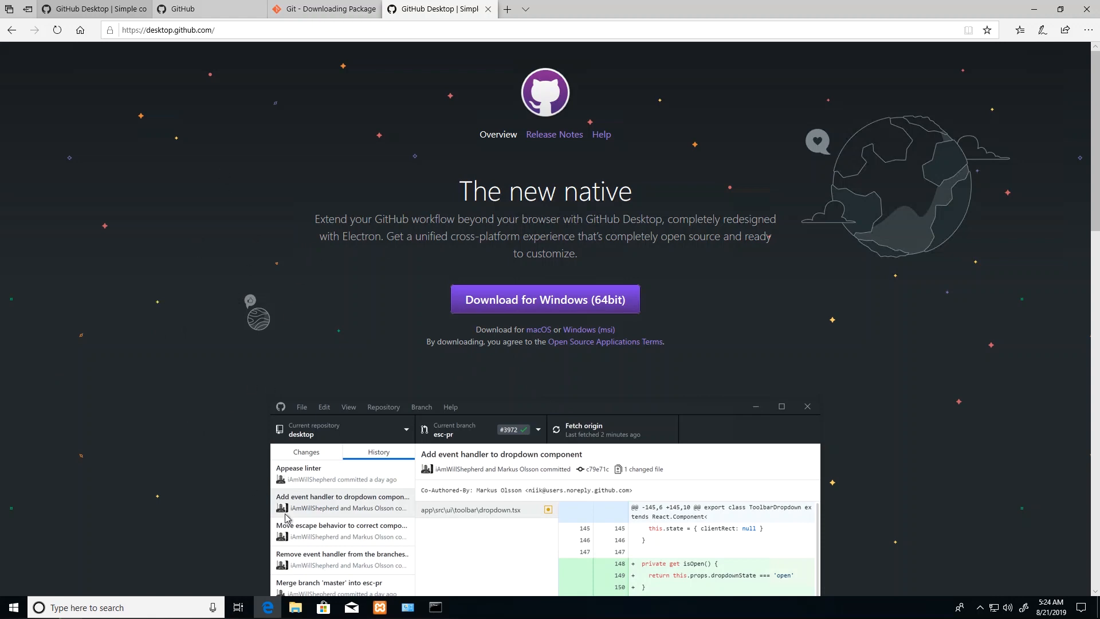
click(294, 607)
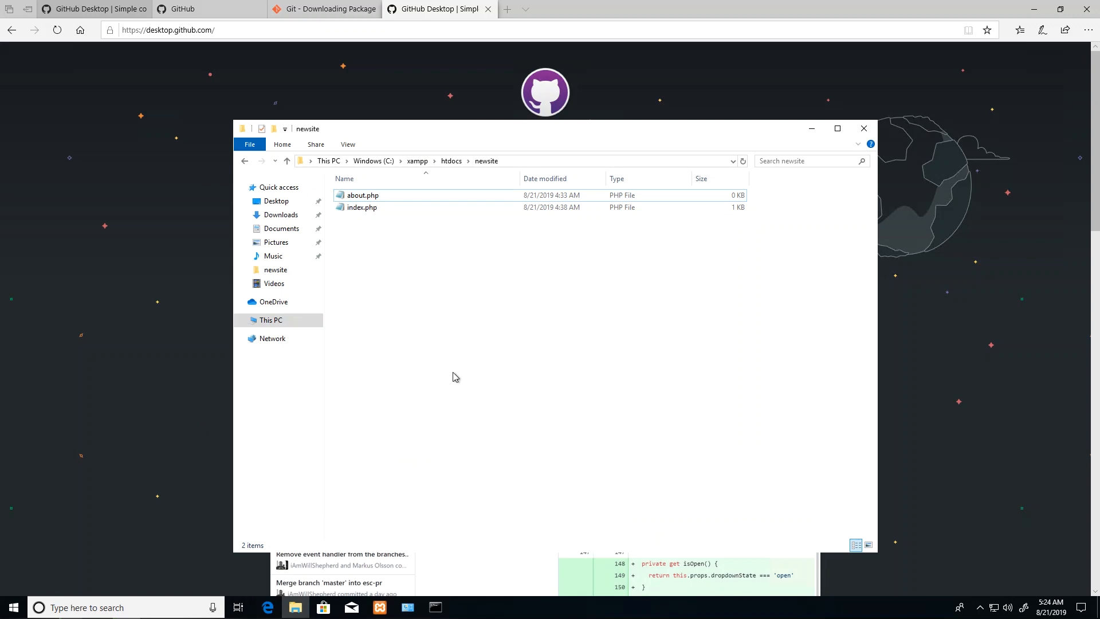
Move File Explorer up from newsite to the htdocs folder.
key(ctrl+a)
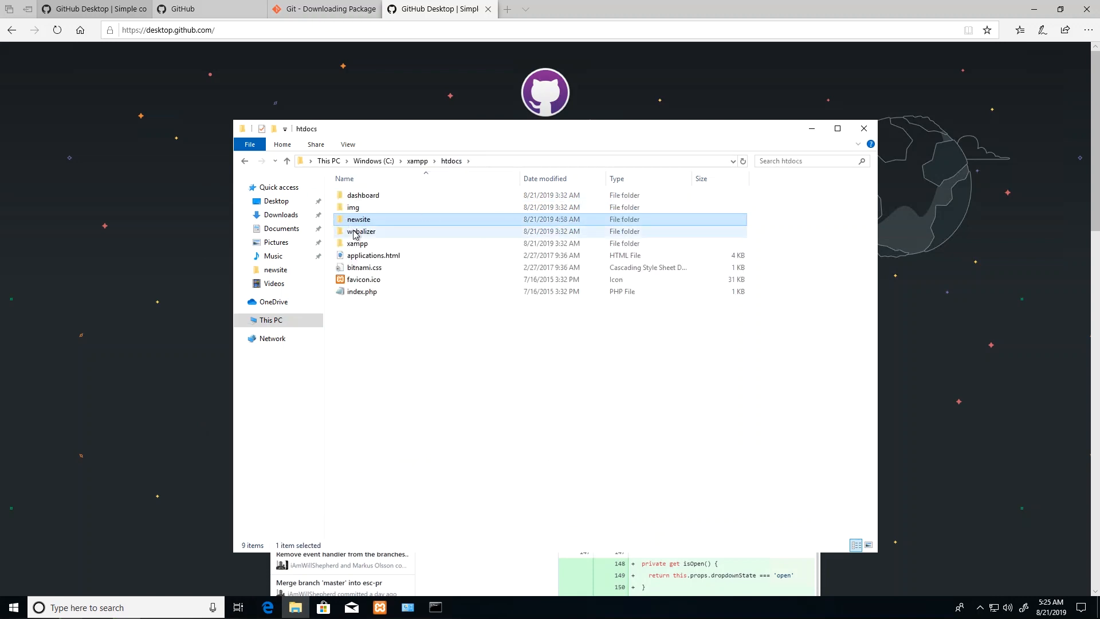
mouse_move(361, 231)
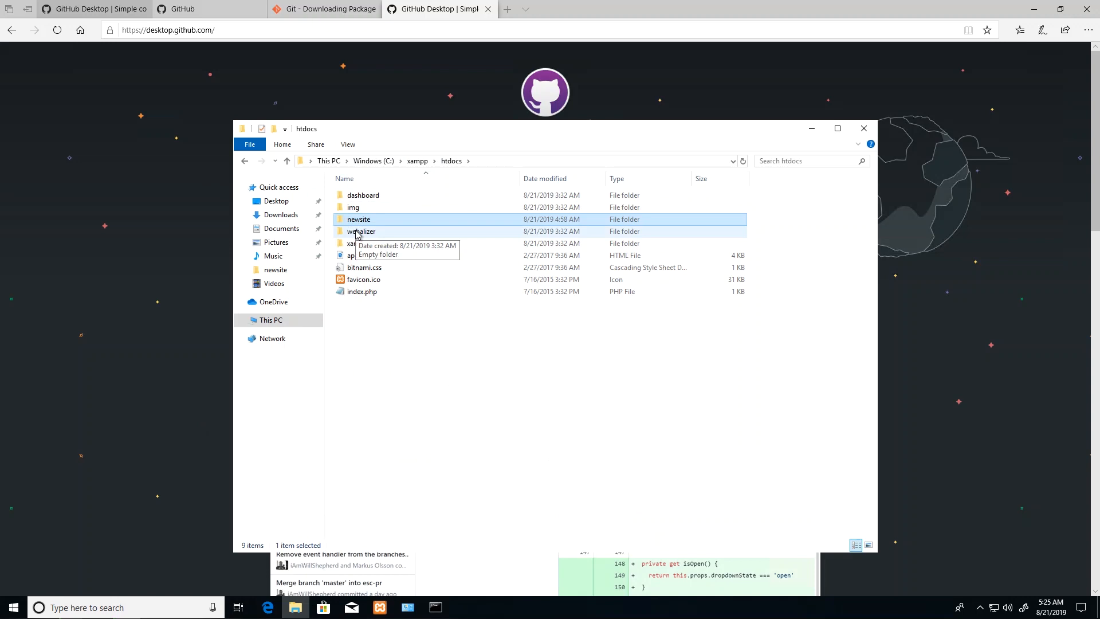
mouse_move(365, 223)
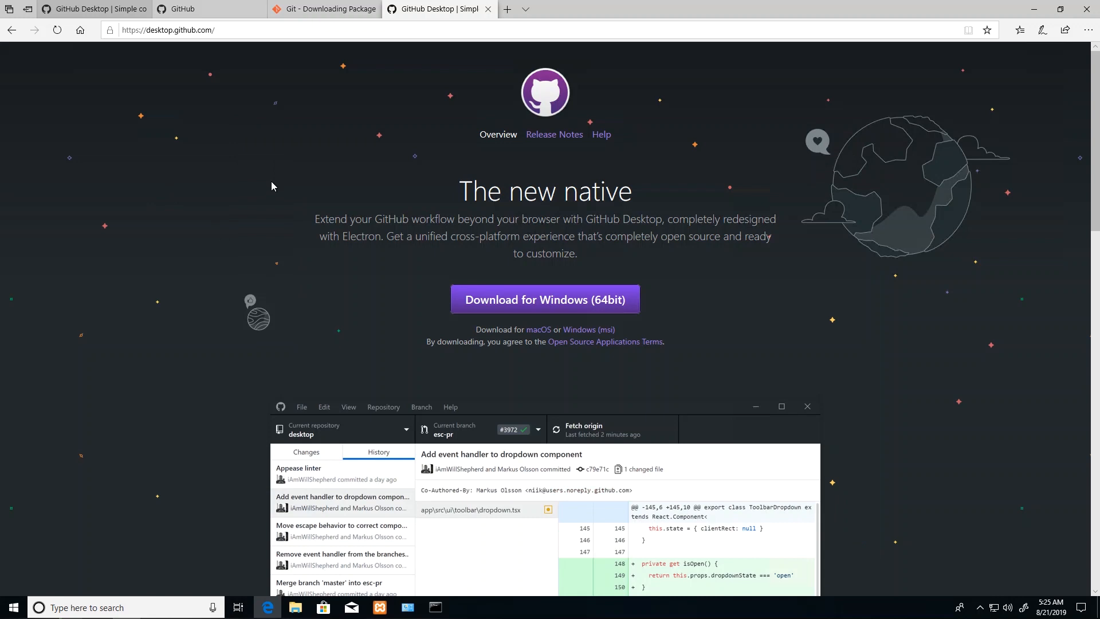
From the dashboard, create public repo 'newsite' with description 'sample site for a php tutorial'.
click(204, 9)
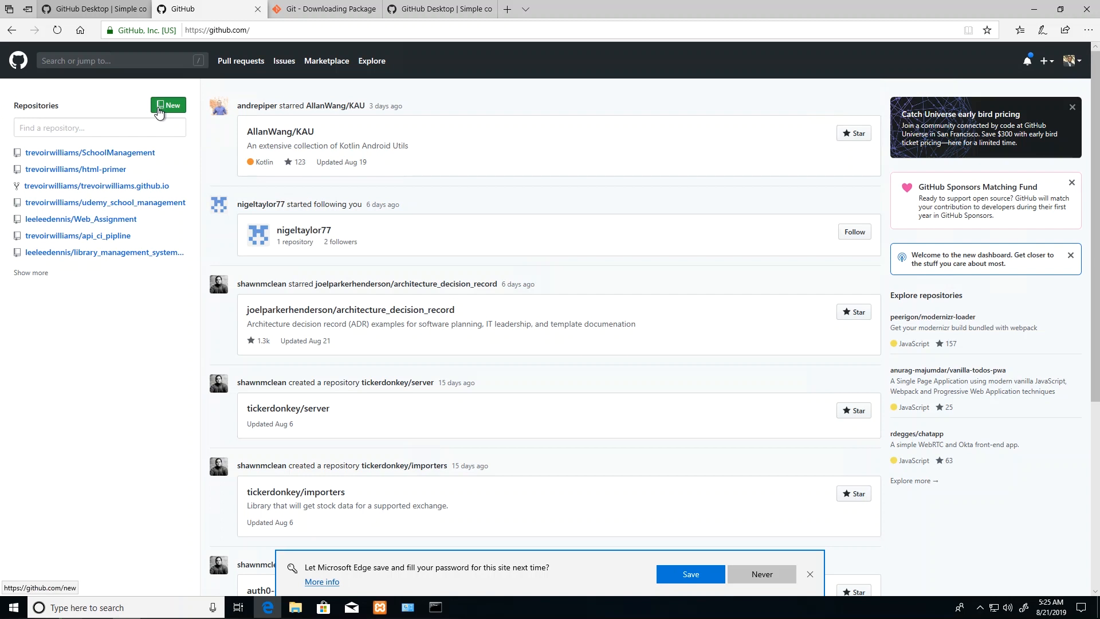
click(168, 105)
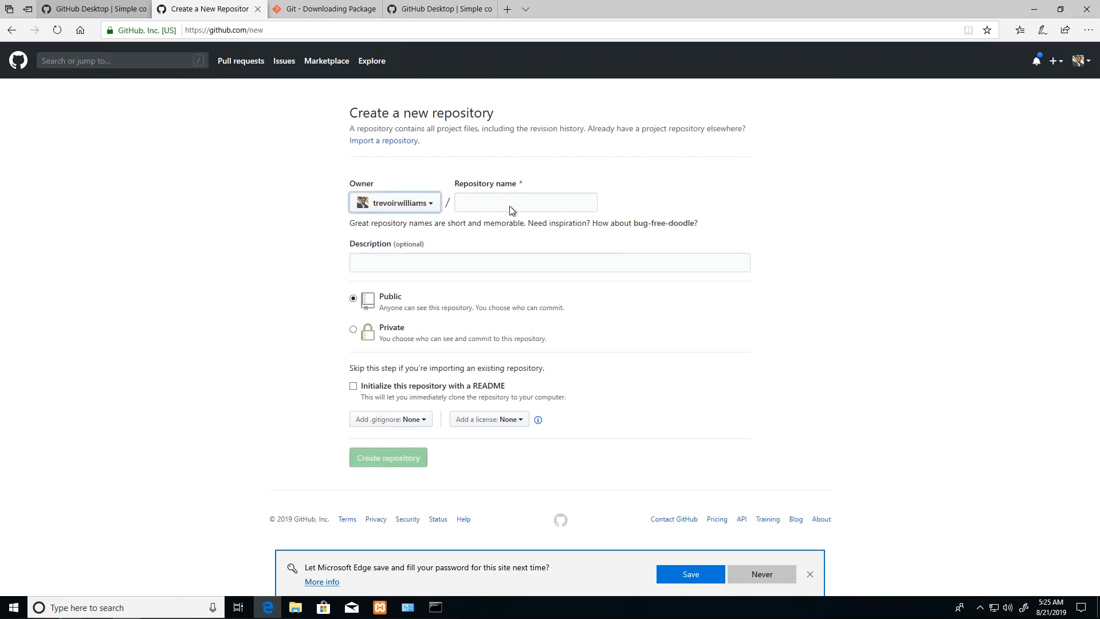
text(newsite)
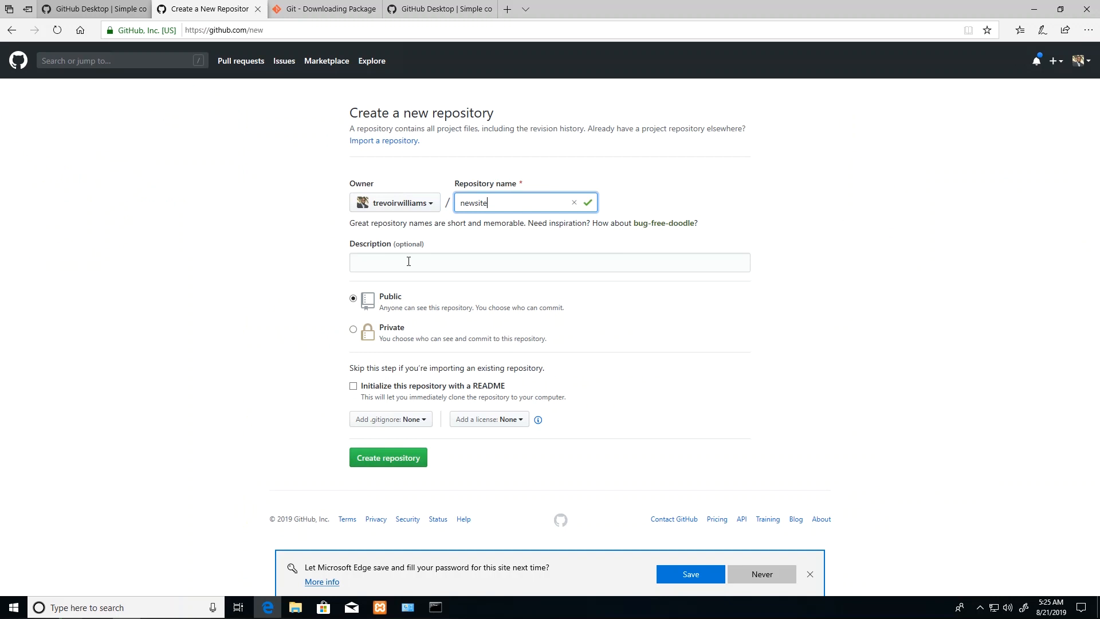
text(a sample site for a php t)
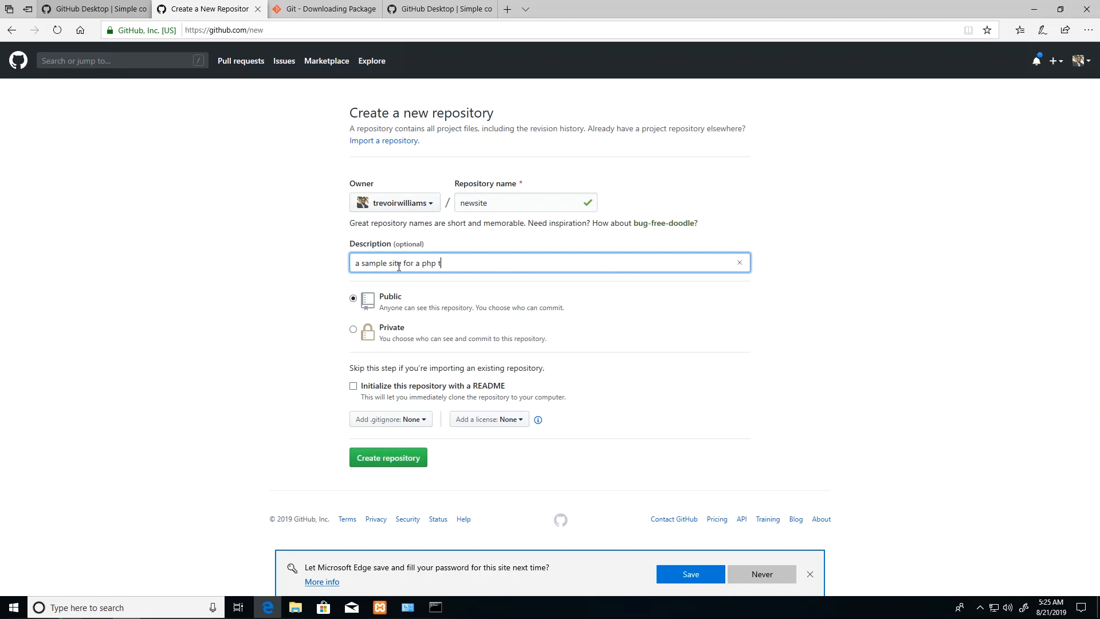
text(utorial)
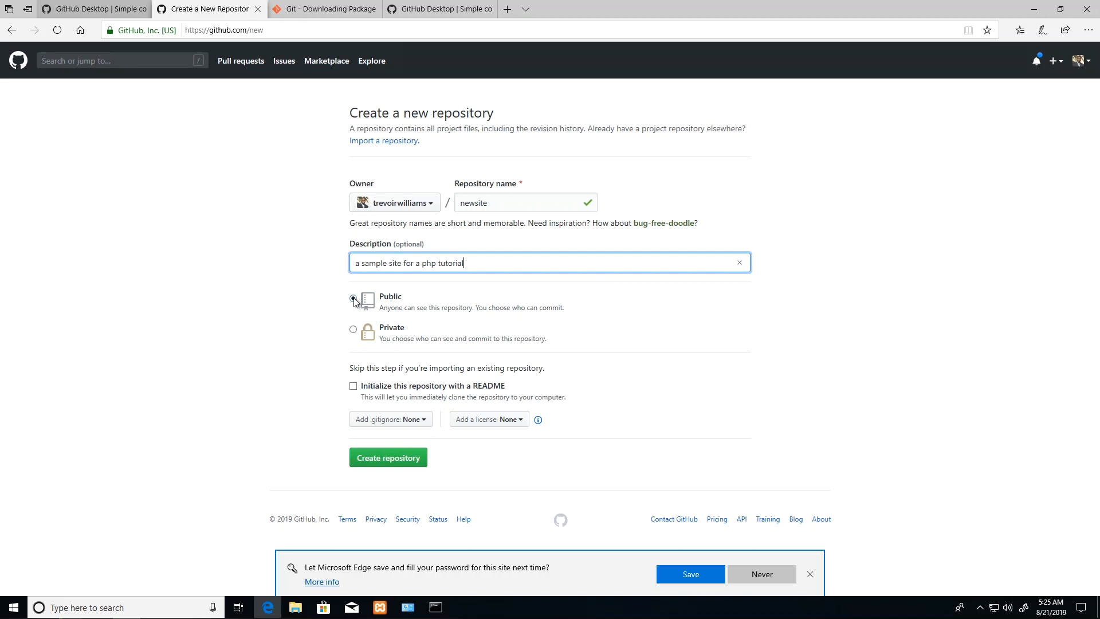
click(353, 301)
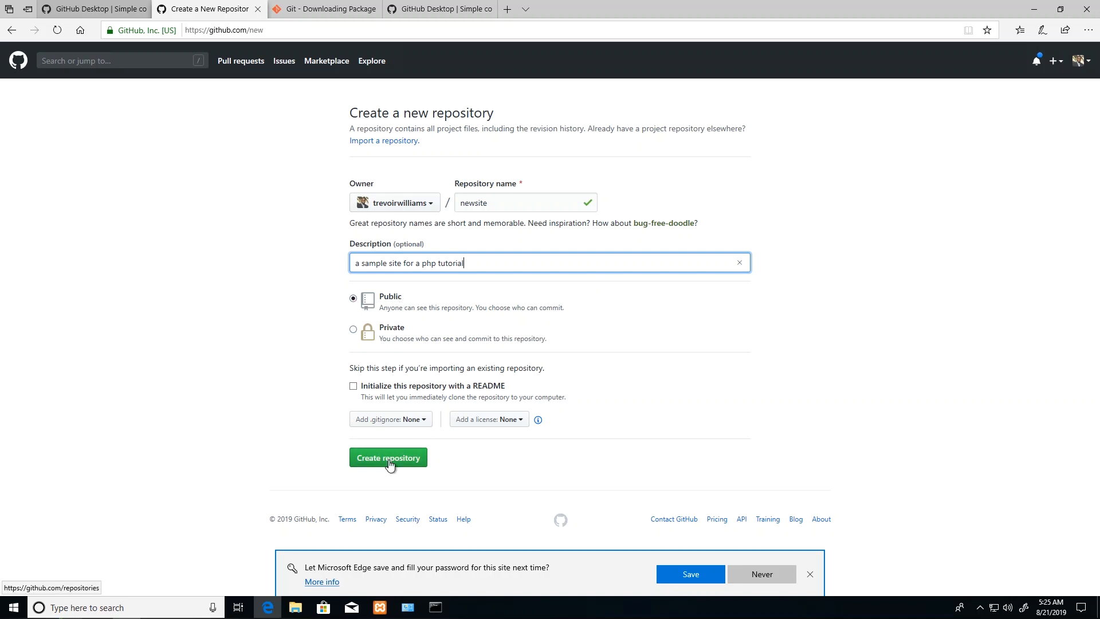
click(388, 457)
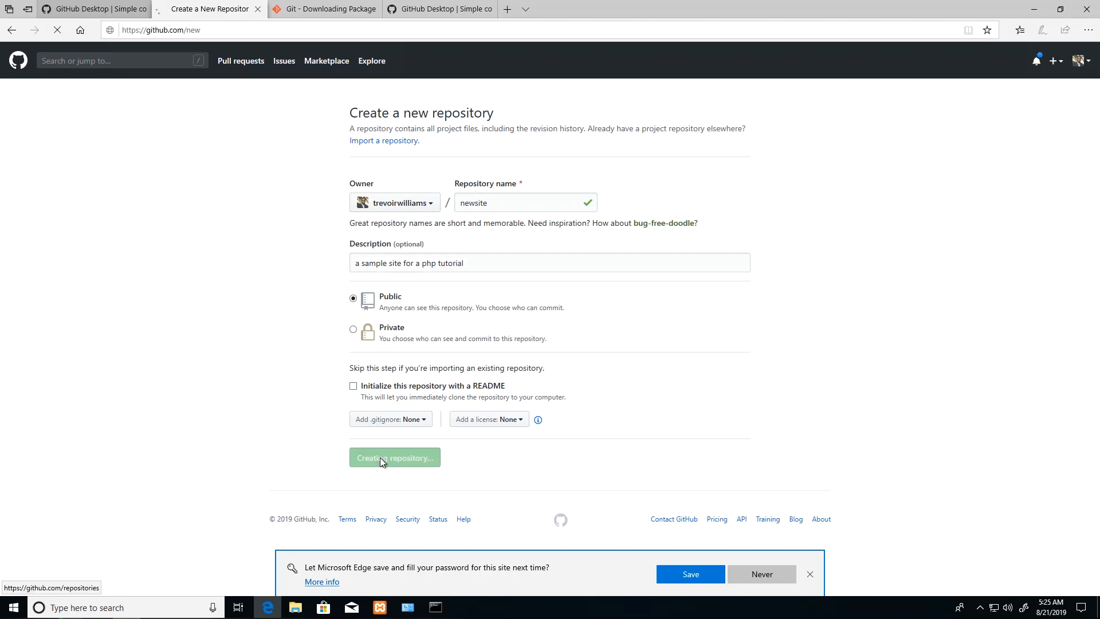
click(394, 457)
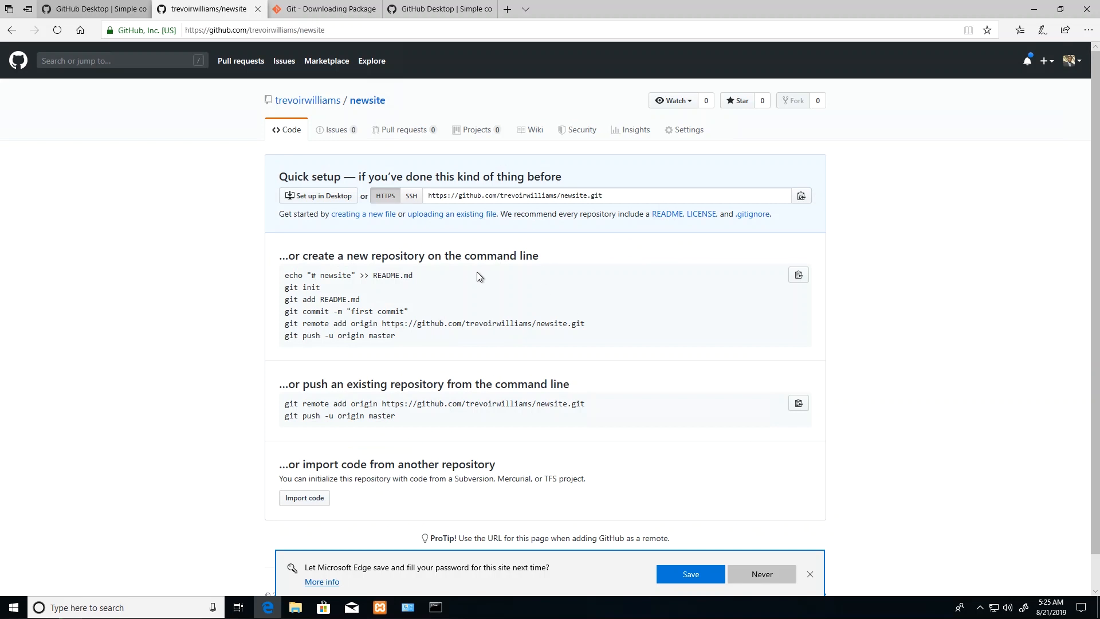
mouse_move(293, 459)
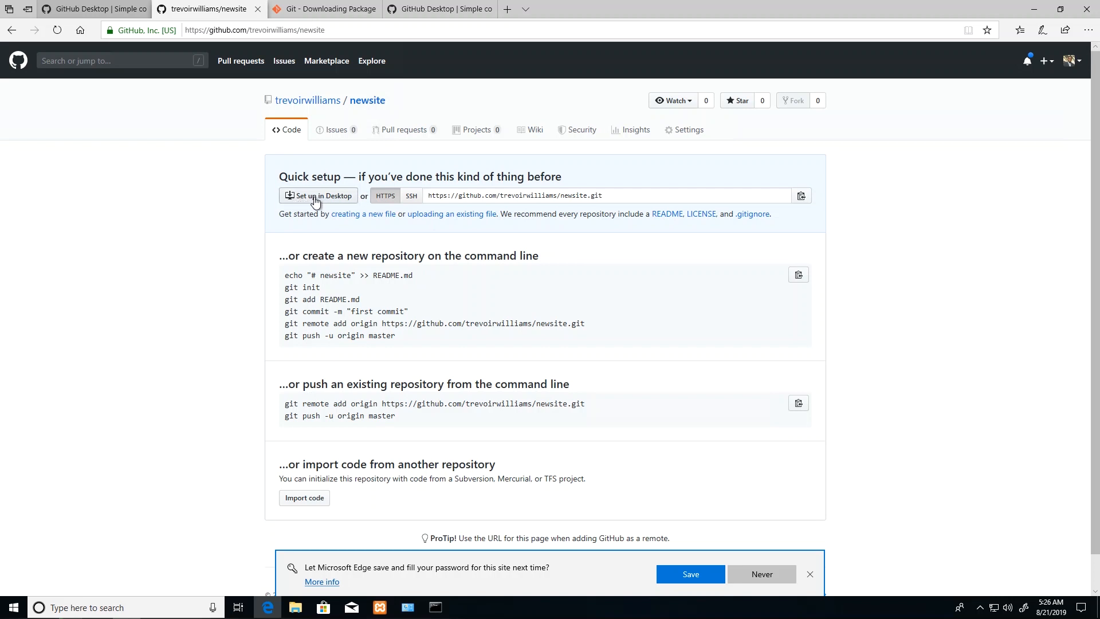
mouse_move(286, 278)
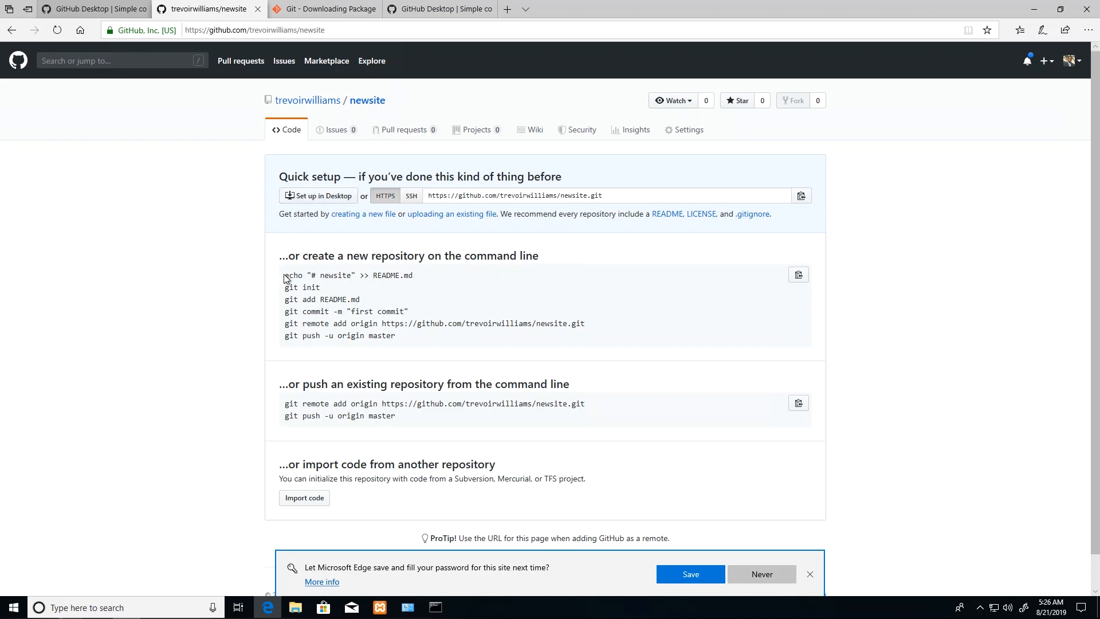
mouse_move(322, 410)
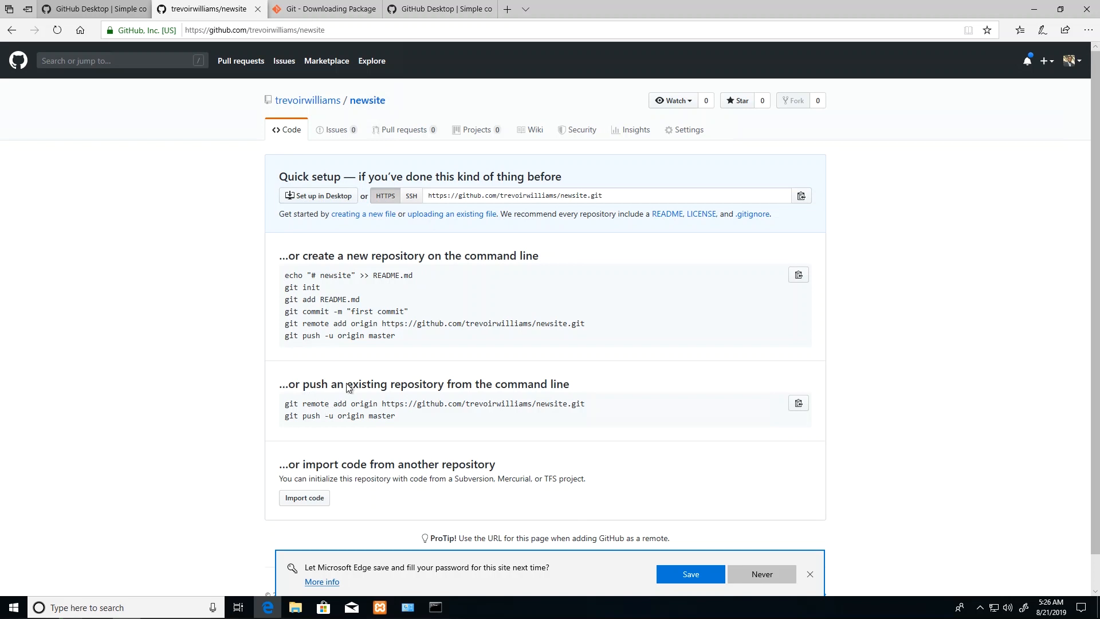
Highlight the 'push an existing repository' instructions and bring Command Prompt to the front.
triple_click(424, 384)
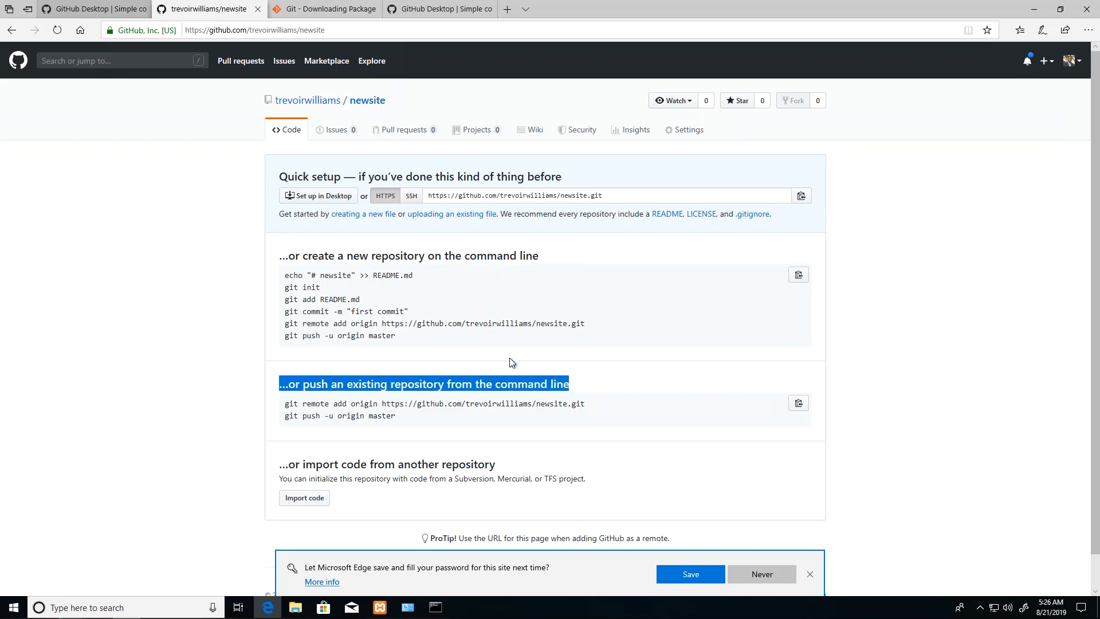
mouse_move(482, 293)
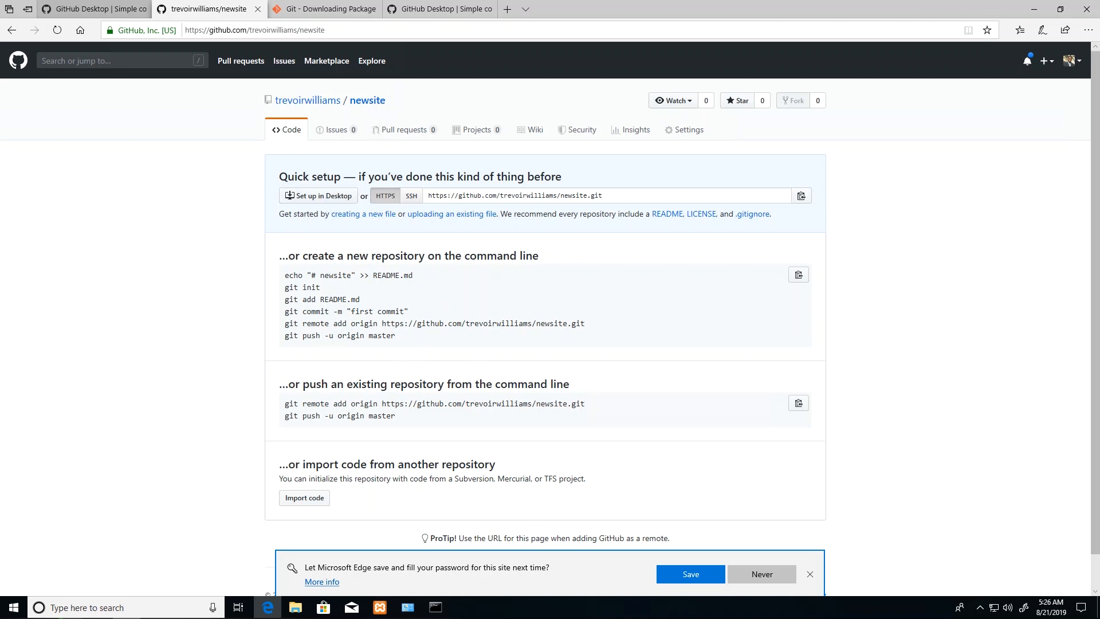
click(434, 606)
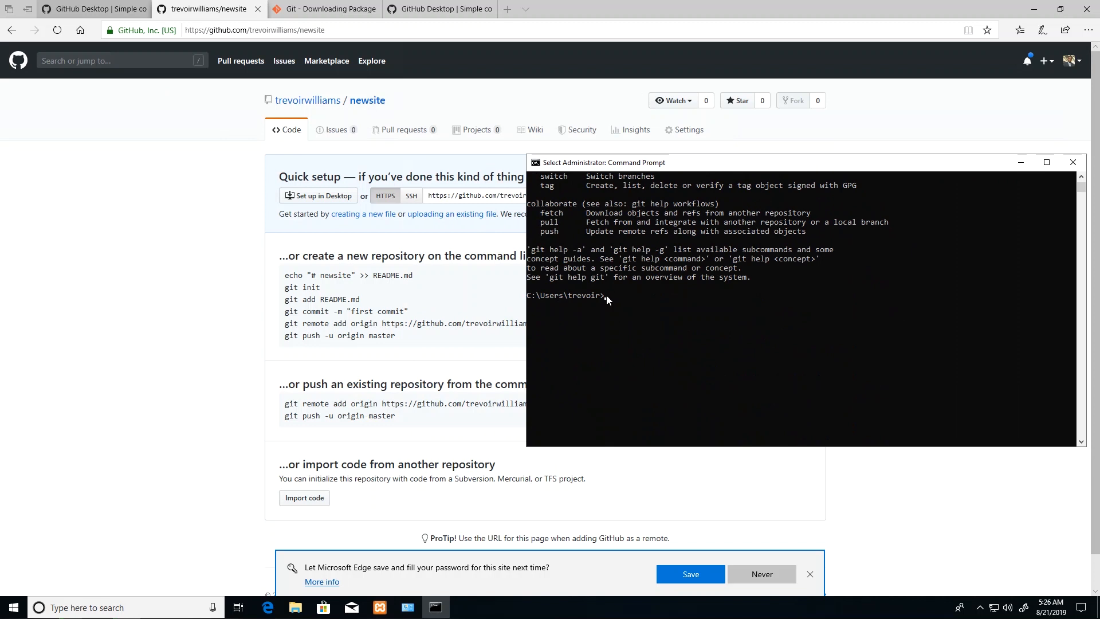
Change into c:\xampp\htdocs\newsite and run git init to create an empty repository.
text(d)
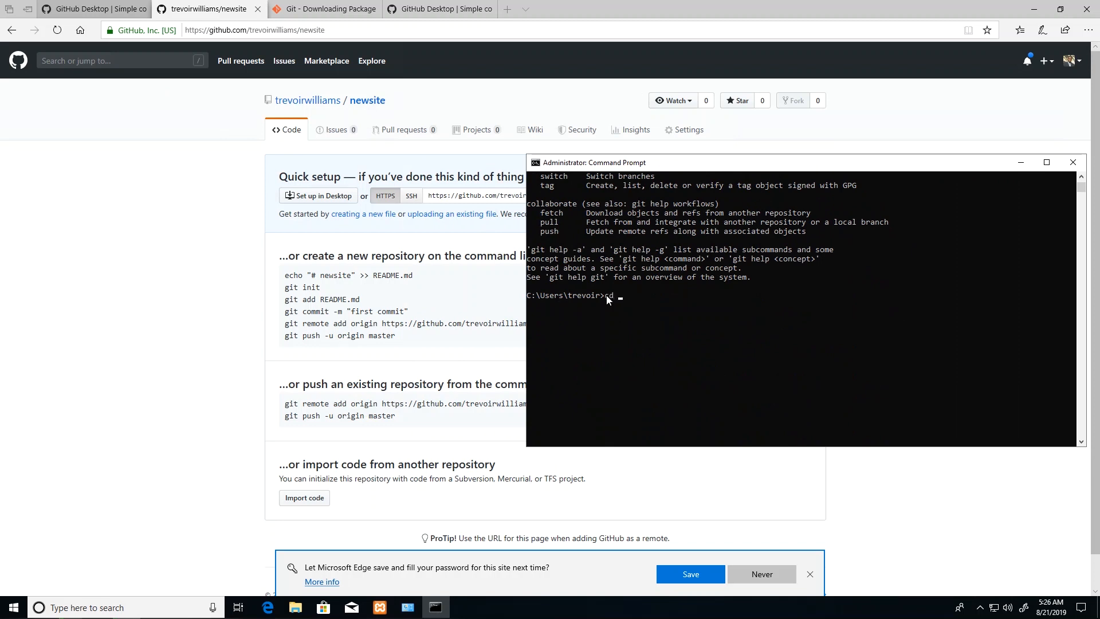
text(c:\)
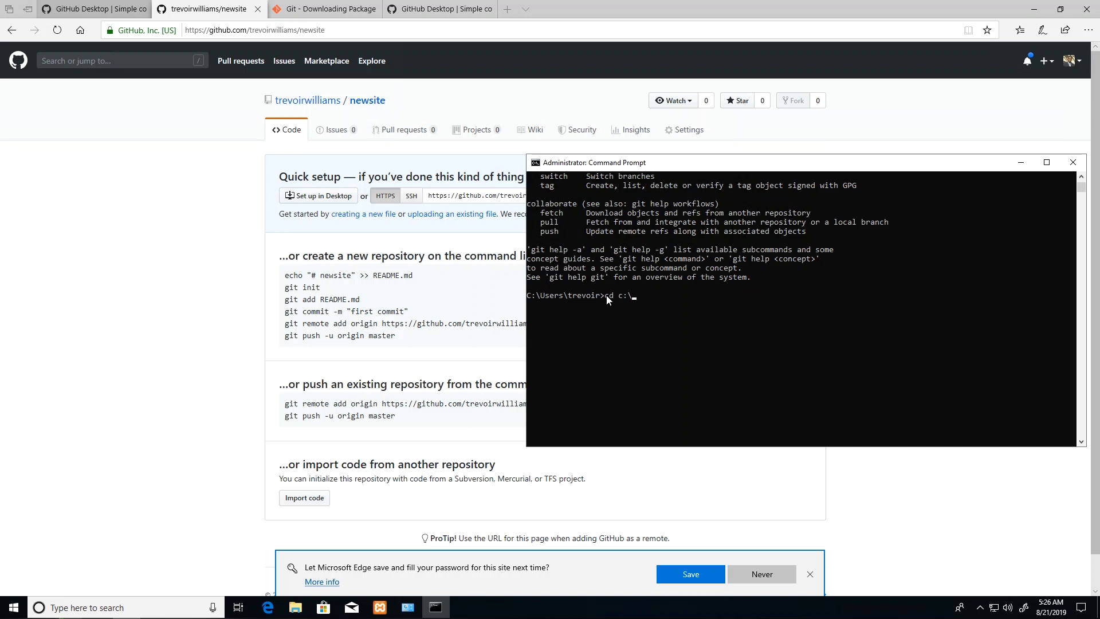
text(xampp)
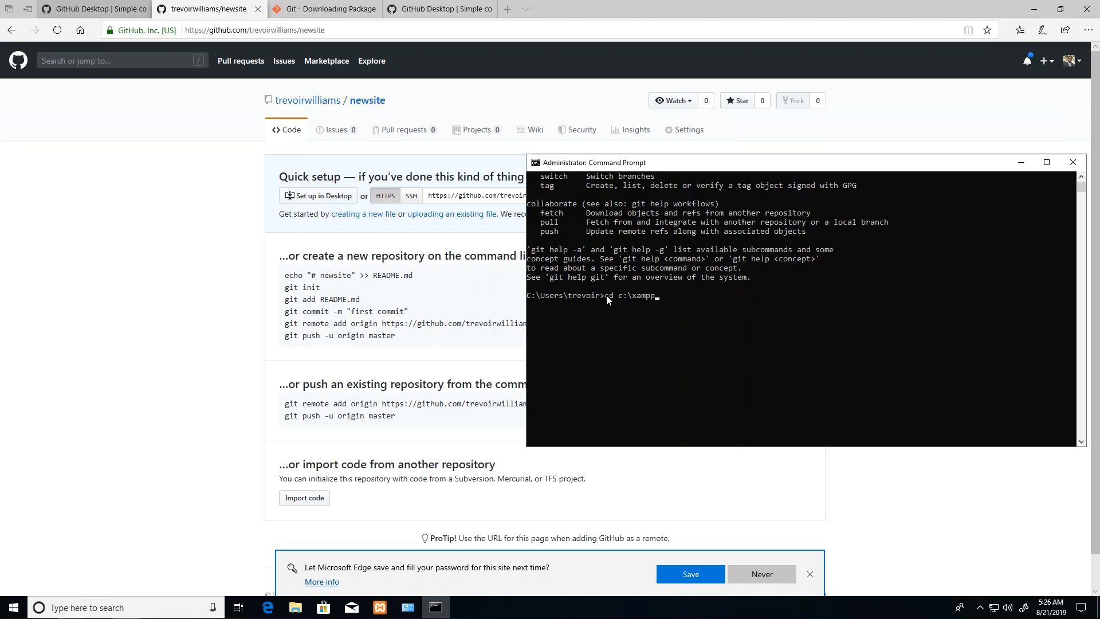
text(\htdocs)
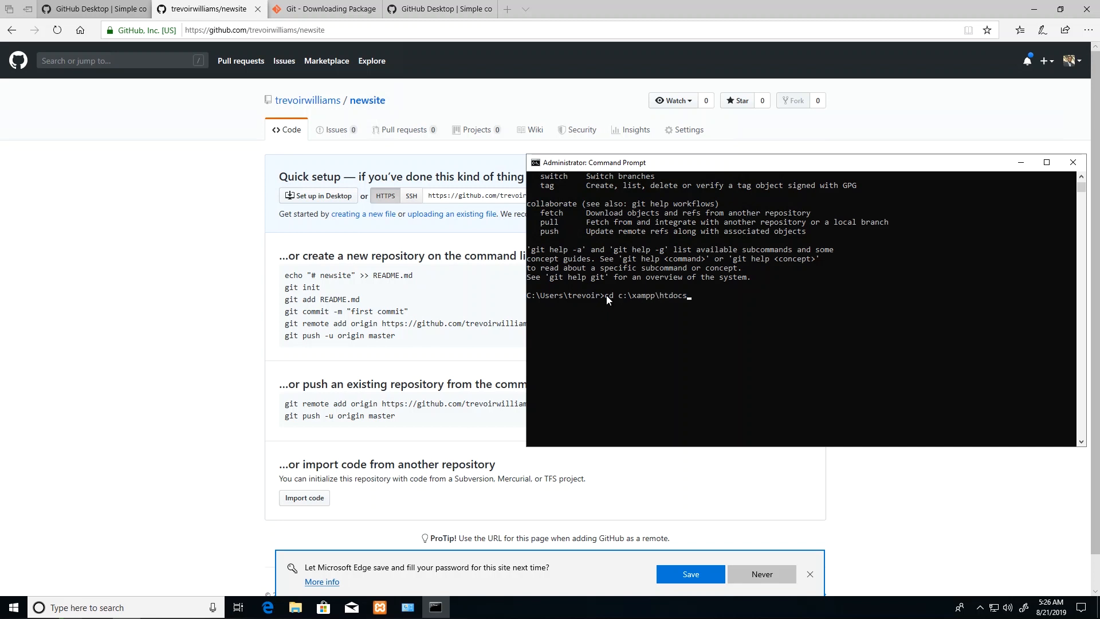
text(\newsite)
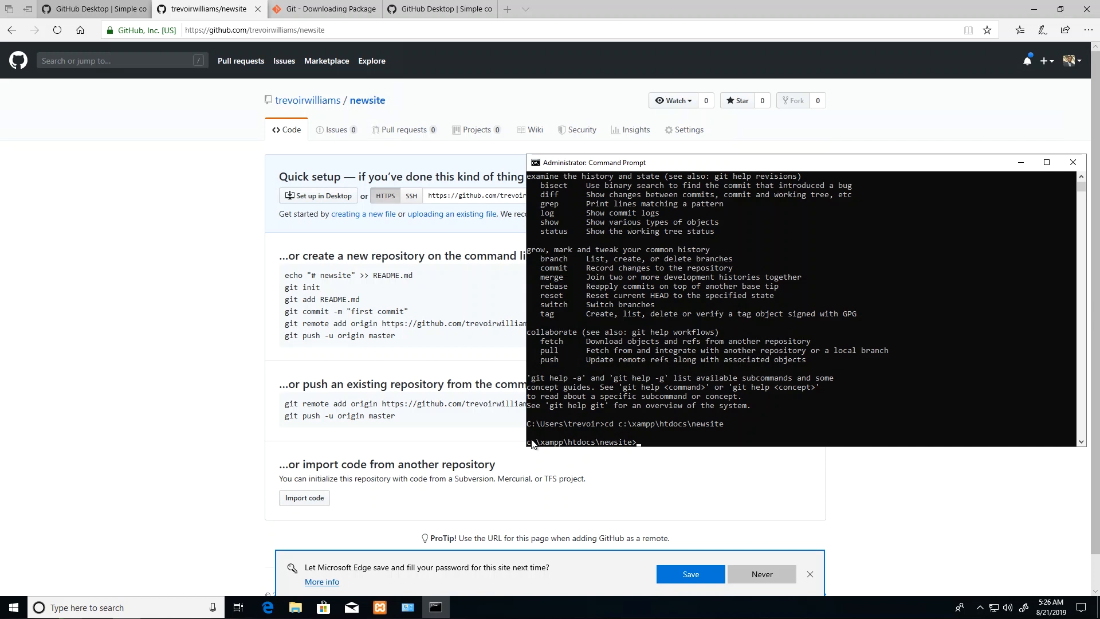
click(637, 442)
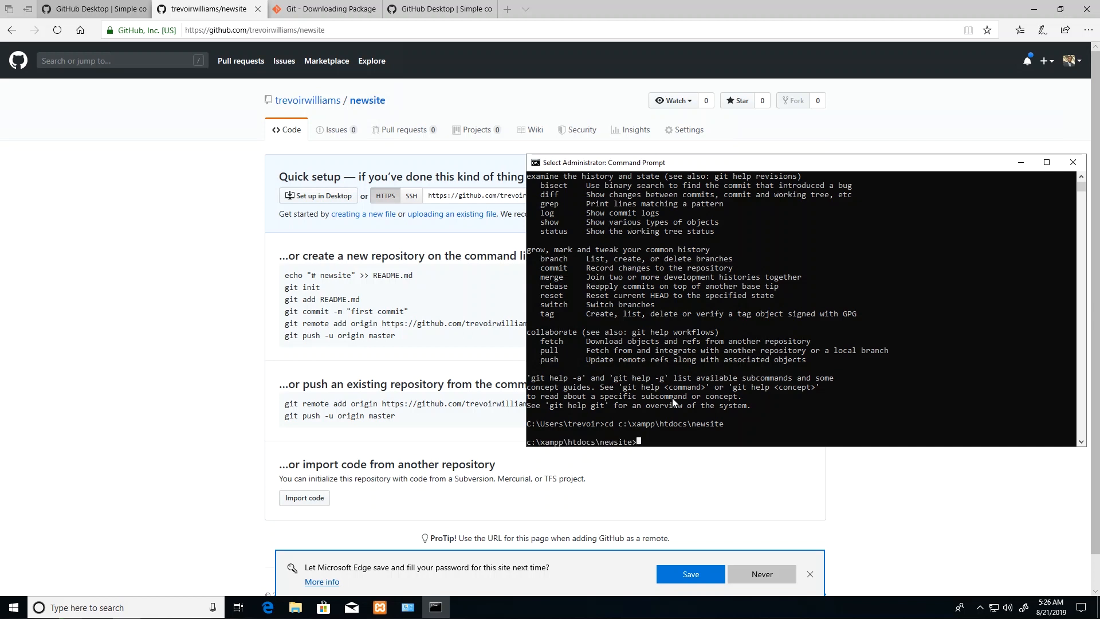
mouse_move(281, 296)
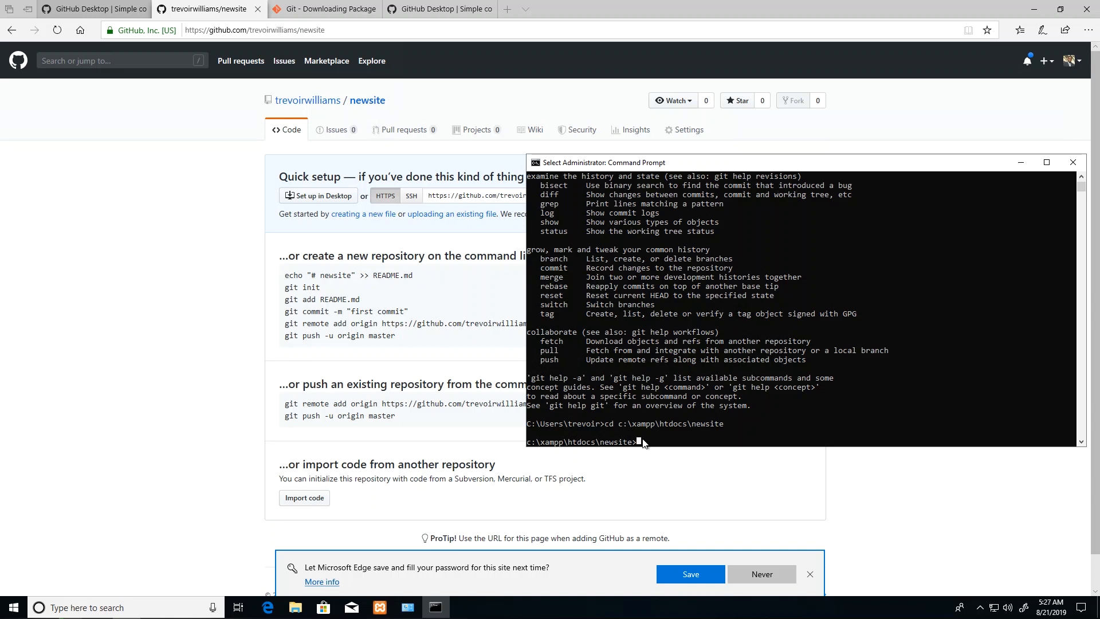
text(git init)
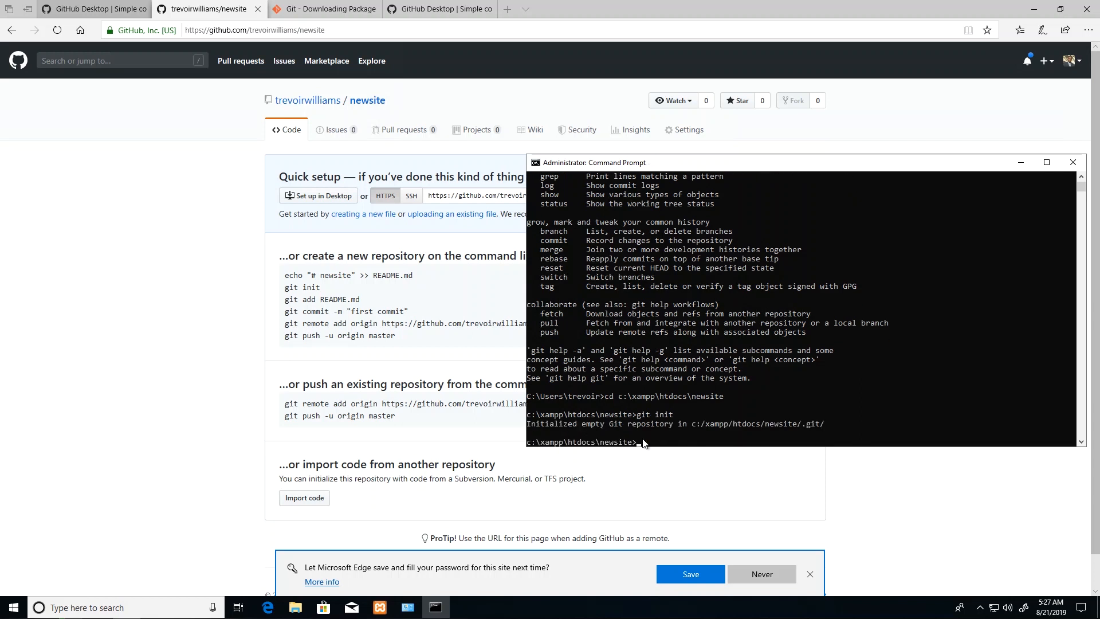
drag(798, 424, 826, 424)
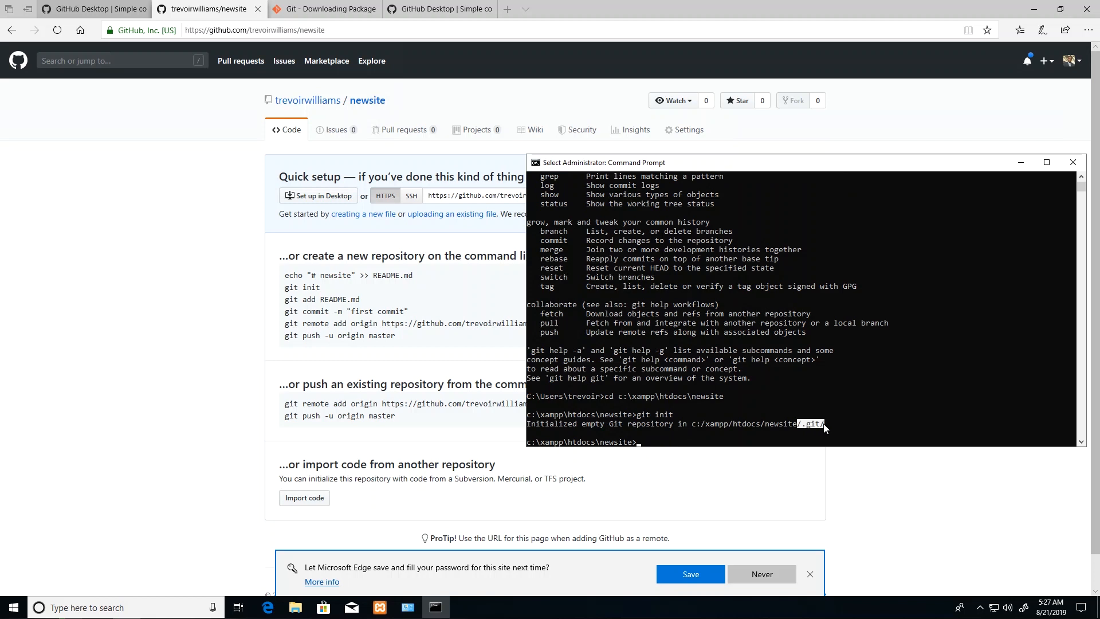
mouse_move(613, 426)
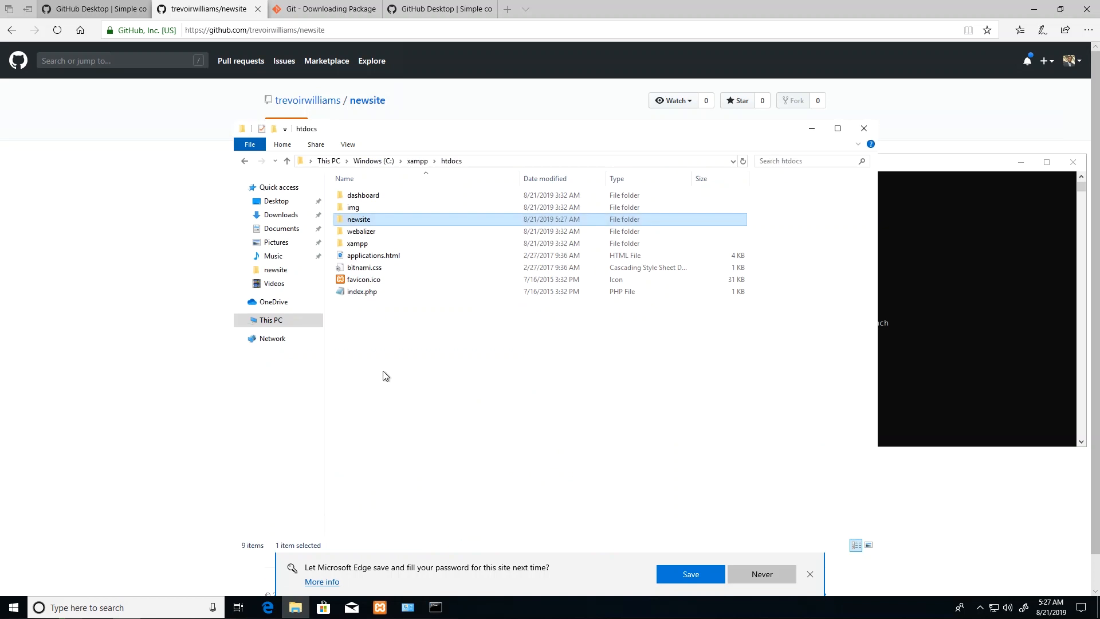
Refresh the newsite folder to reveal the hidden .git folder, then minimize File Explorer.
double_click(358, 219)
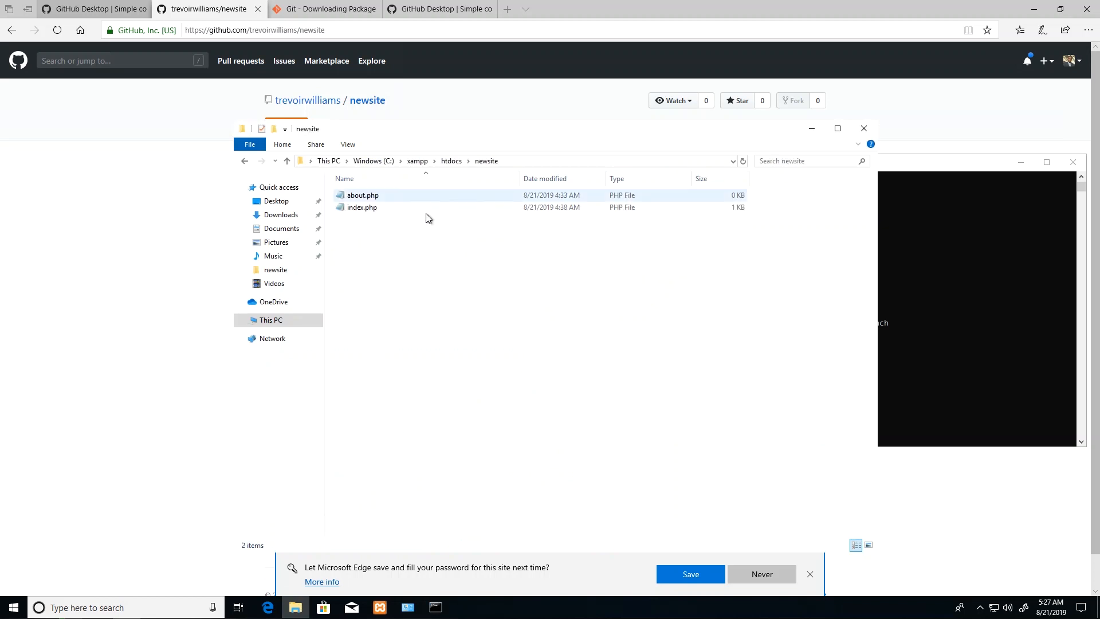
click(347, 145)
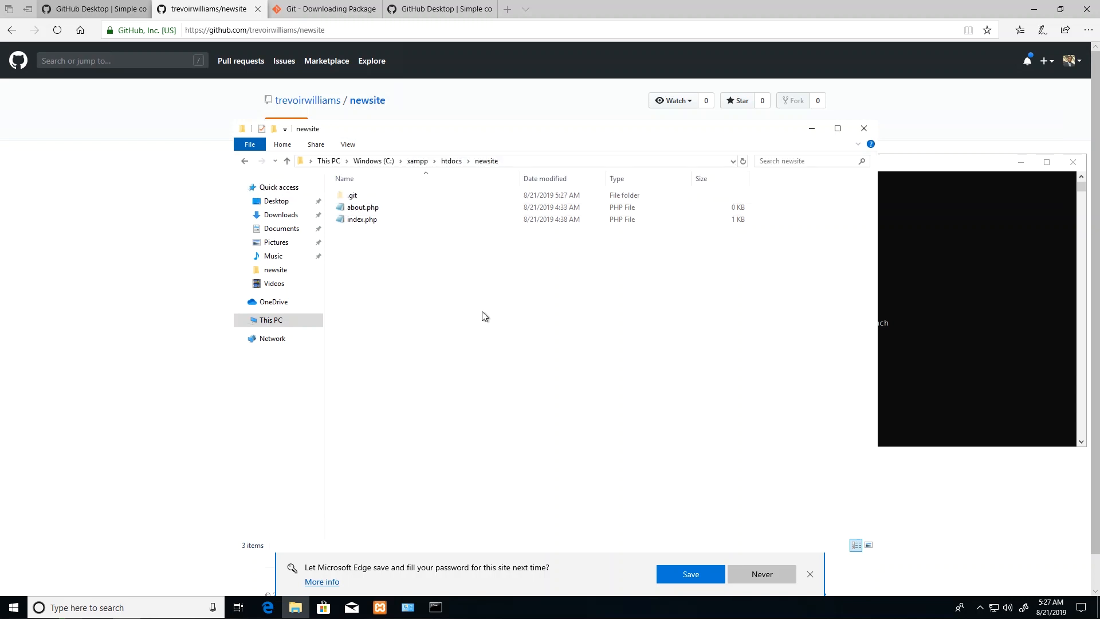
mouse_move(353, 194)
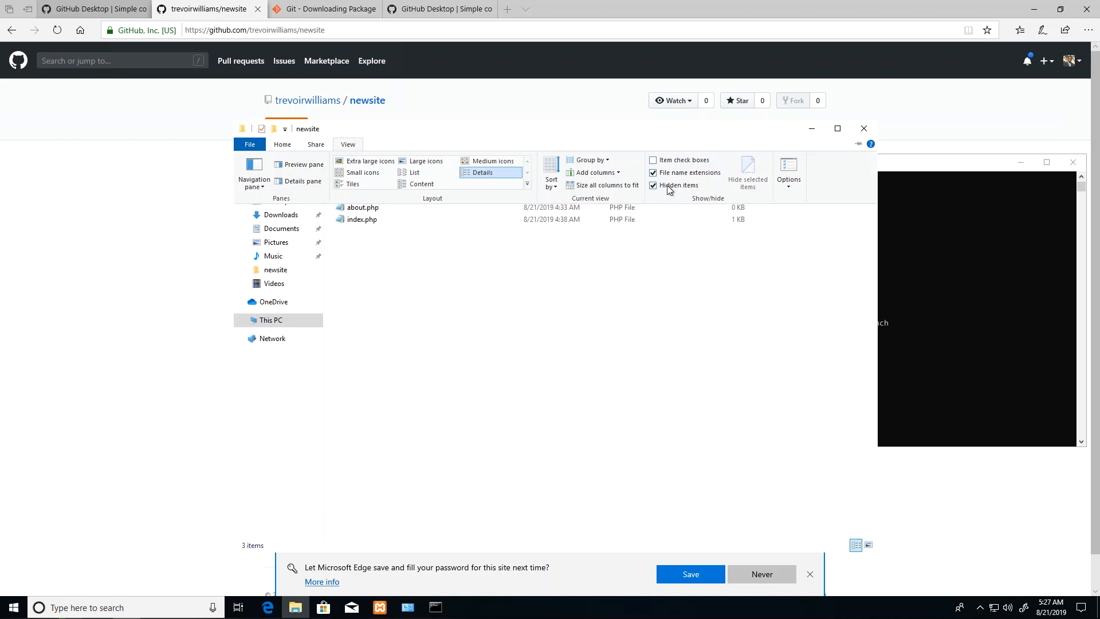
click(653, 185)
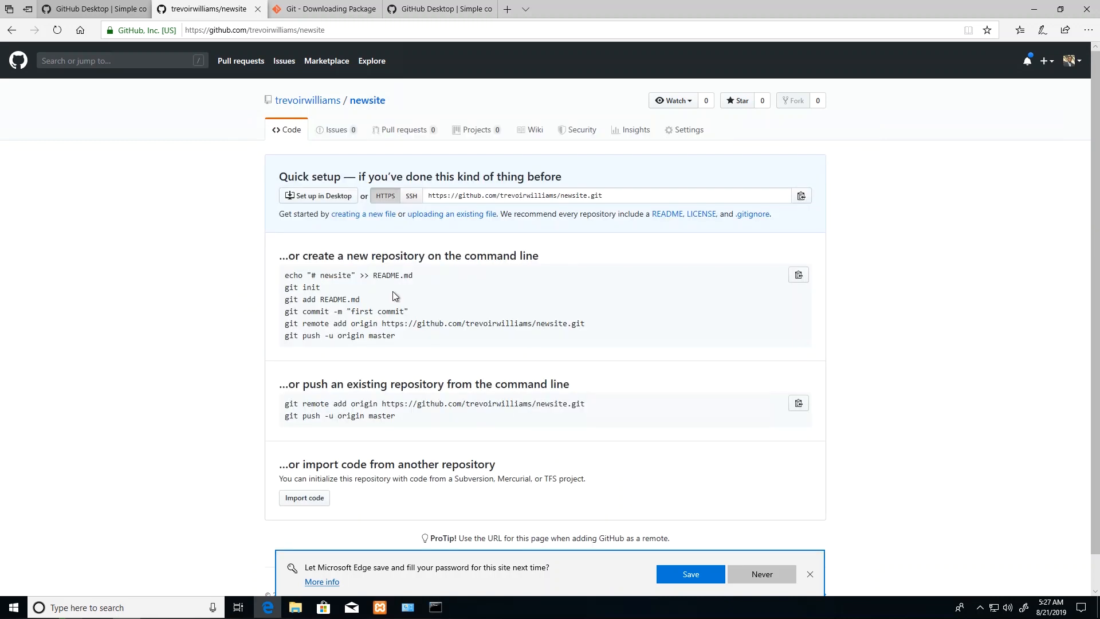
Run git commit -m "first commit", which commits nothing because the PHP files are untracked.
click(435, 607)
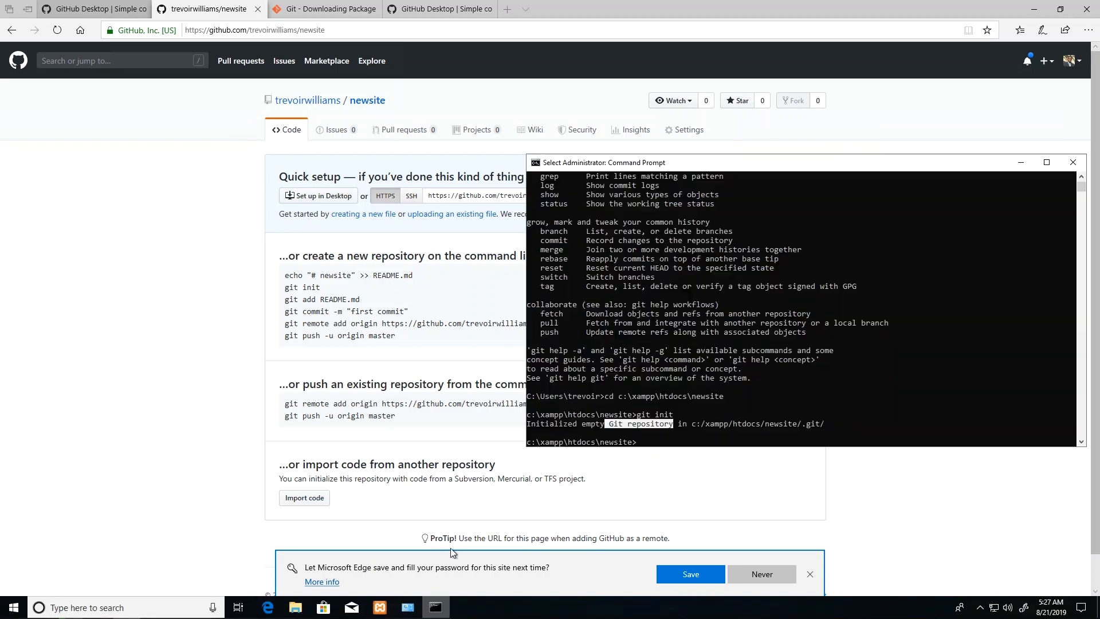
mouse_move(638, 448)
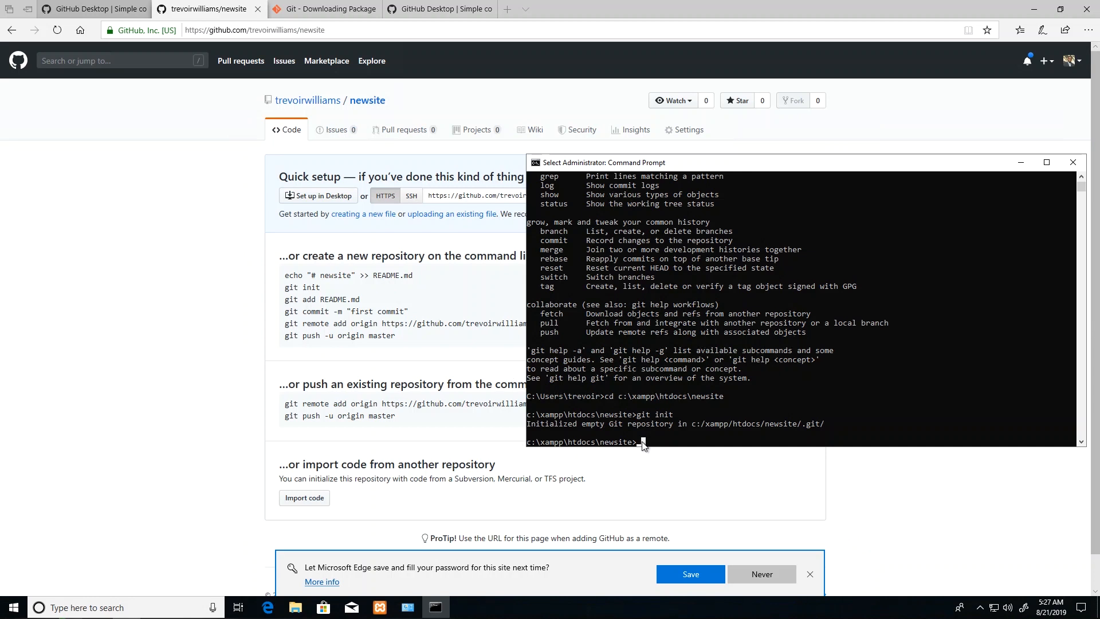
text(git commit -m ")
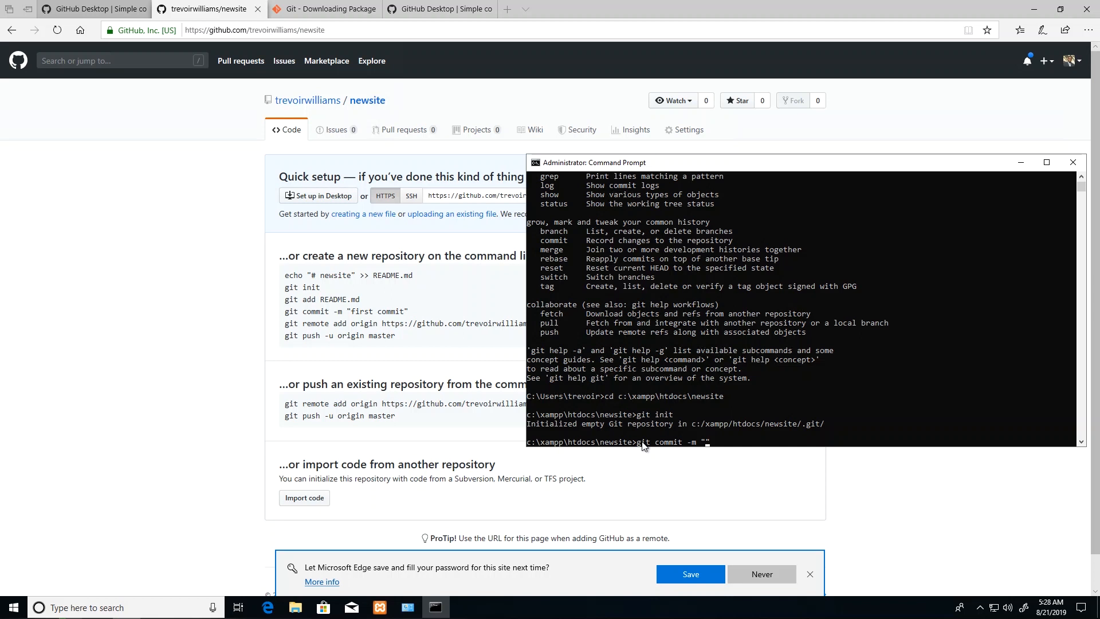
text(first)
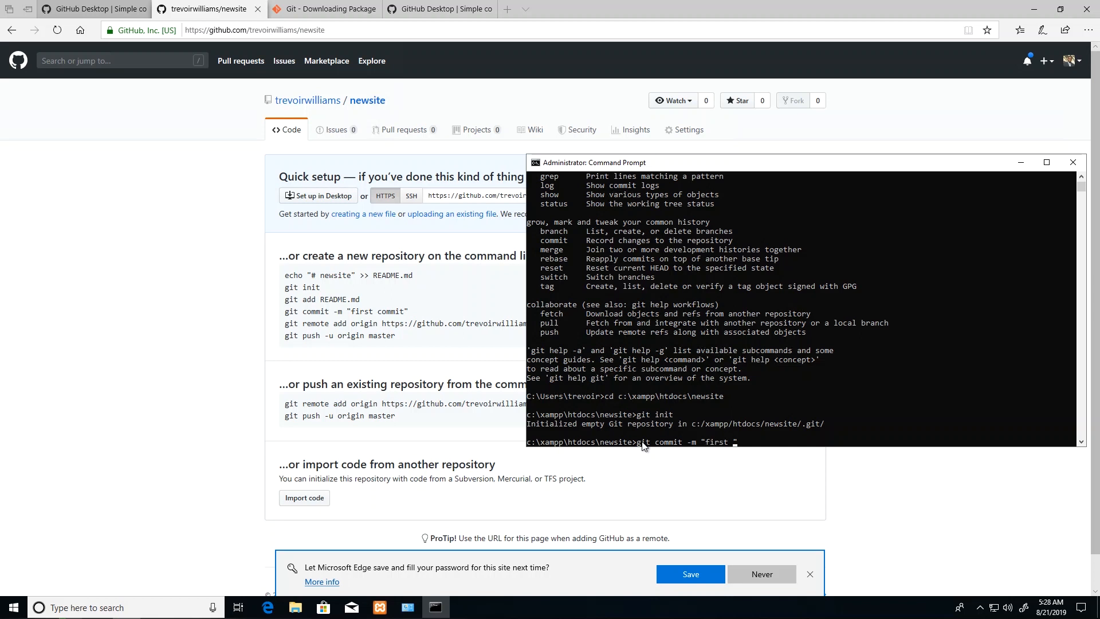
text(commit)
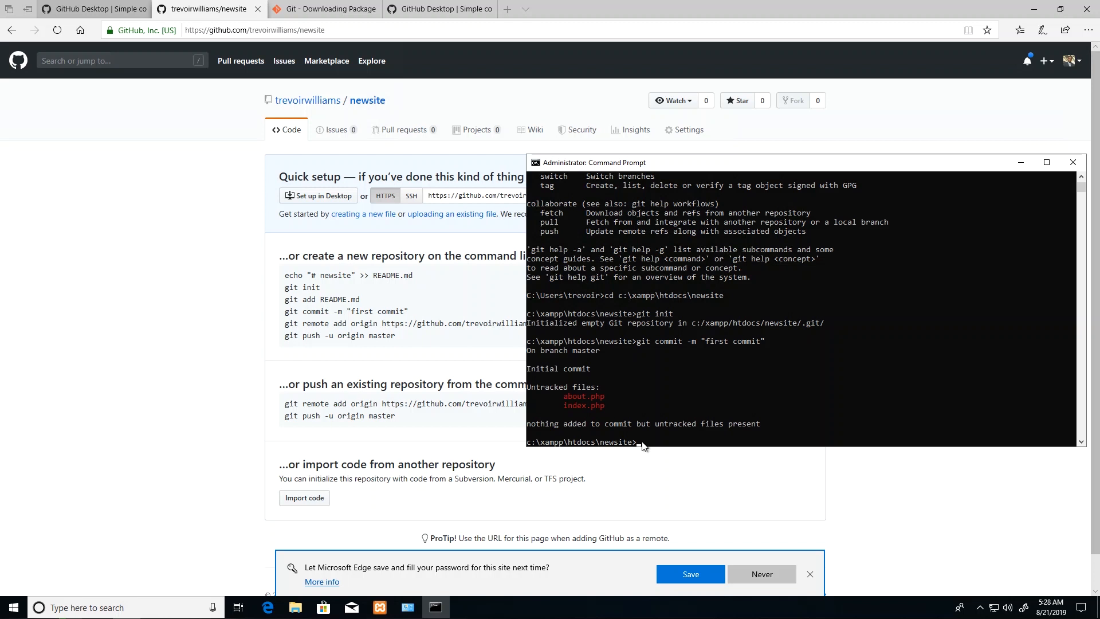
Stage all files with git add . and commit them as "first commit".
text(git)
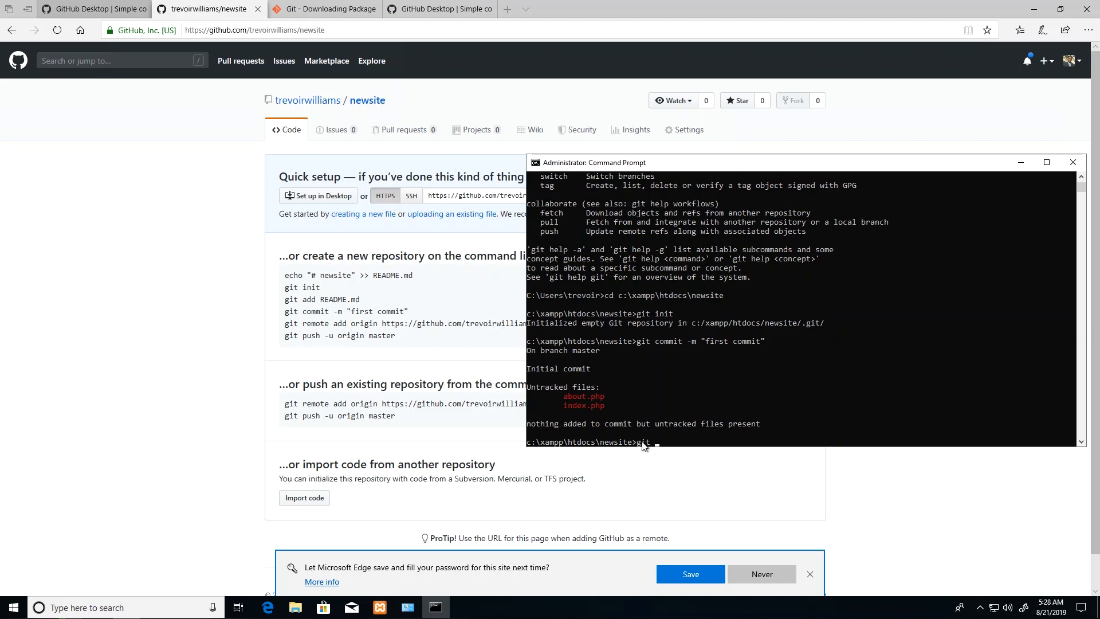
text(add .)
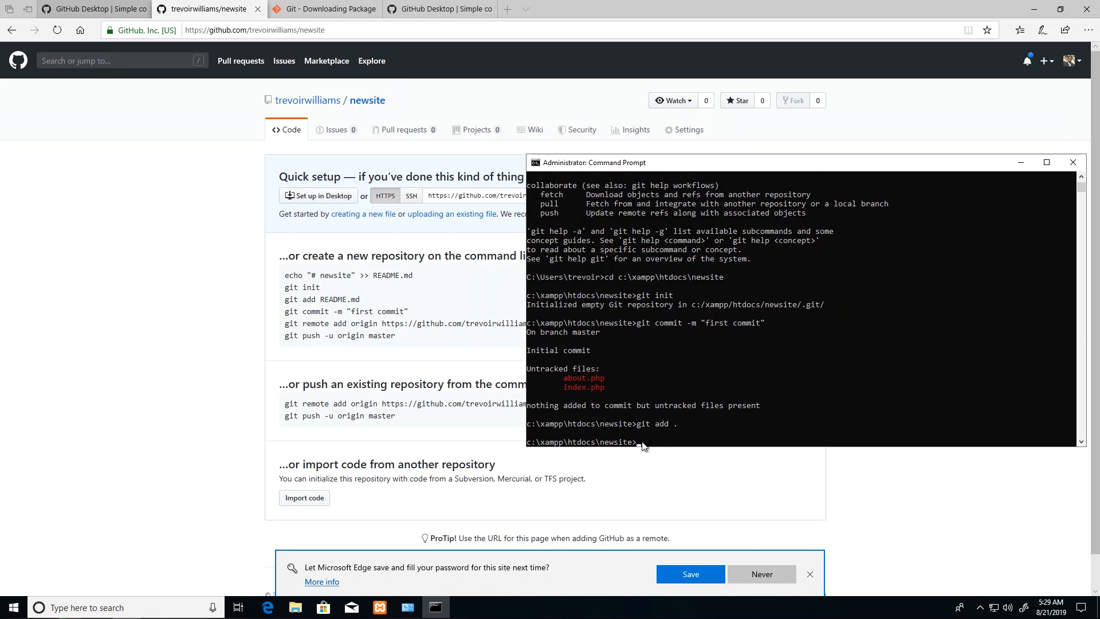
text(git add .)
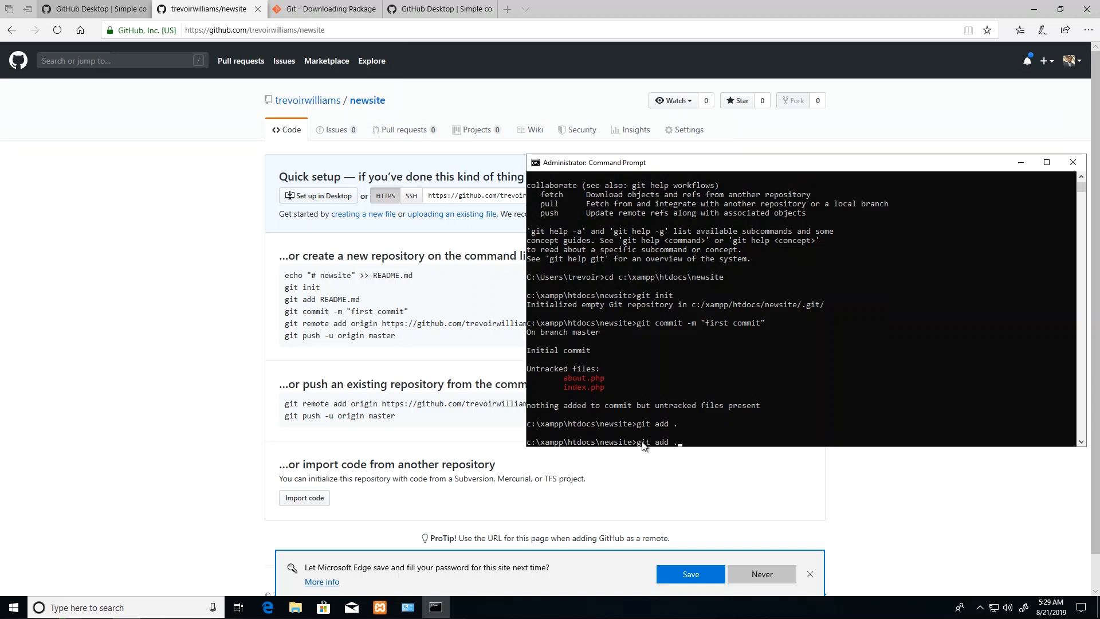
key(enter)
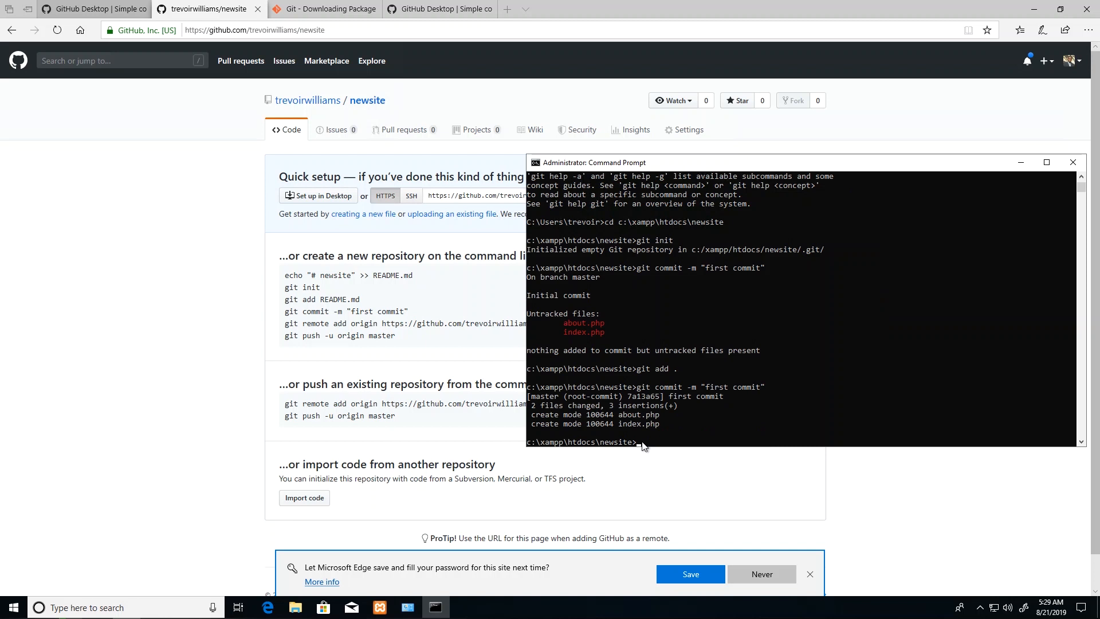
mouse_move(659, 414)
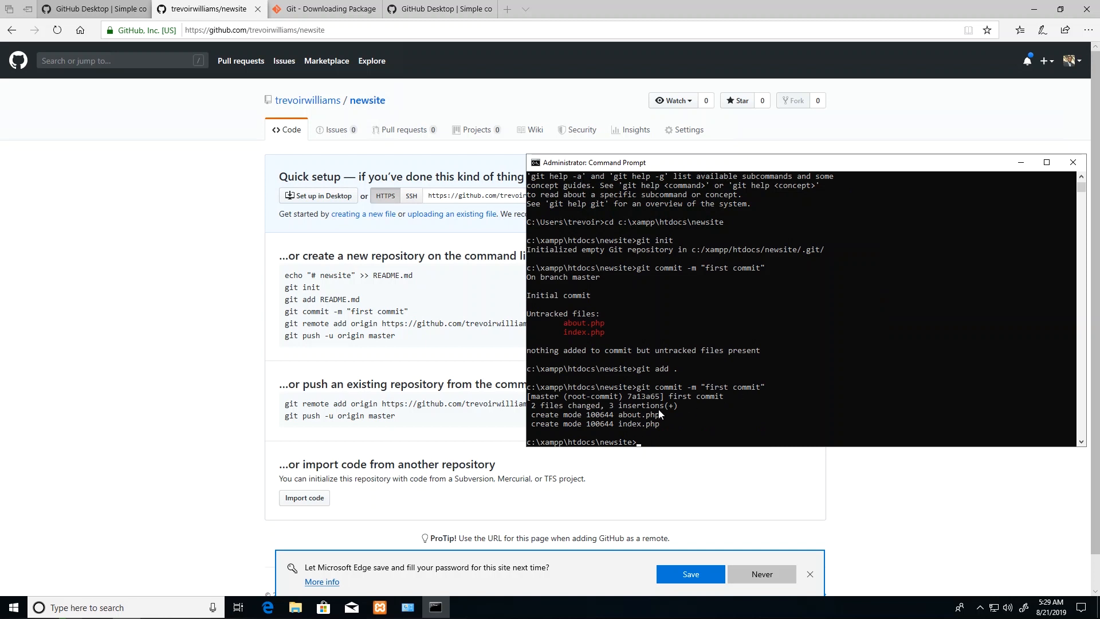
drag(533, 414, 670, 422)
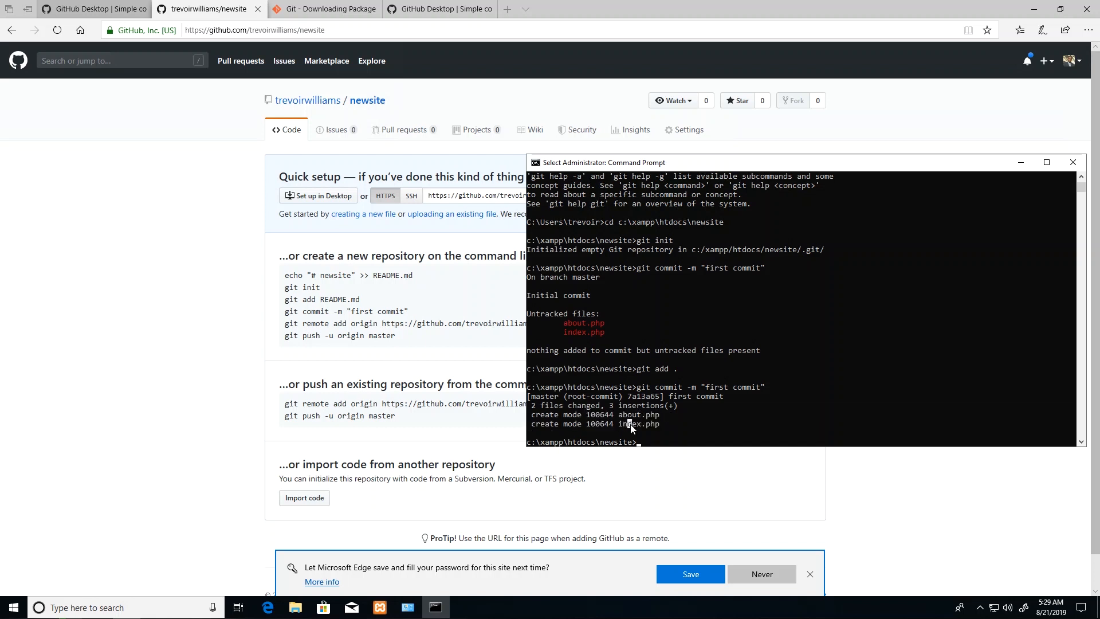
mouse_move(634, 433)
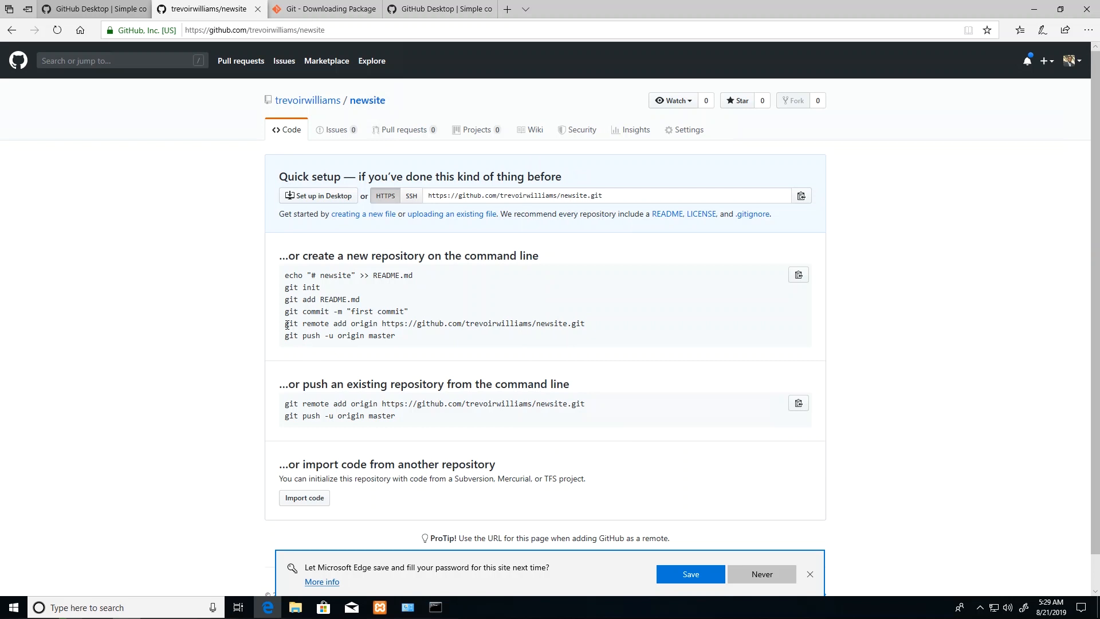
double_click(434, 323)
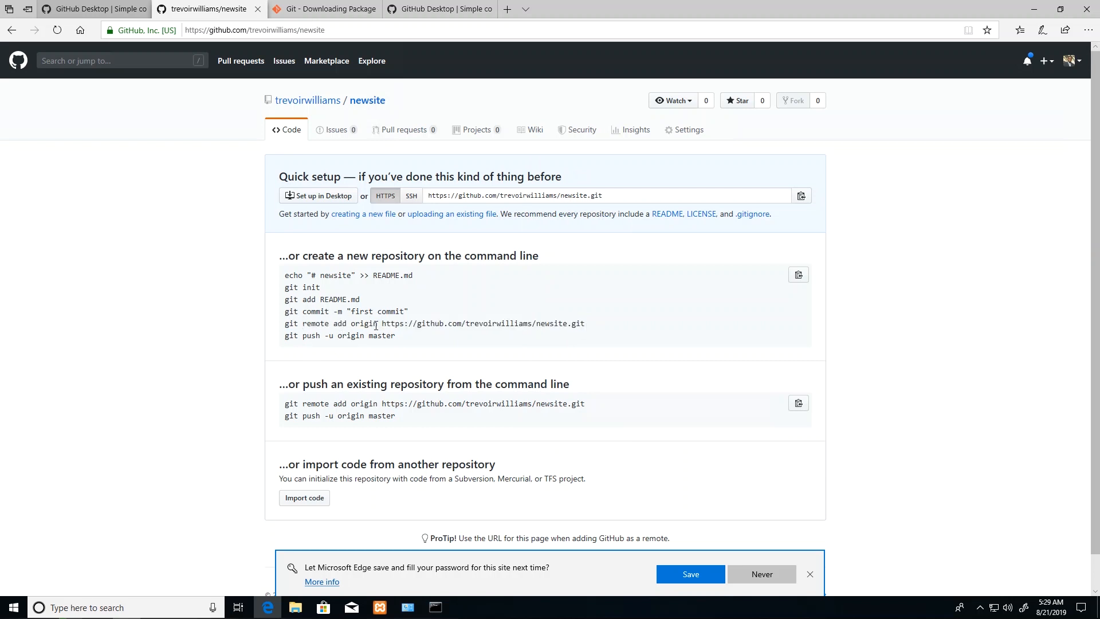
double_click(315, 324)
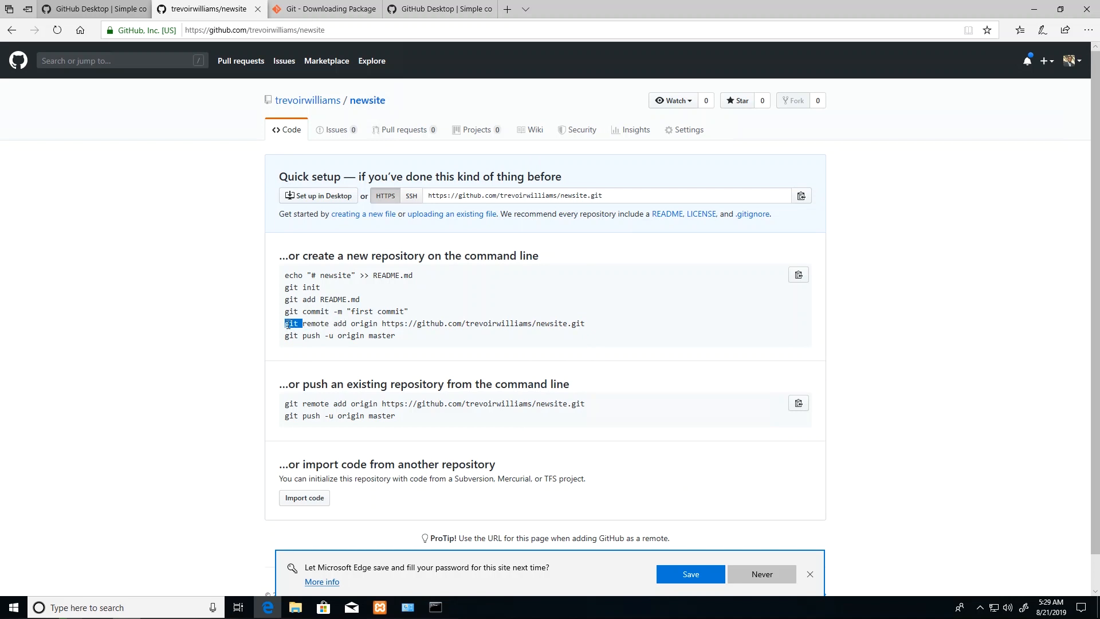
double_click(316, 323)
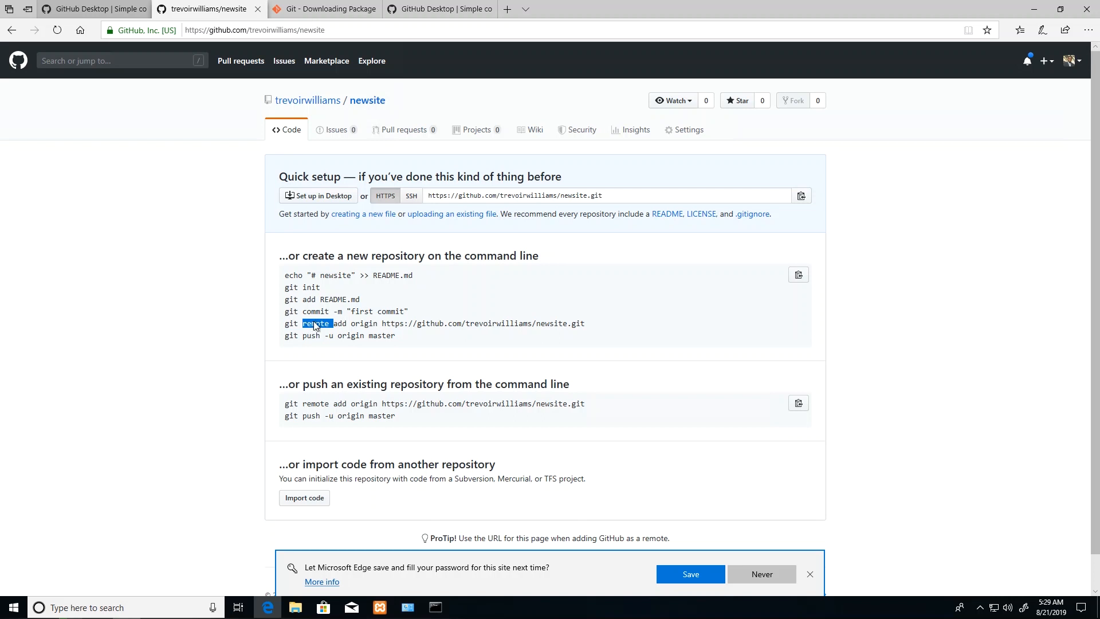
click(338, 323)
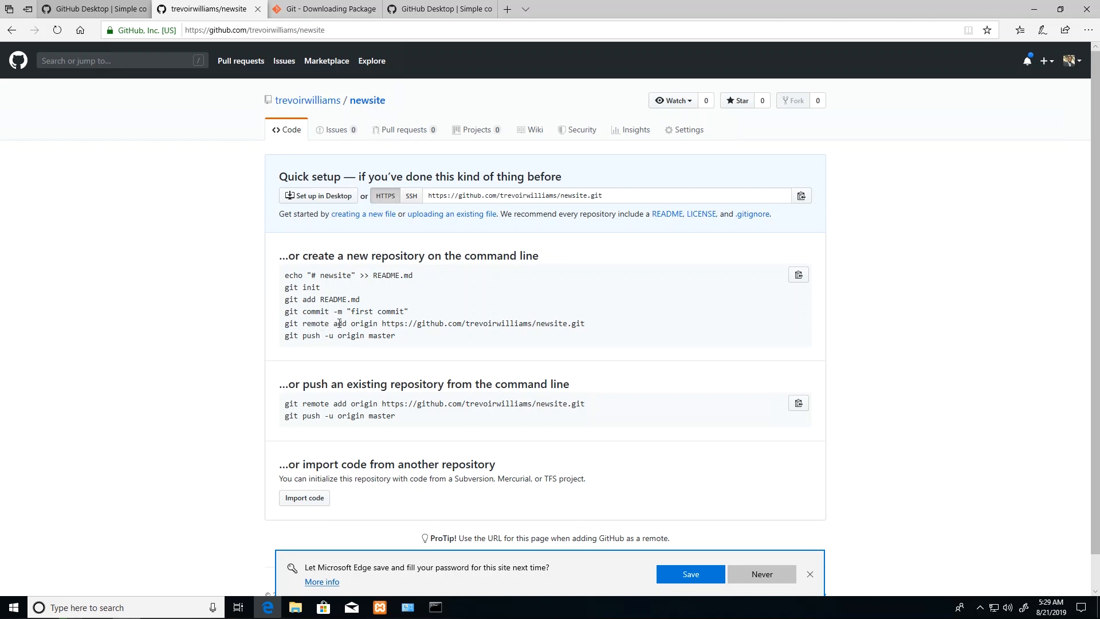
double_click(341, 323)
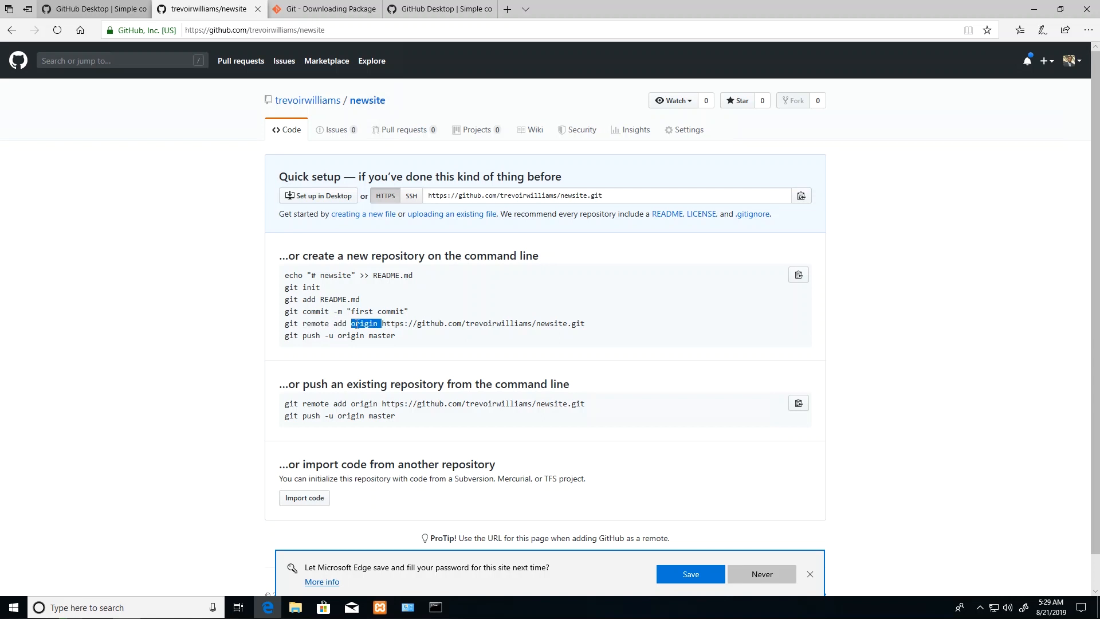
click(364, 324)
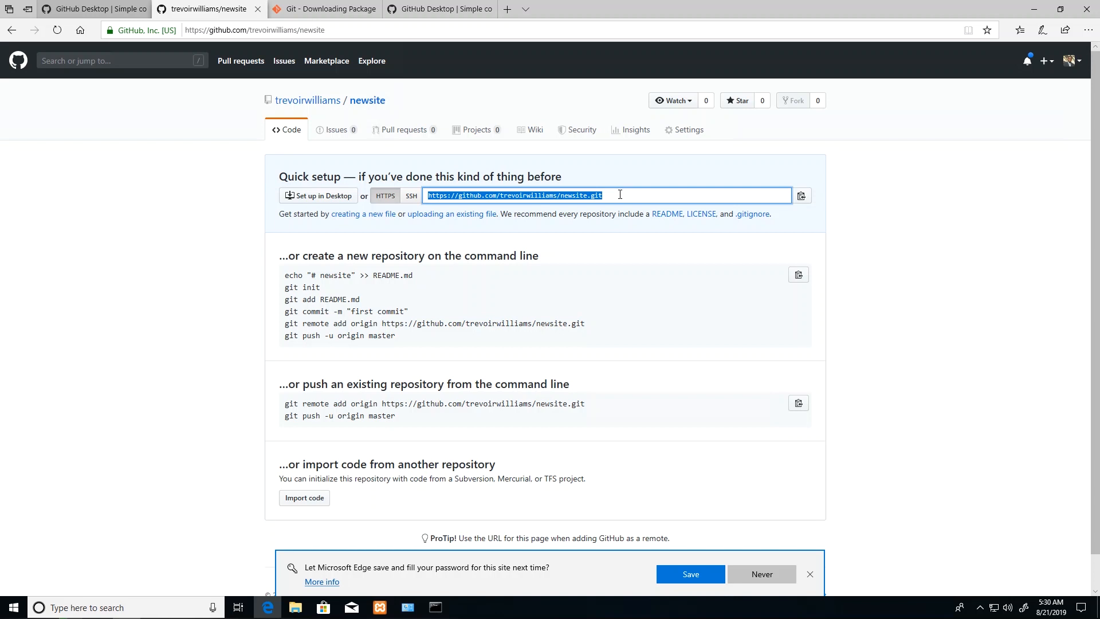
mouse_move(332, 324)
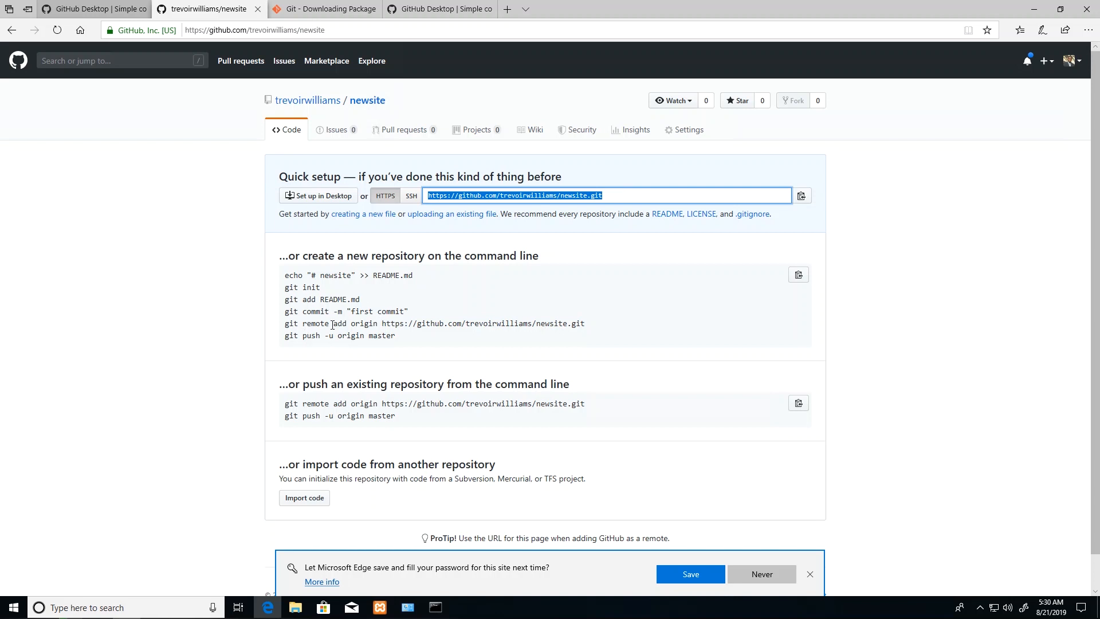
double_click(365, 323)
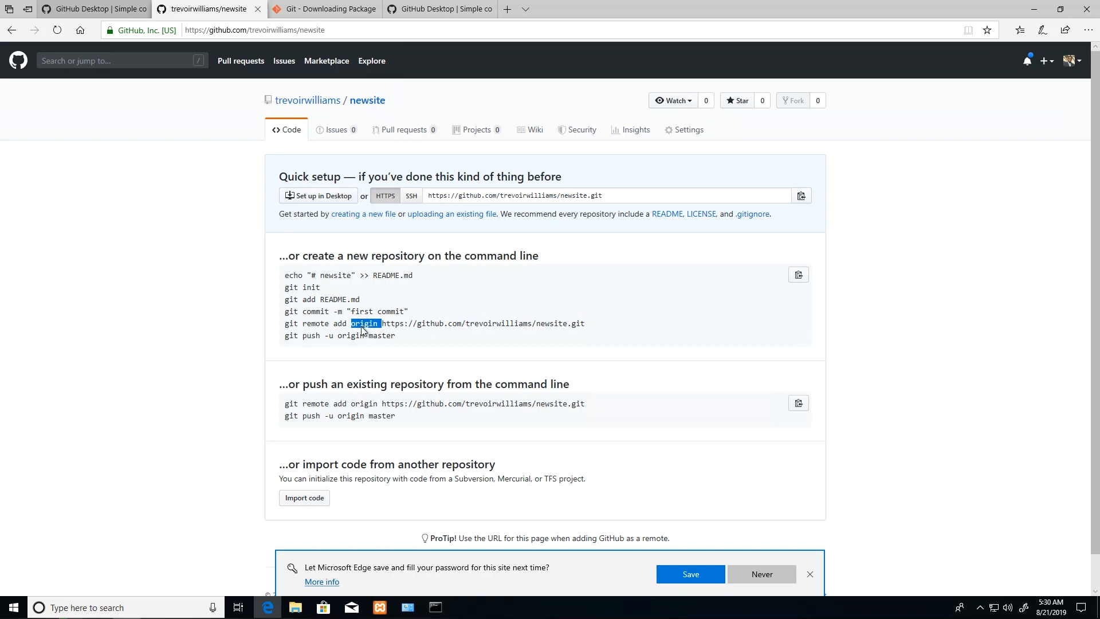
click(364, 323)
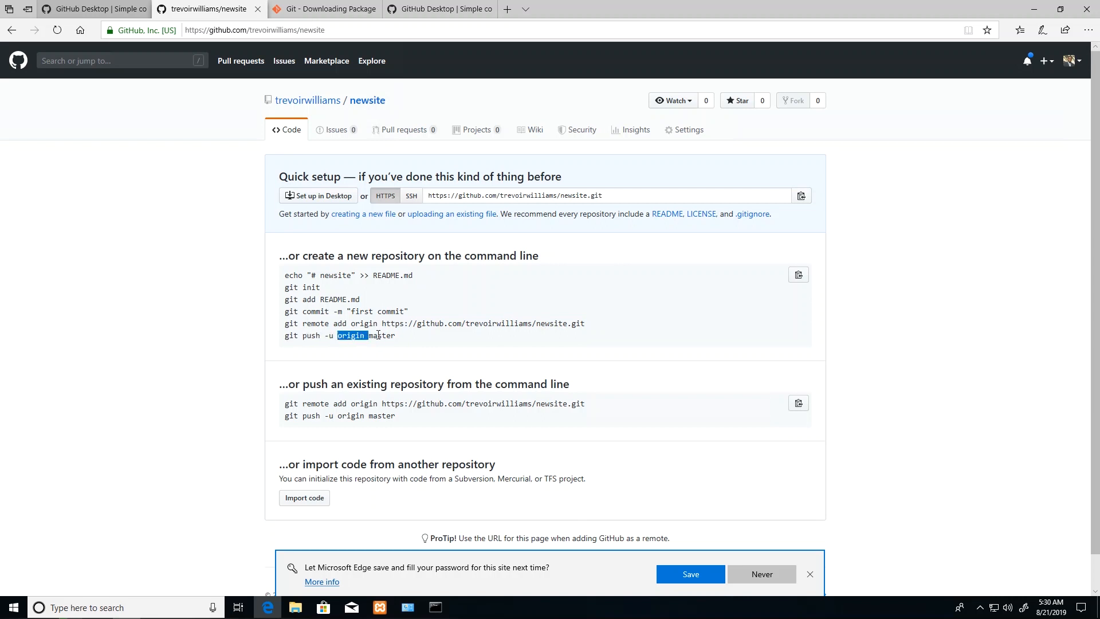
Enter git remote add origin followed by the pasted newsite repository URL.
double_click(381, 335)
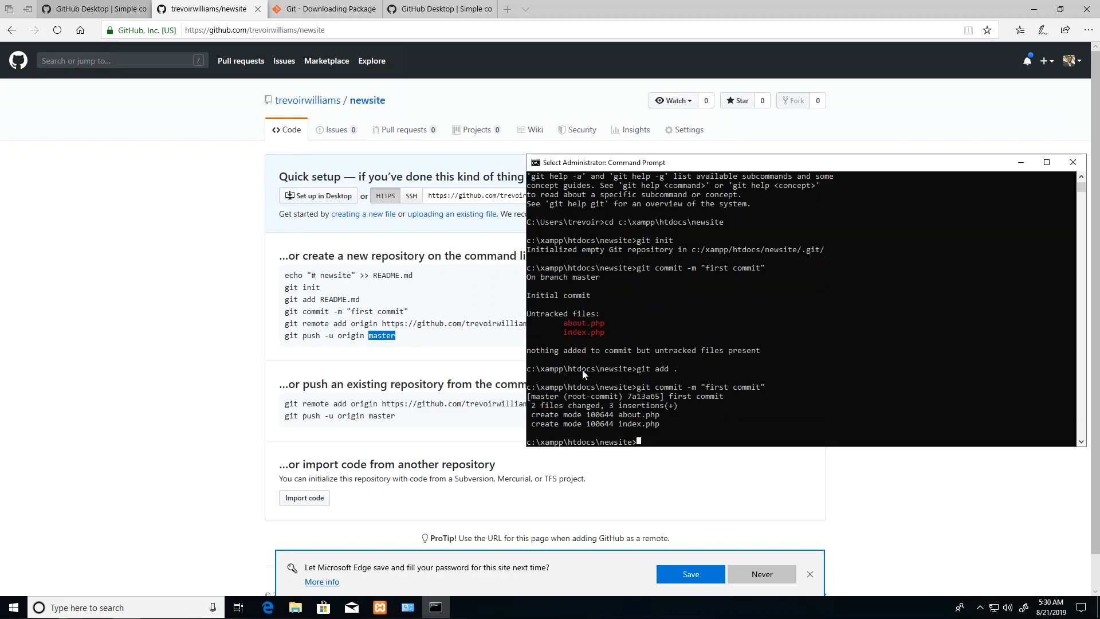
mouse_move(654, 443)
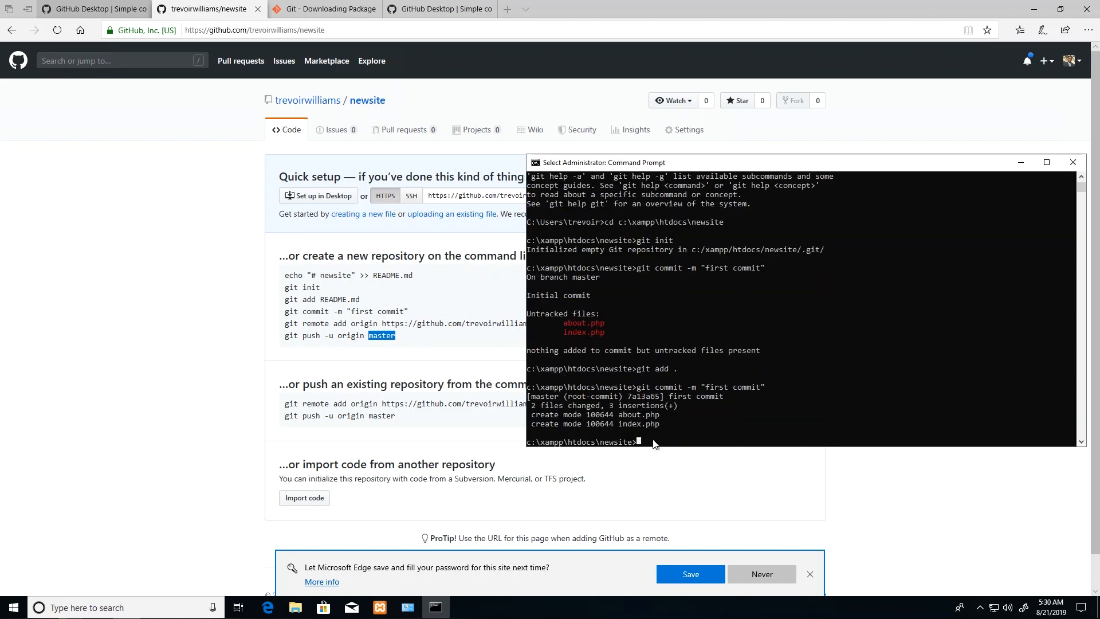
text(git remote)
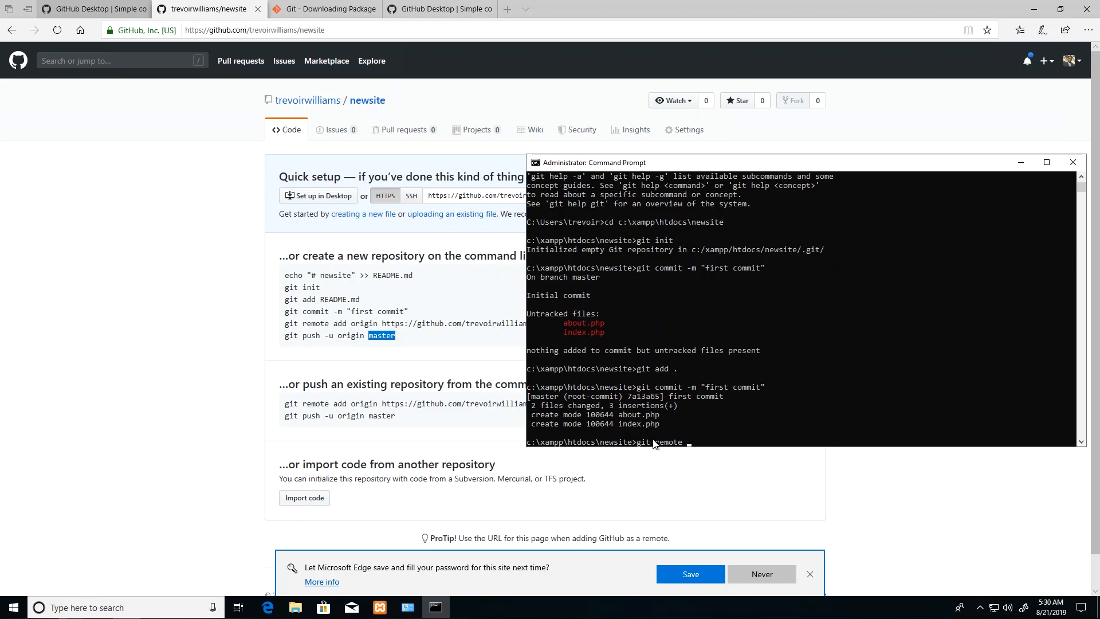
text(add origin)
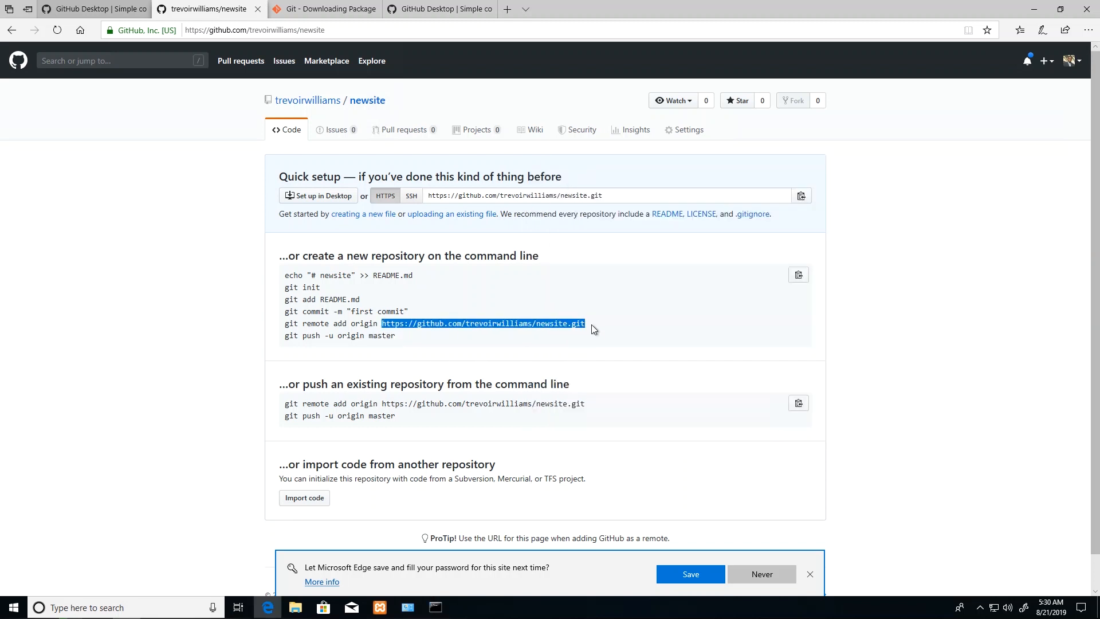
click(434, 607)
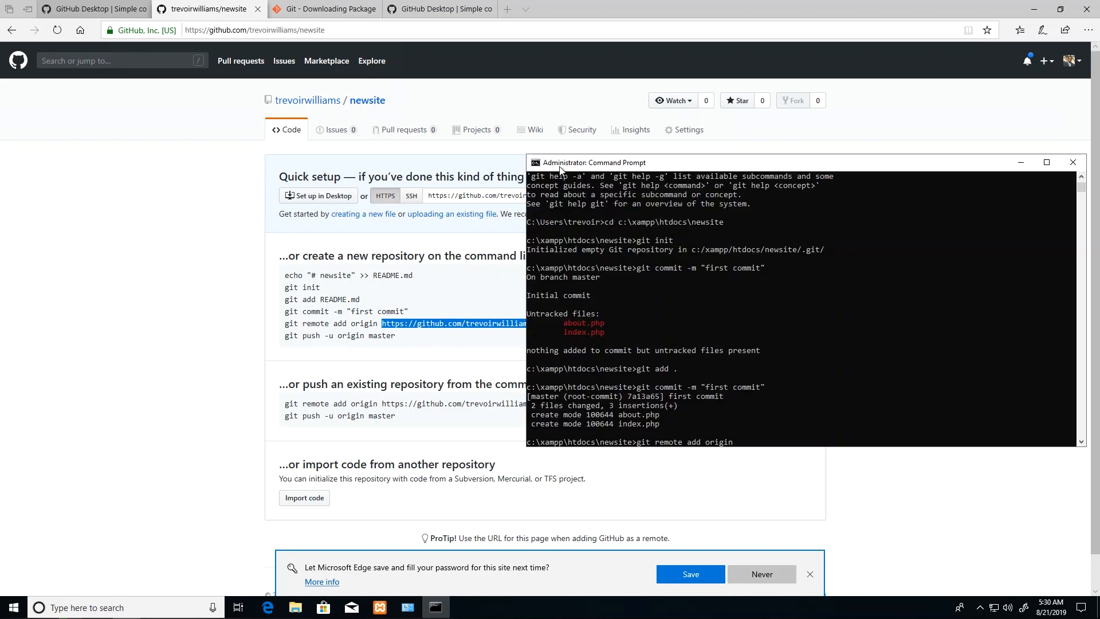
click(535, 162)
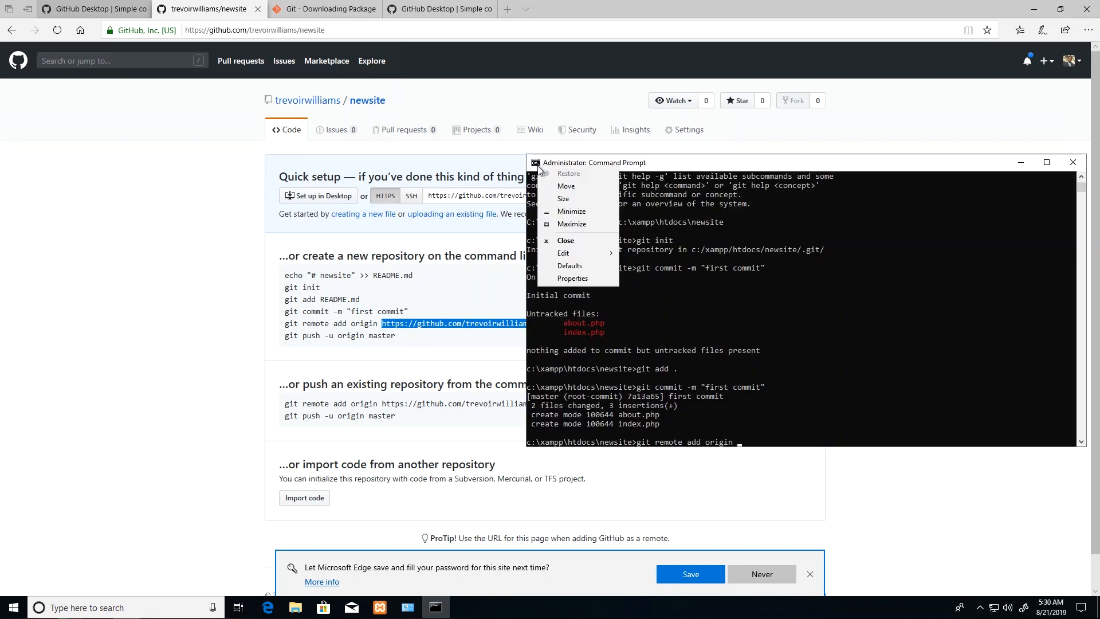
click(563, 253)
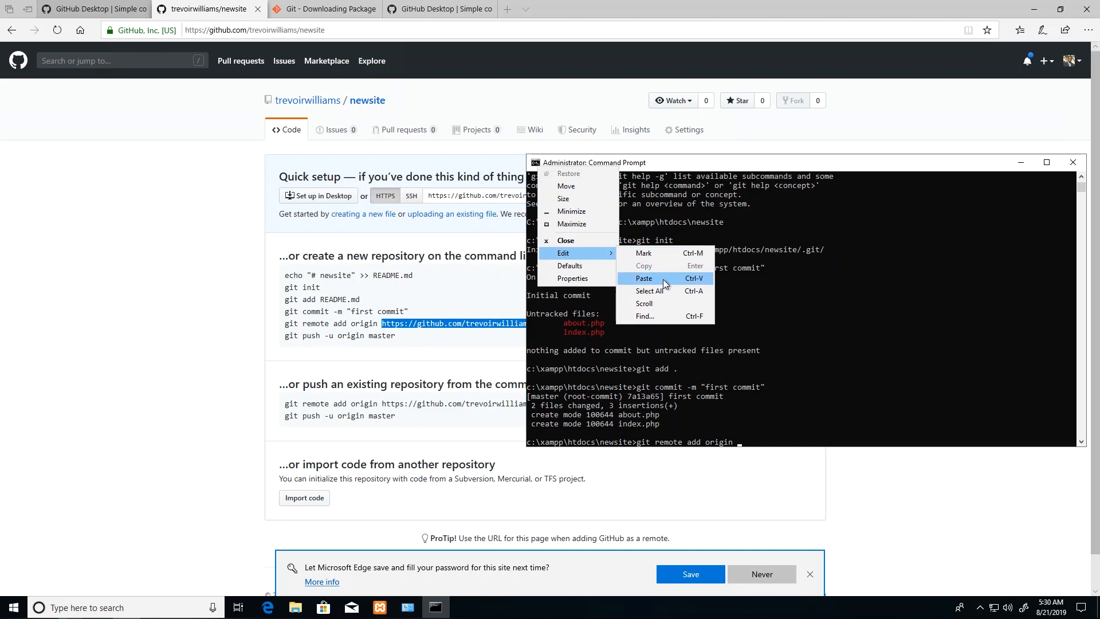
click(643, 278)
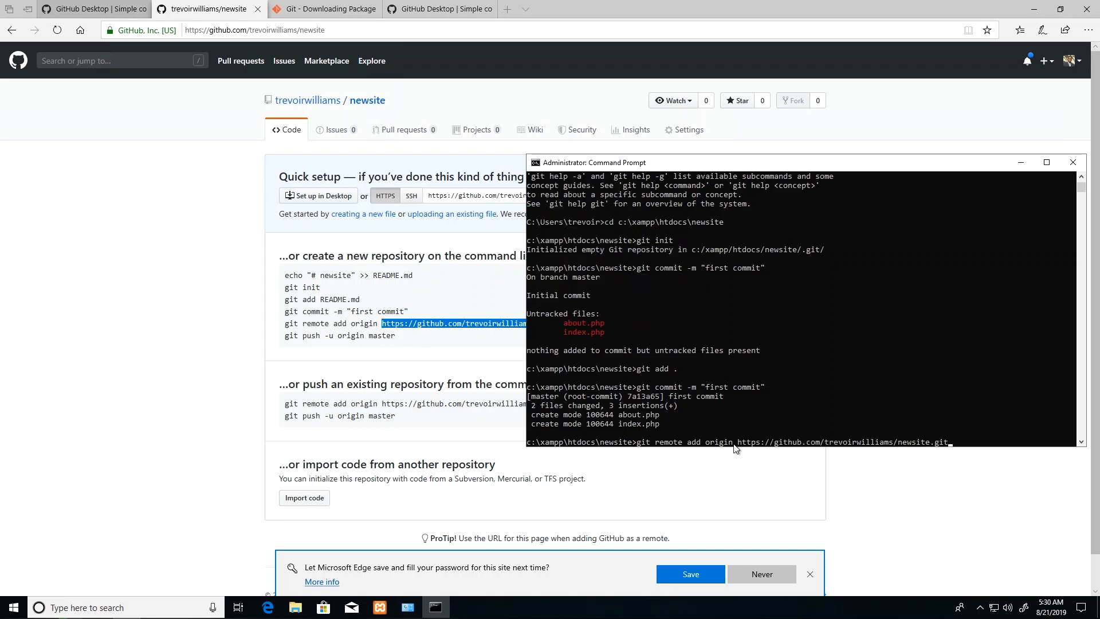
mouse_move(844, 449)
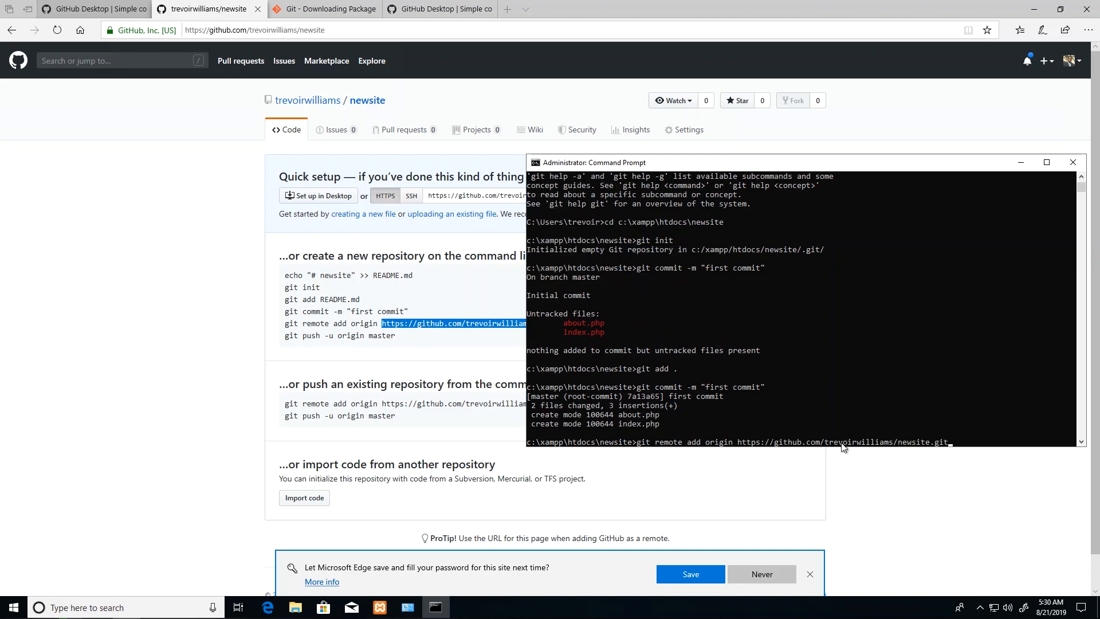
mouse_move(900, 451)
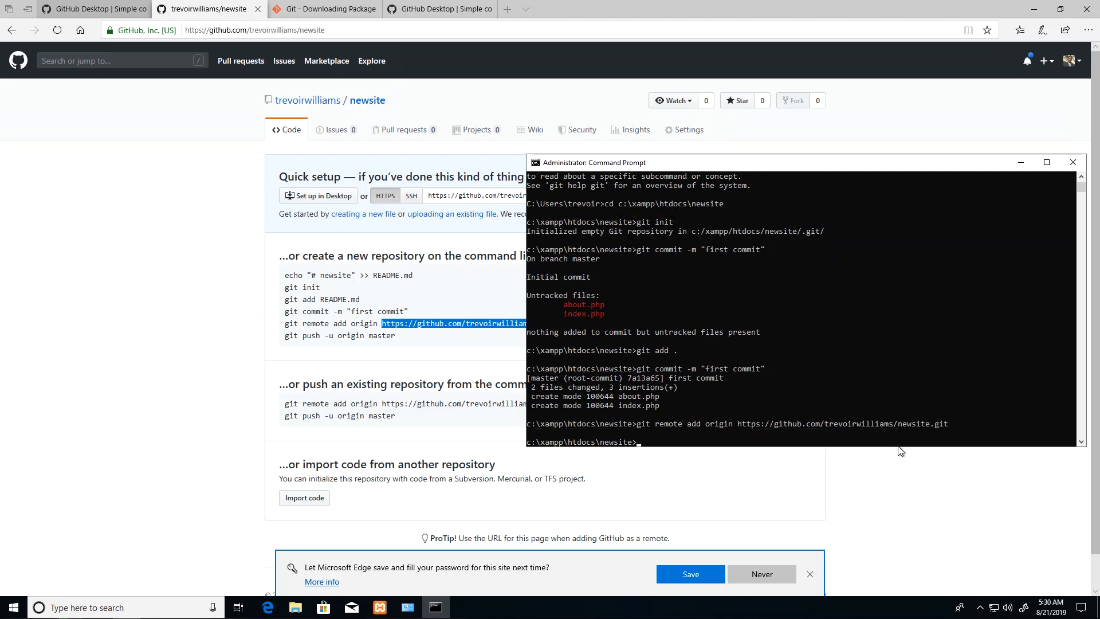
mouse_move(671, 443)
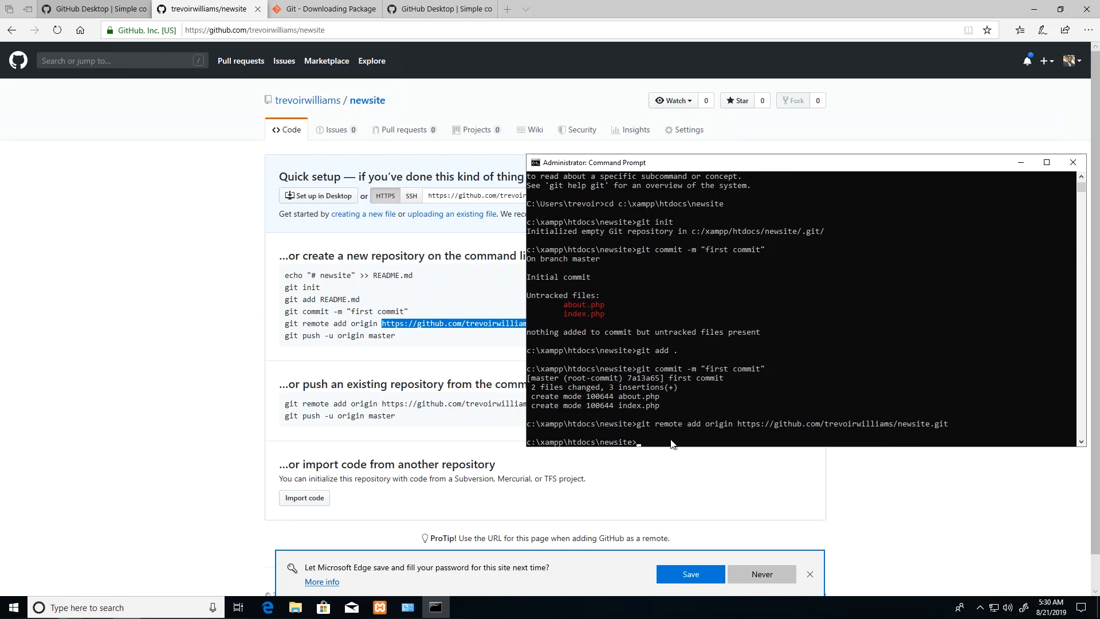
mouse_move(283, 345)
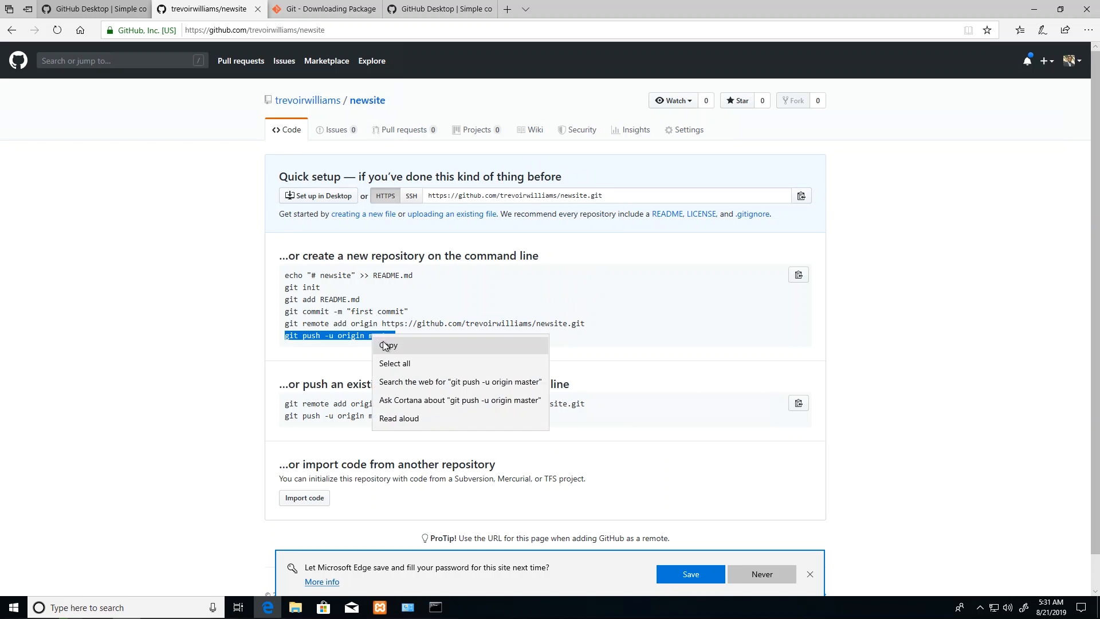
Copy git push -u origin master from GitHub and run it in Command Prompt.
click(388, 345)
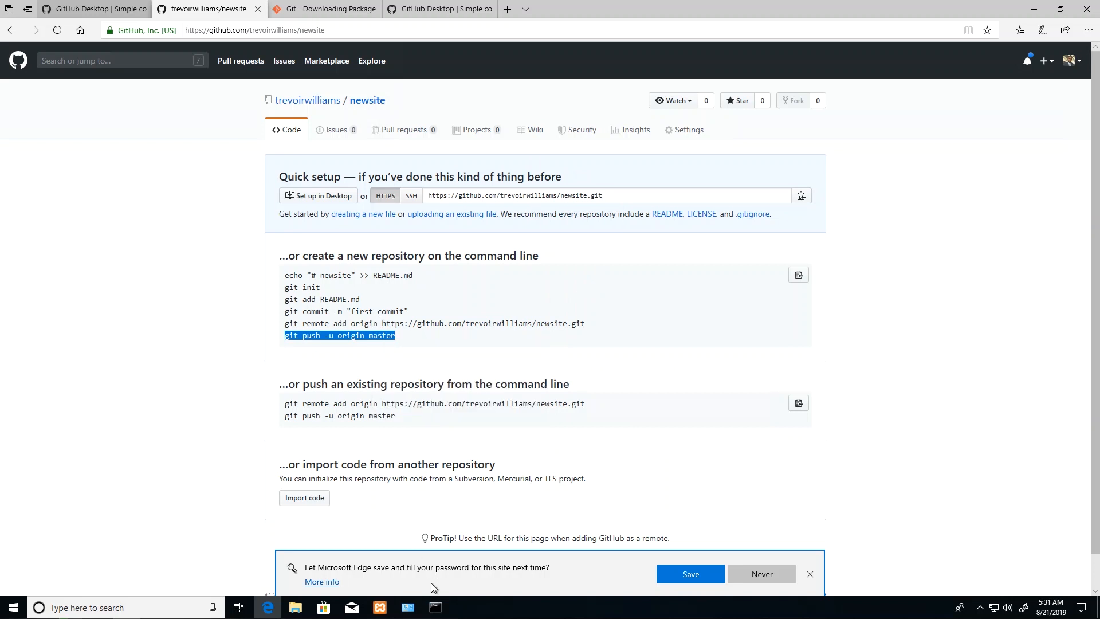
click(434, 607)
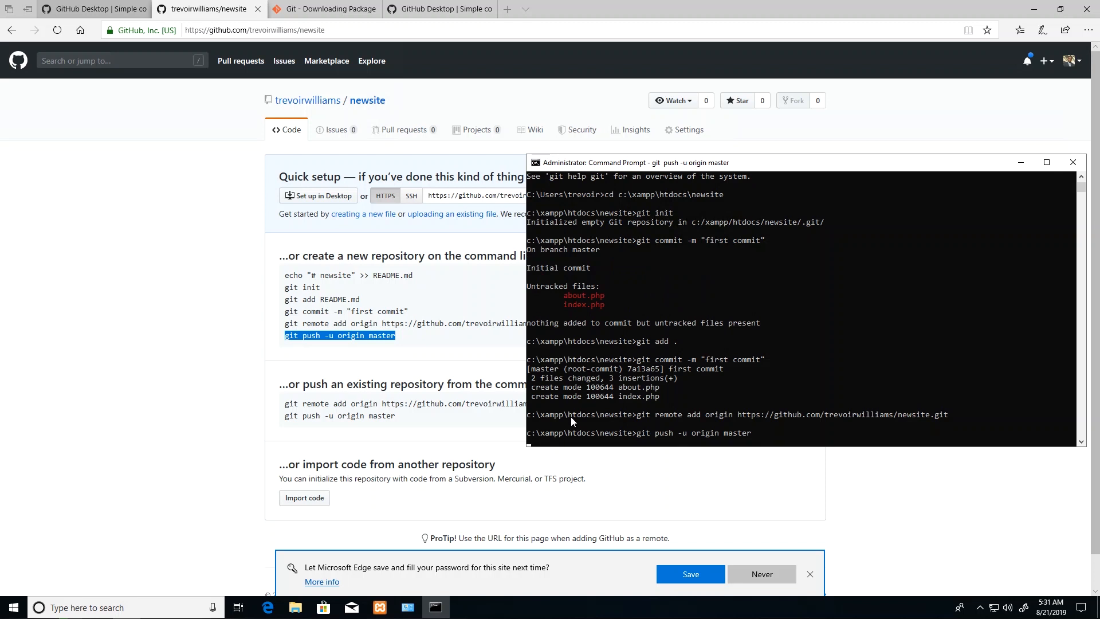
mouse_move(587, 442)
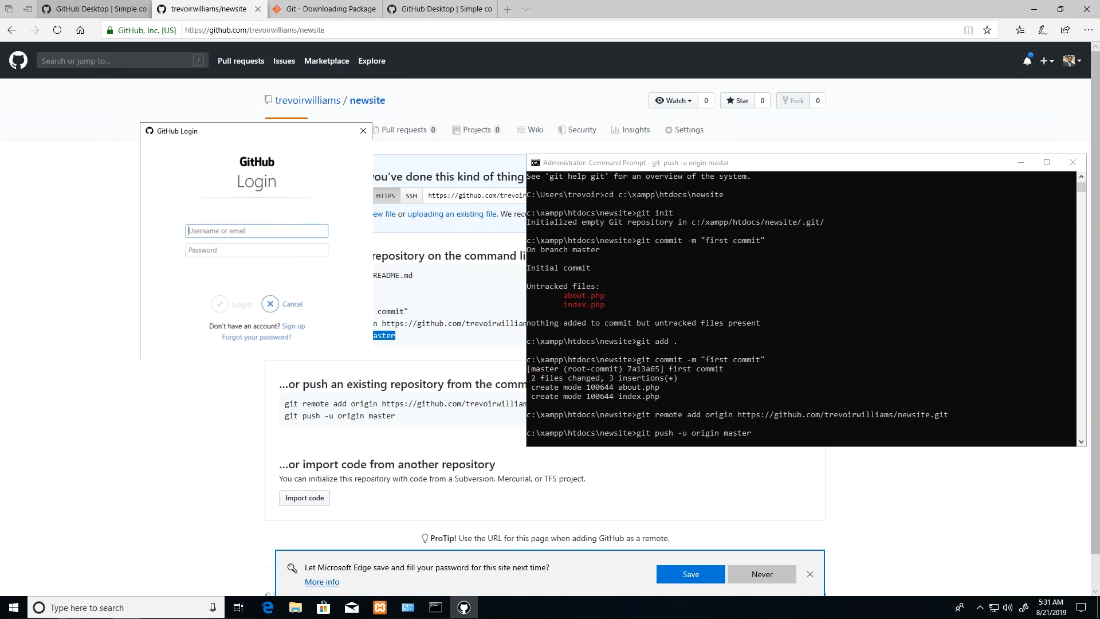
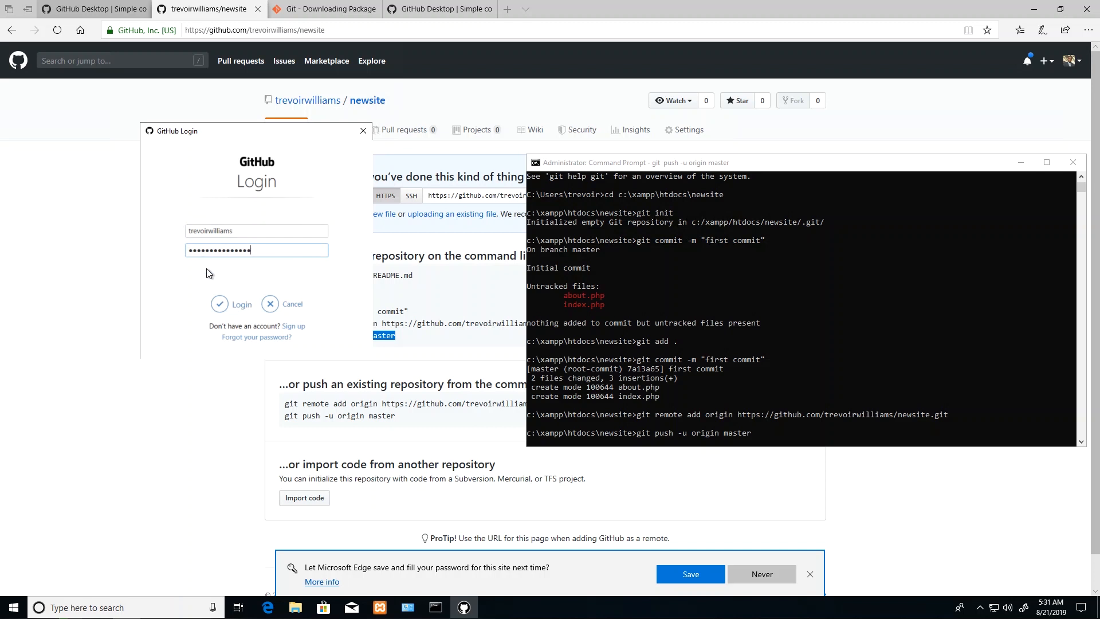
Submit username trevoirw2ill and the password in the GitHub Login dialog.
mouse_move(412, 283)
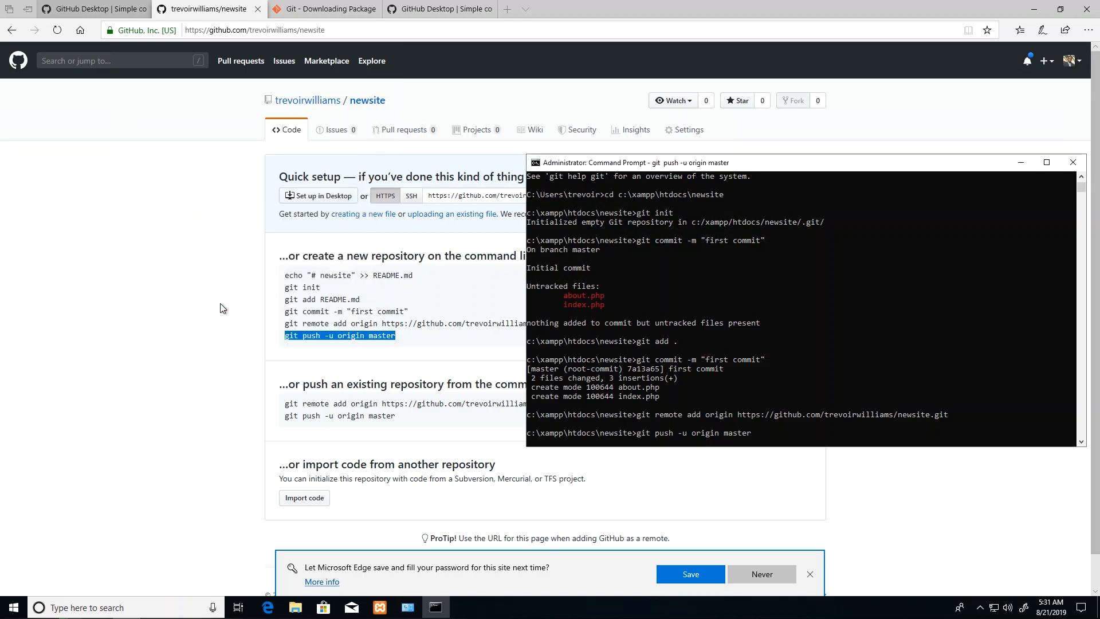
key(Return)
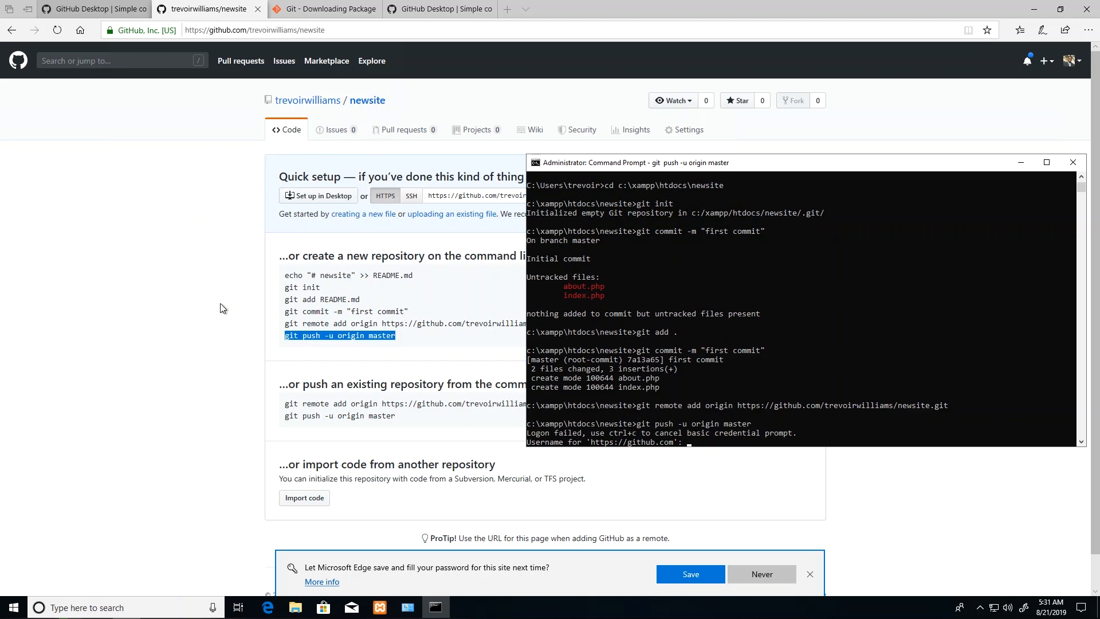
mouse_move(679, 440)
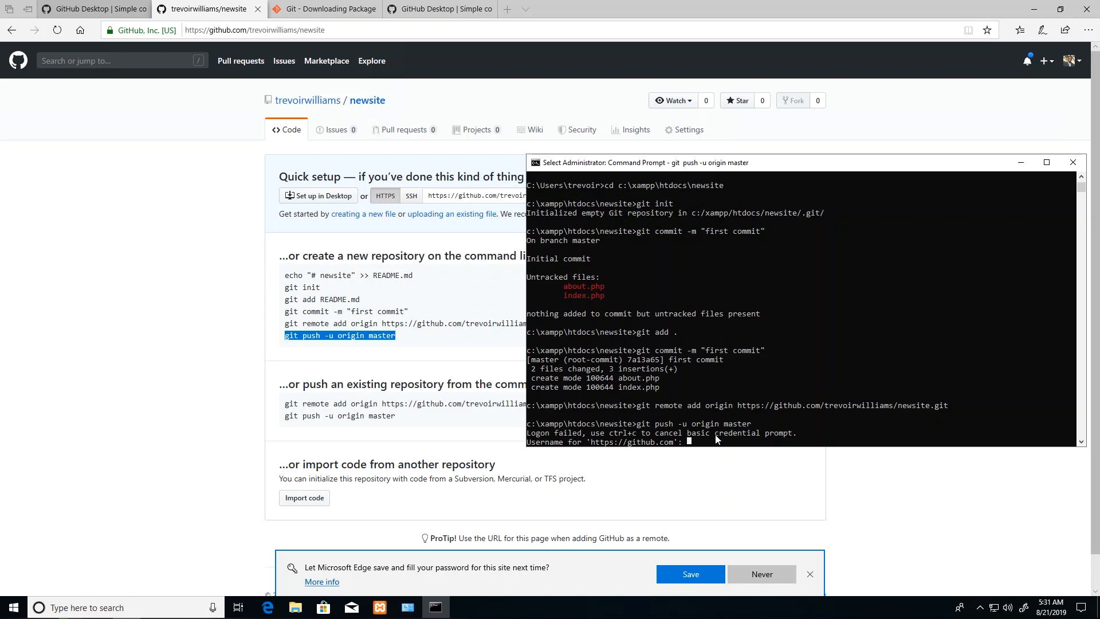
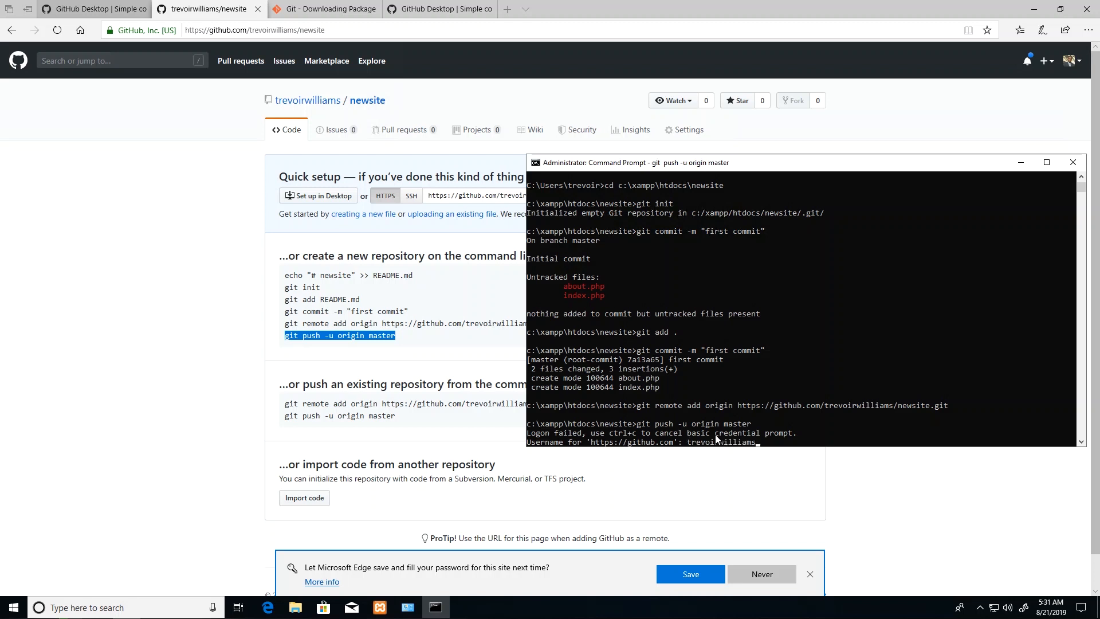
Enter the GitHub username and password at the prompt so the push to master succeeds.
mouse_move(784, 368)
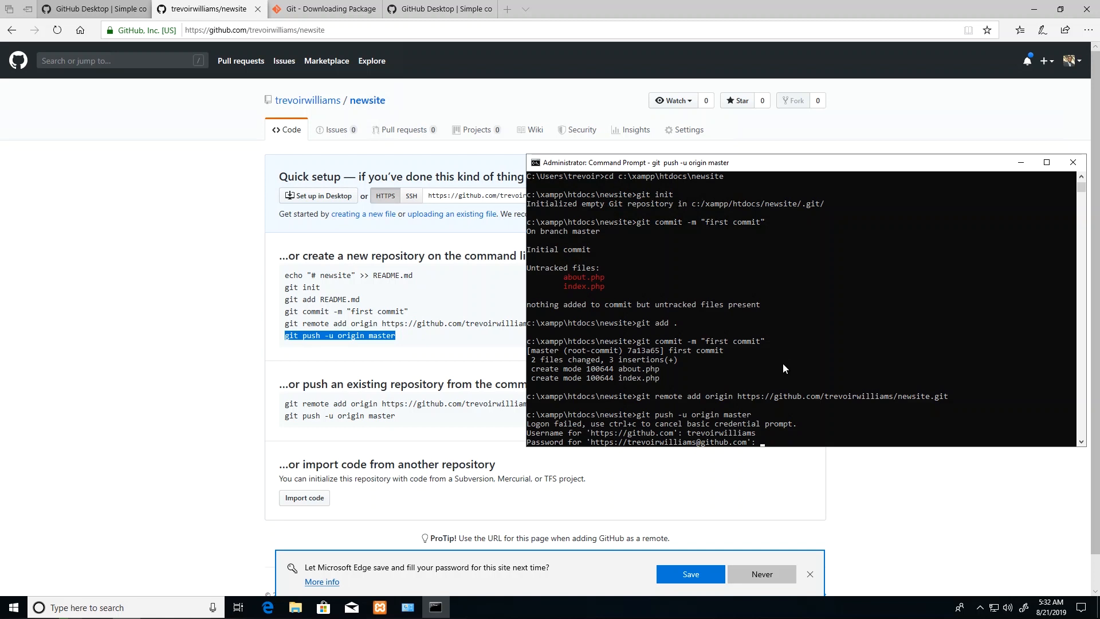
key(Return)
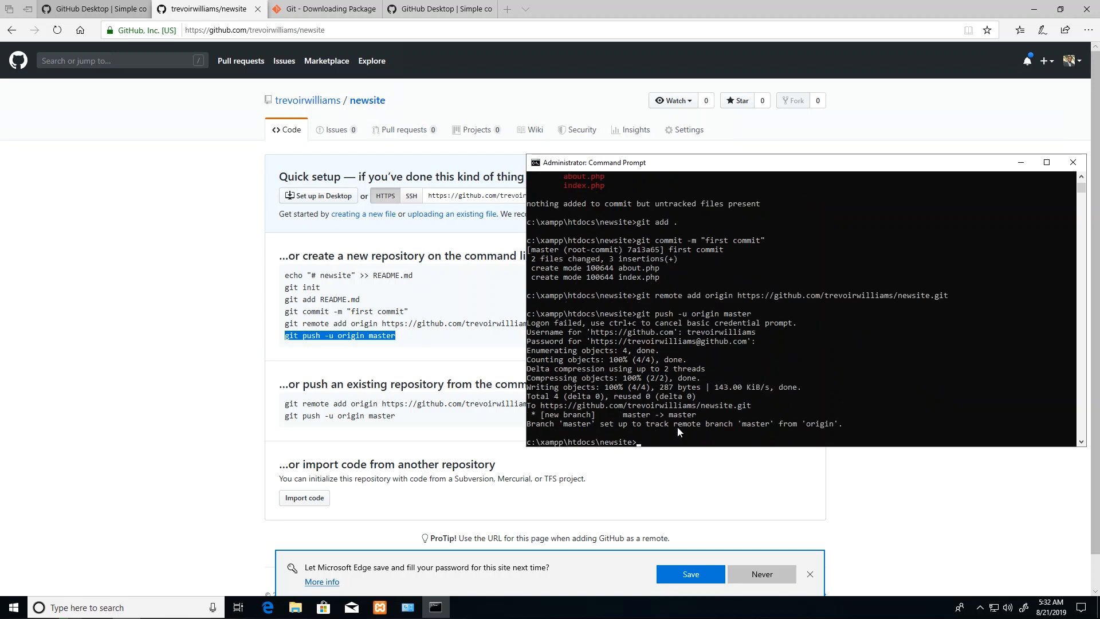
mouse_move(456, 381)
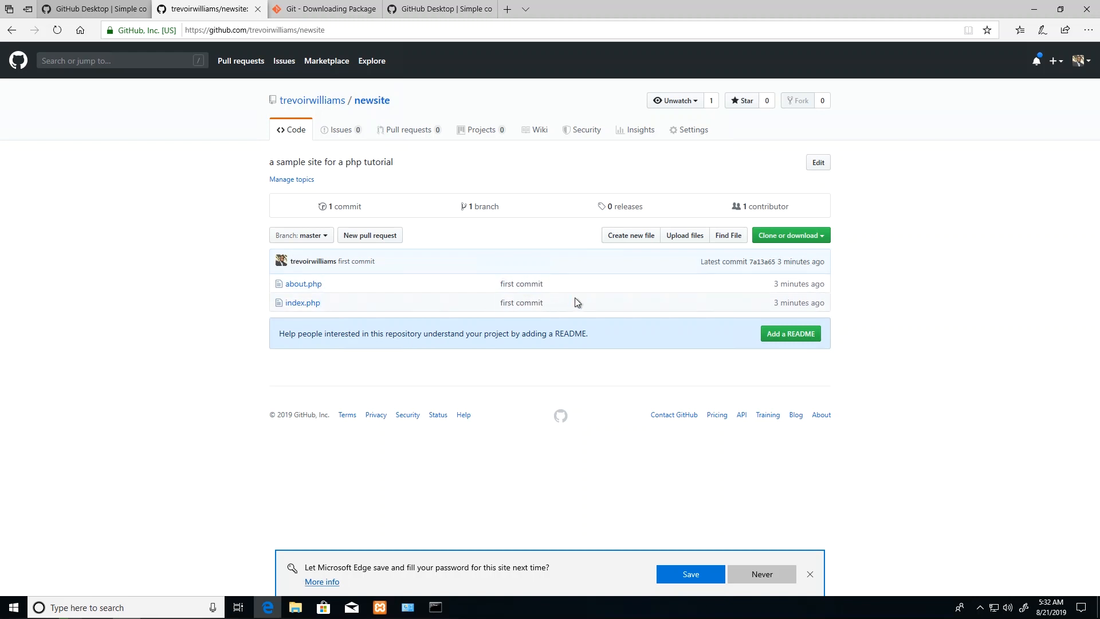
mouse_move(395, 463)
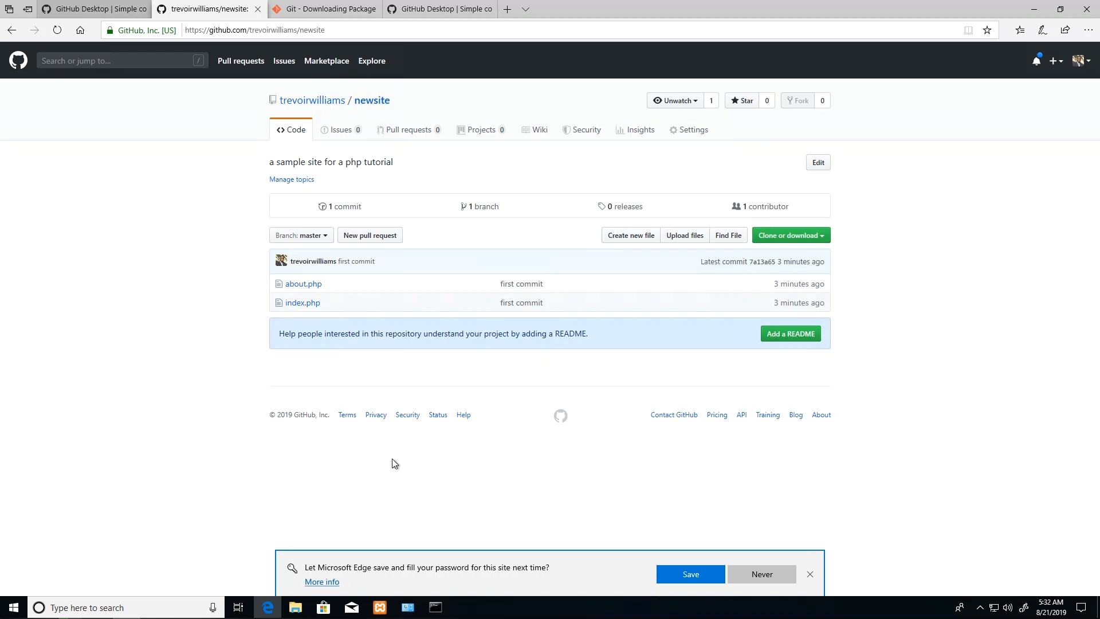
mouse_move(275, 500)
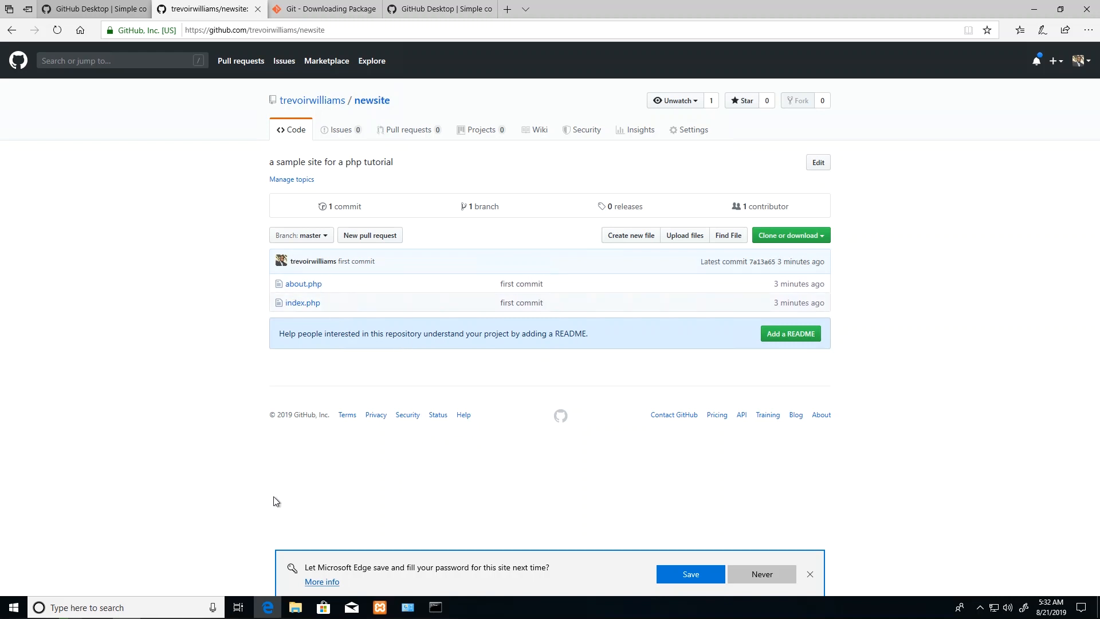
mouse_move(387, 538)
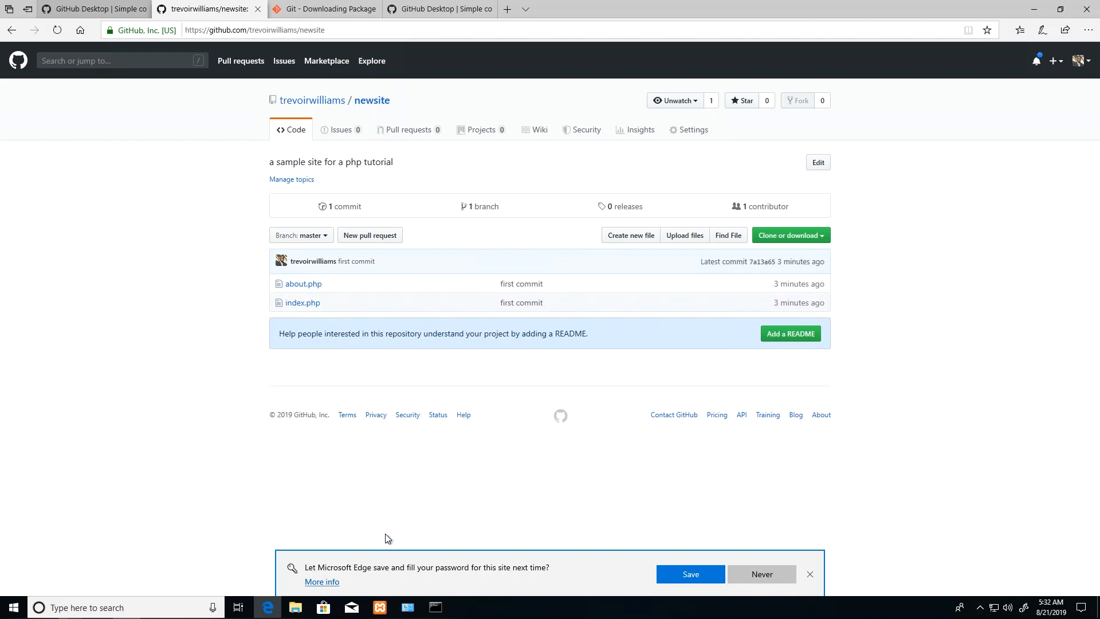
mouse_move(365, 277)
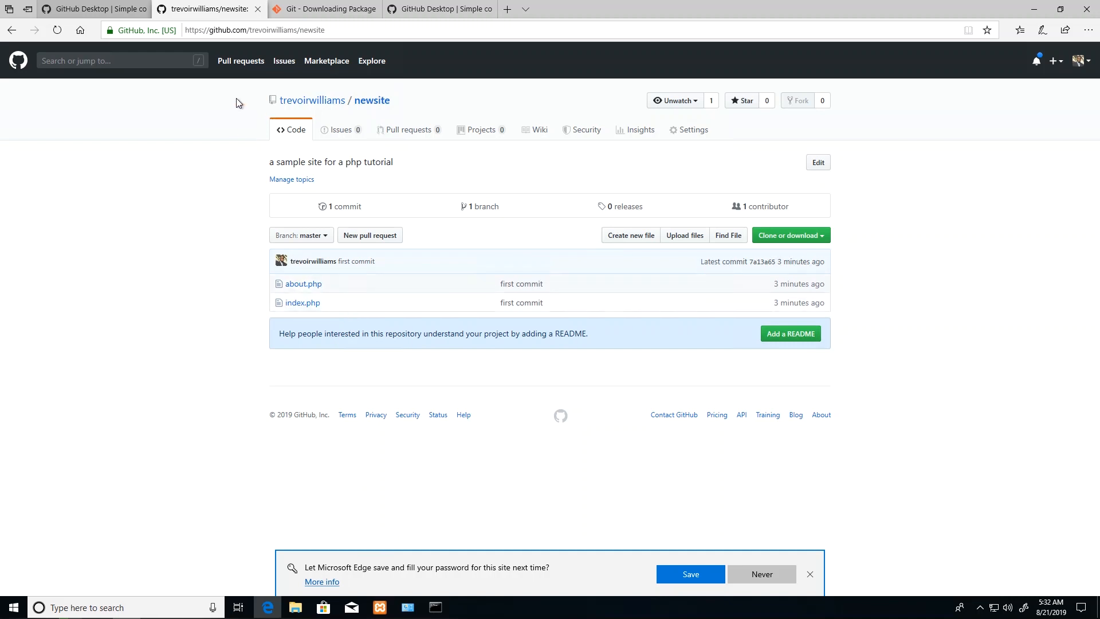
mouse_move(528, 285)
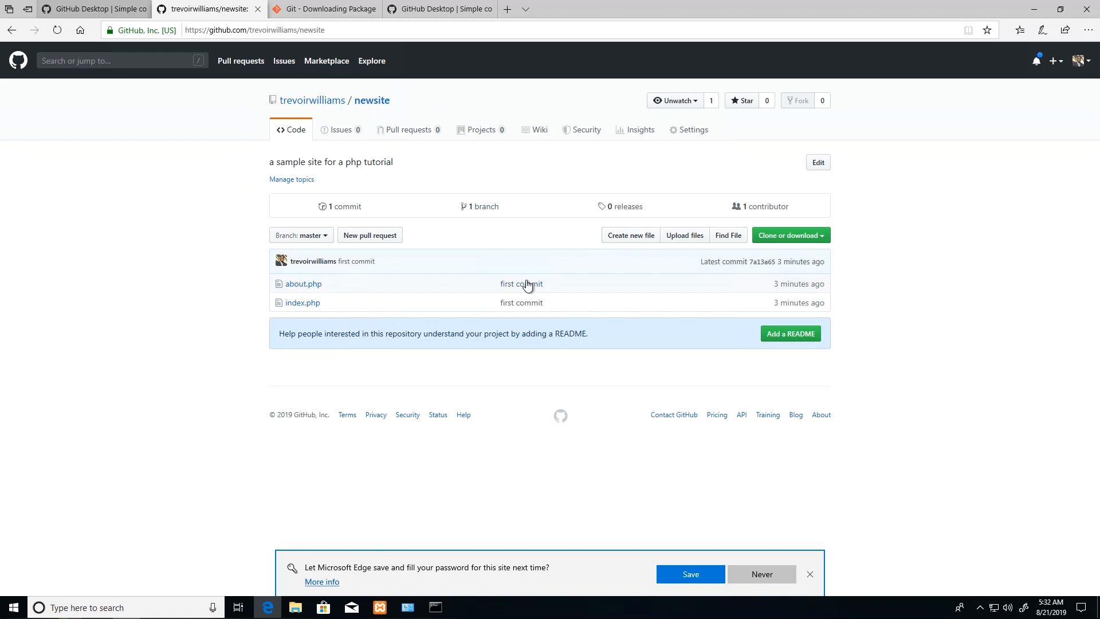
mouse_move(532, 324)
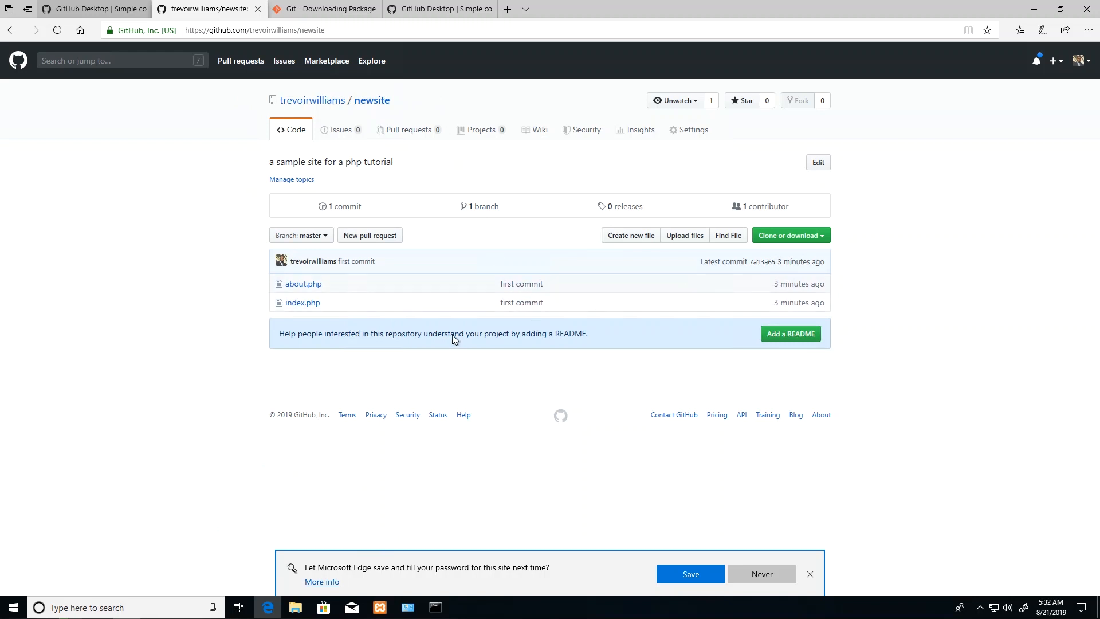
mouse_move(419, 305)
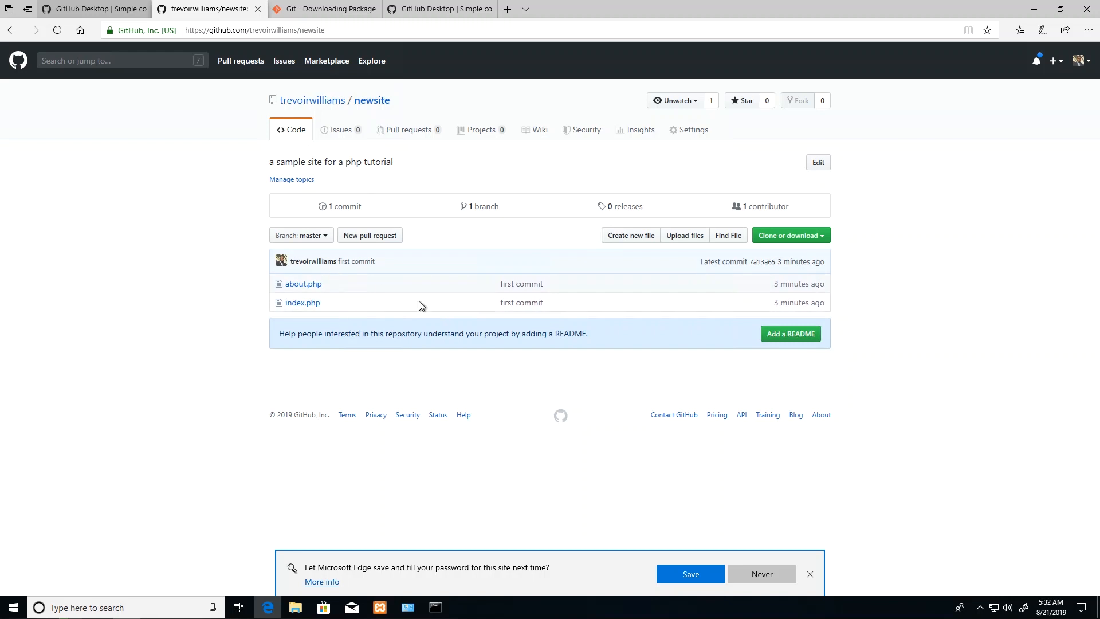
mouse_move(437, 414)
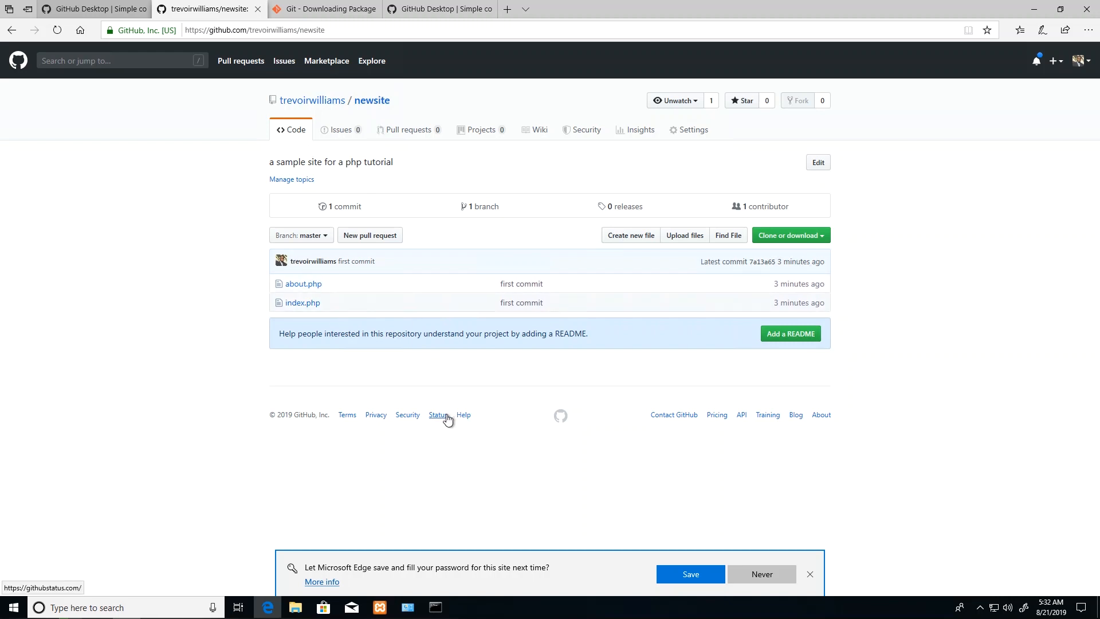
mouse_move(333, 307)
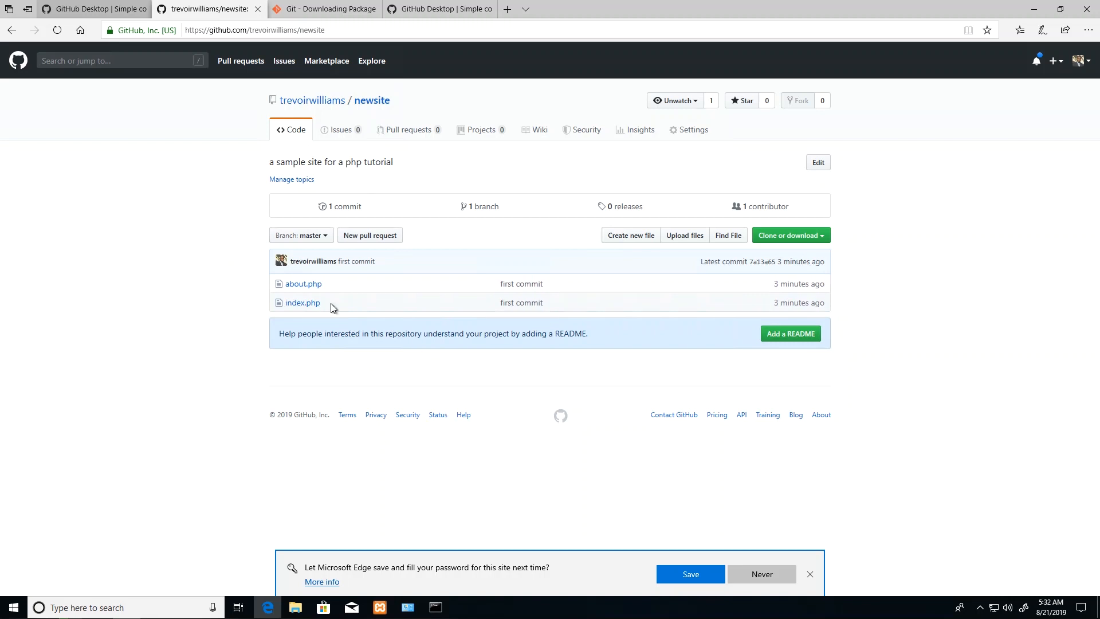